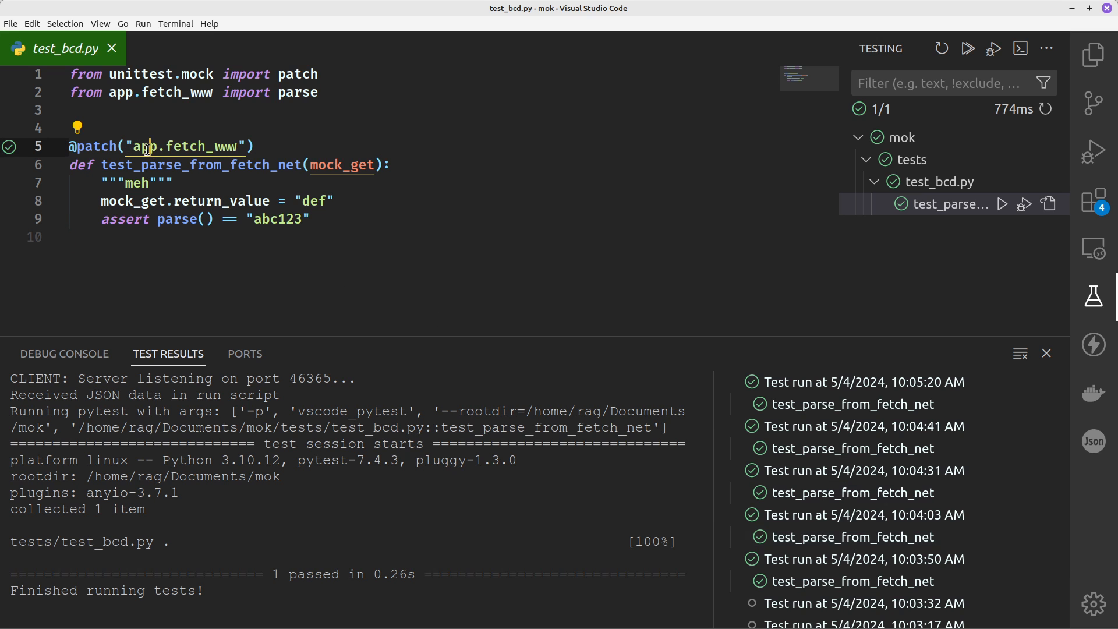
pyautogui.moveTo(1096, 56)
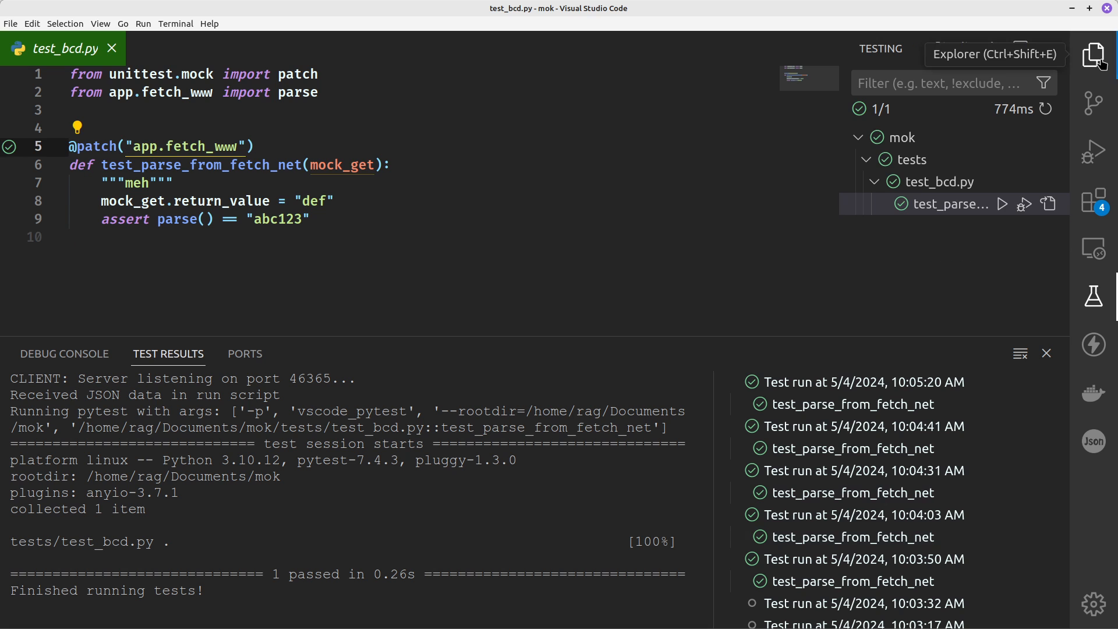
# Step: Show the Explorer tree, expand the tests and app folders, and open test_bcd.py
pyautogui.click(1097, 54)
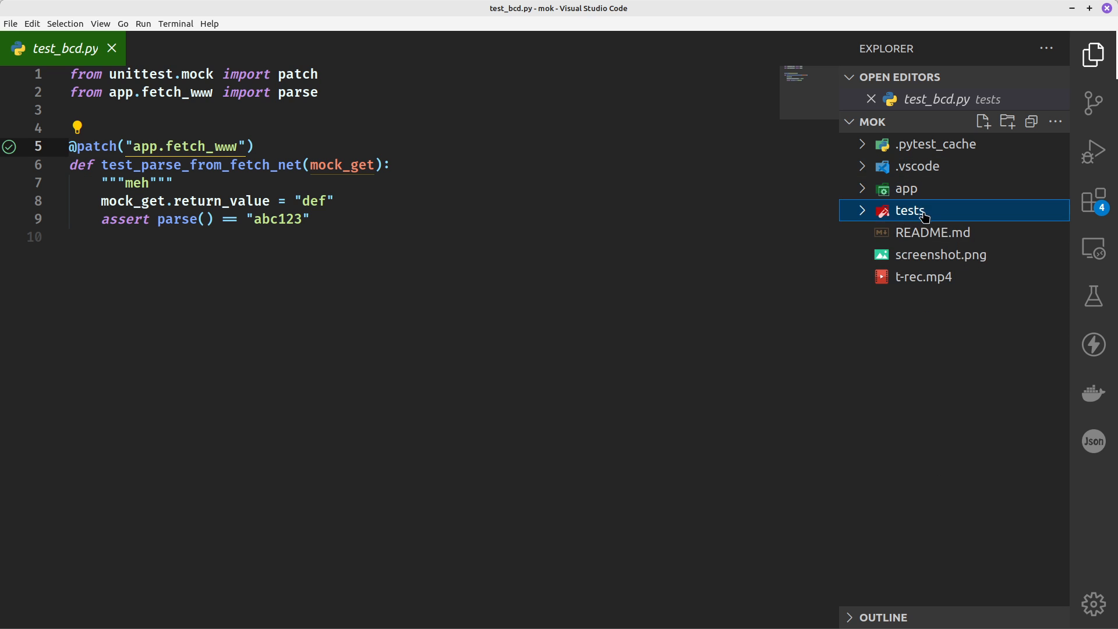
pyautogui.click(910, 209)
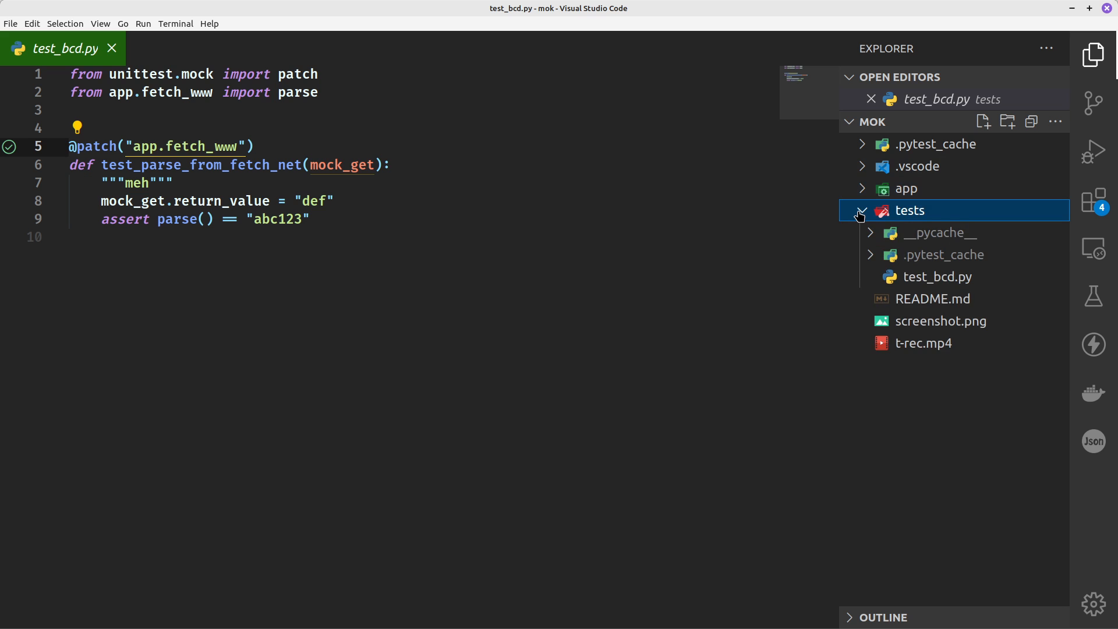
pyautogui.click(937, 276)
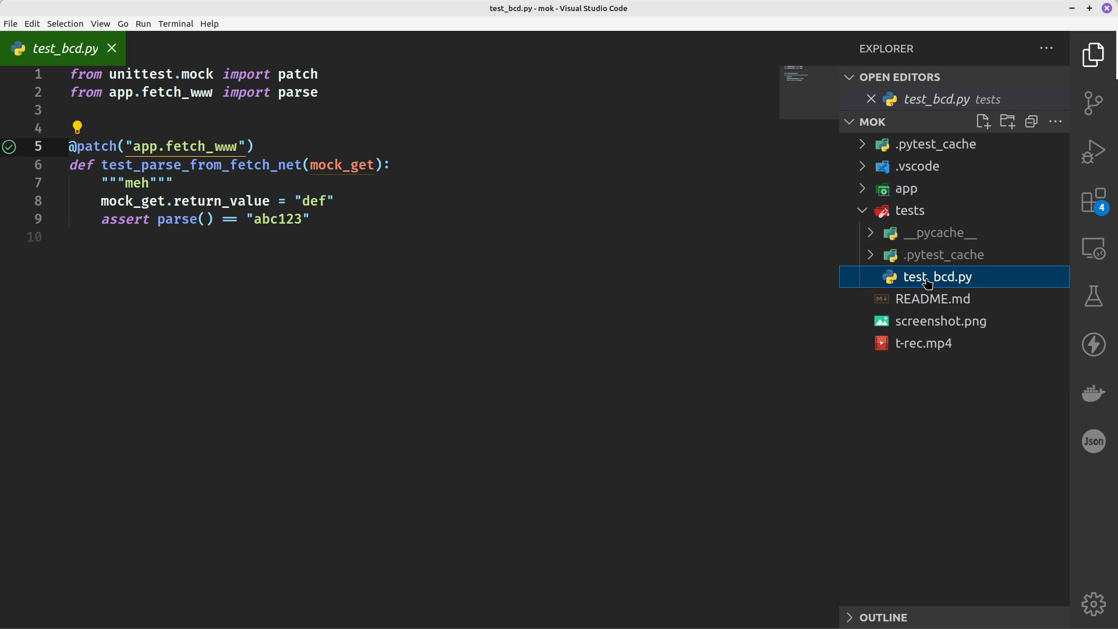
pyautogui.click(905, 188)
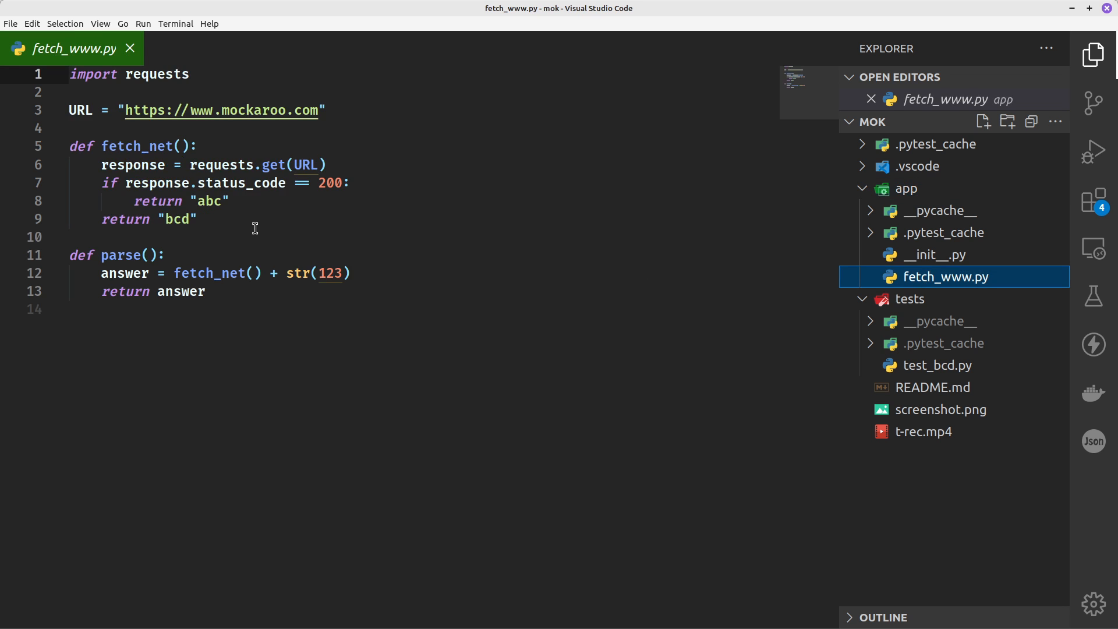
pyautogui.moveTo(235, 111)
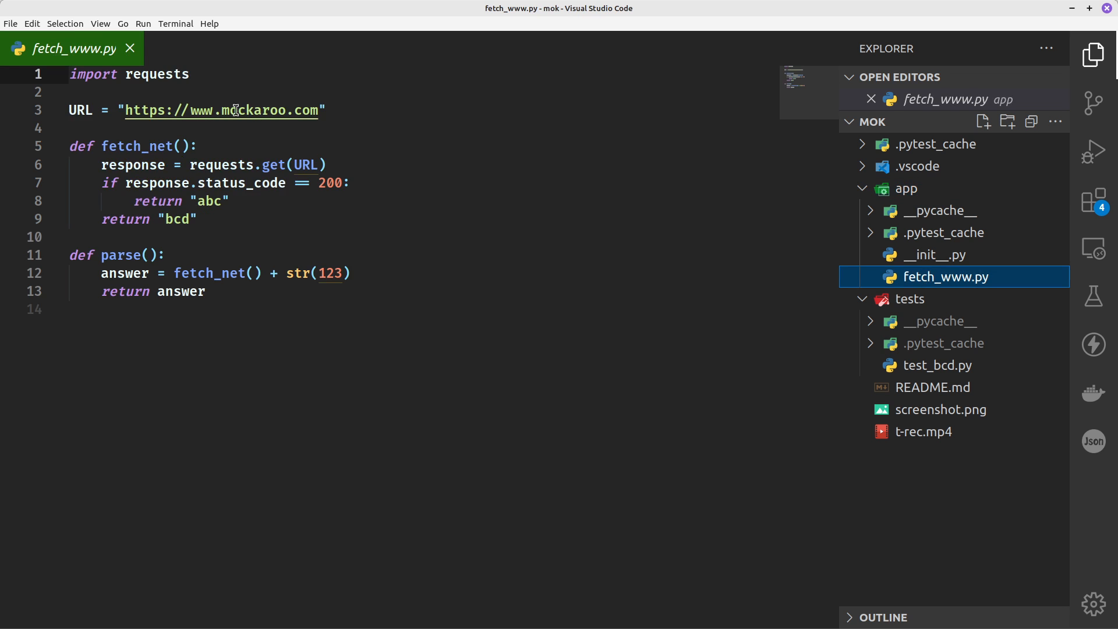
pyautogui.moveTo(935, 316)
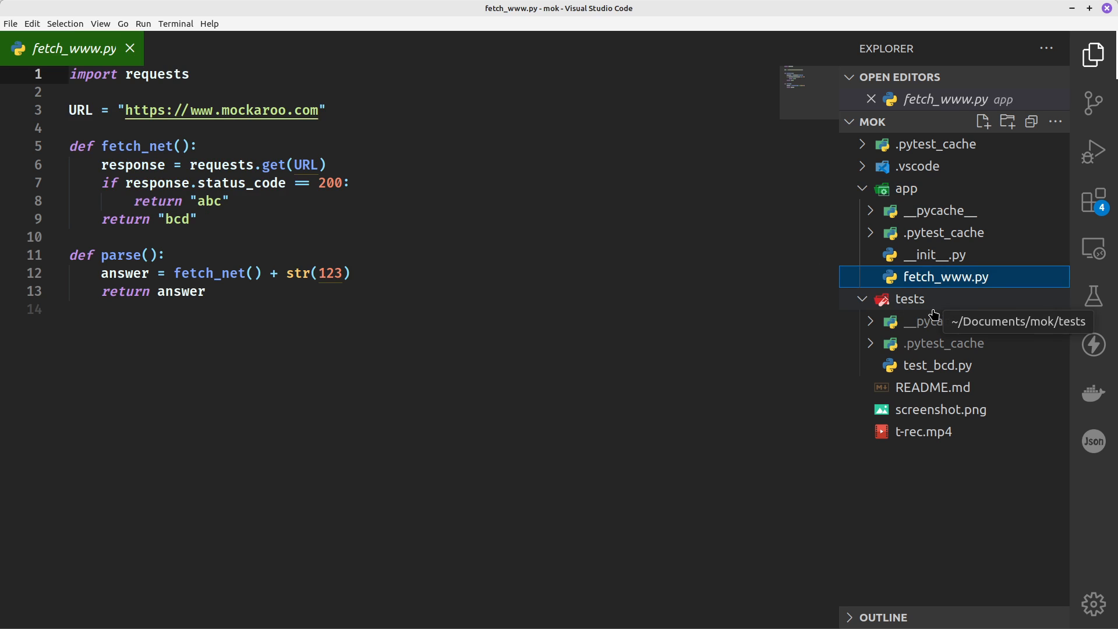
pyautogui.moveTo(939, 365)
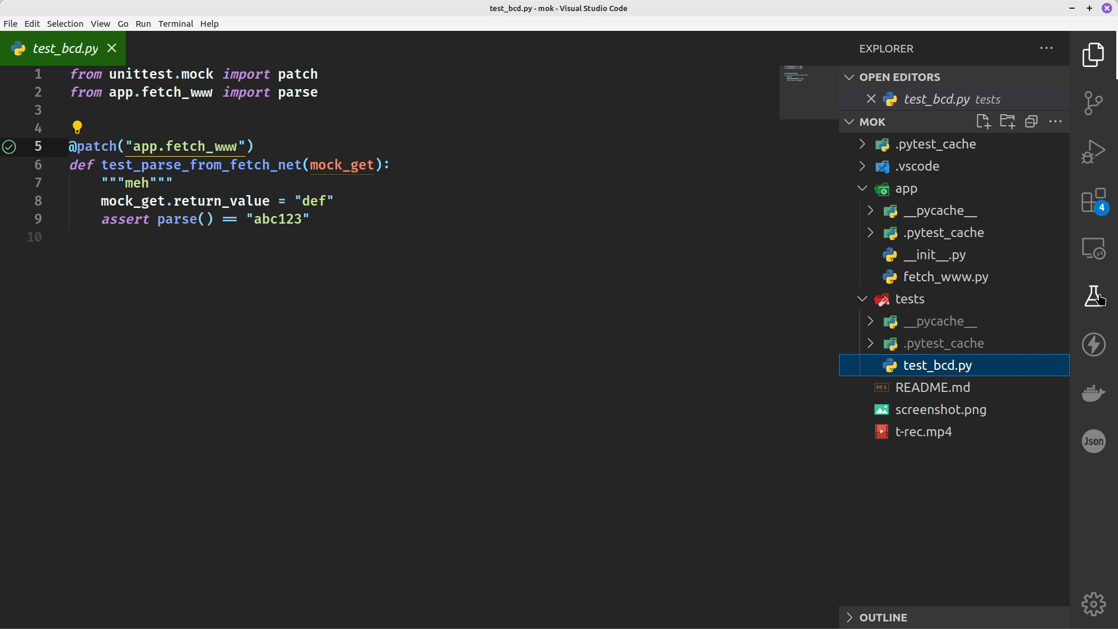
pyautogui.moveTo(1093, 295)
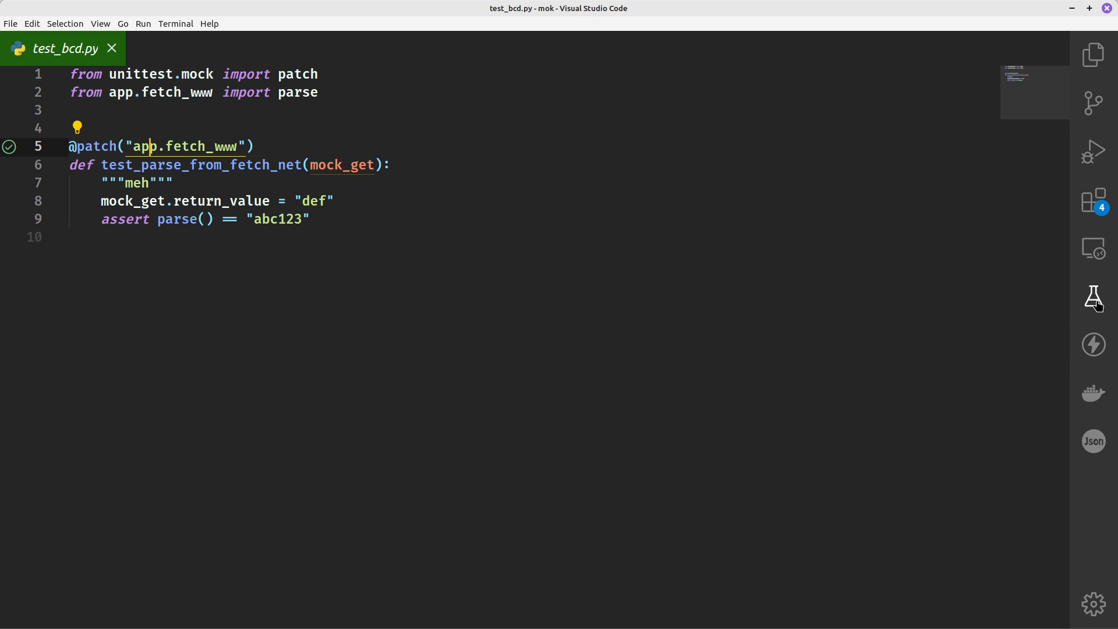
# Step: Open the activity bar's view options menu and dismiss it without changes
pyautogui.rightClick(1093, 296)
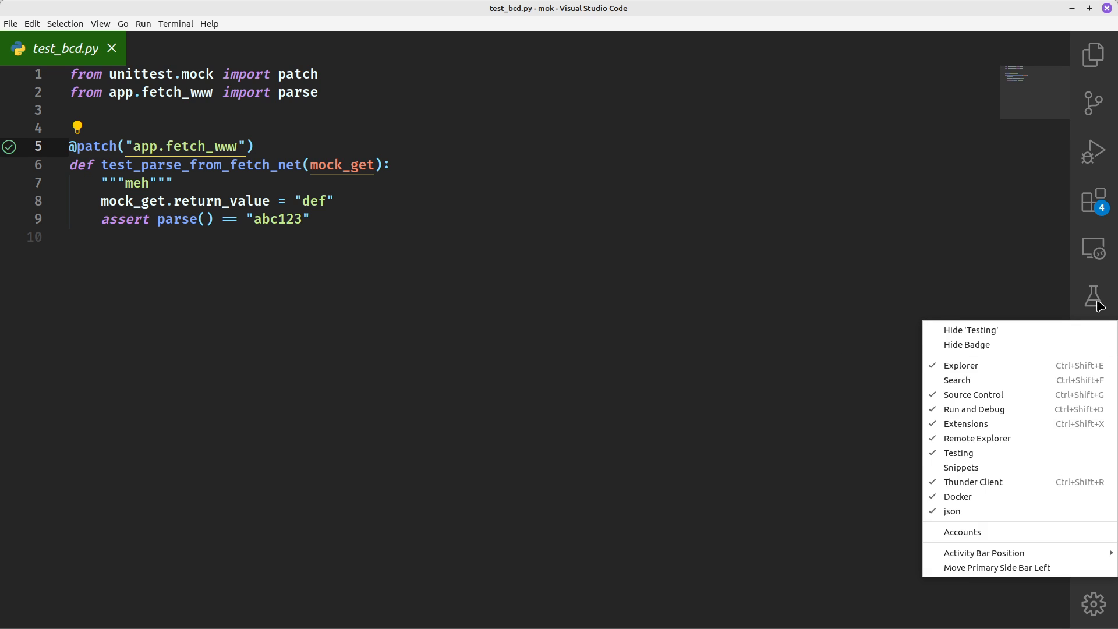
pyautogui.click(1092, 297)
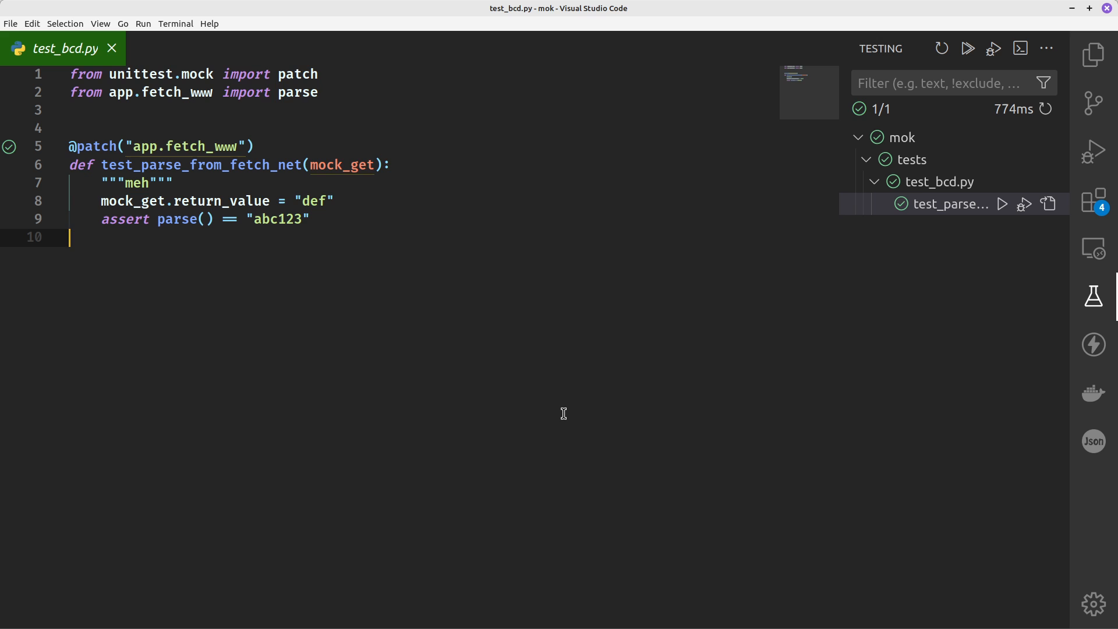
# Step: Run Python: Configure Tests from the command palette and choose pytest as the framework
pyautogui.press('ctrl+shift+p')
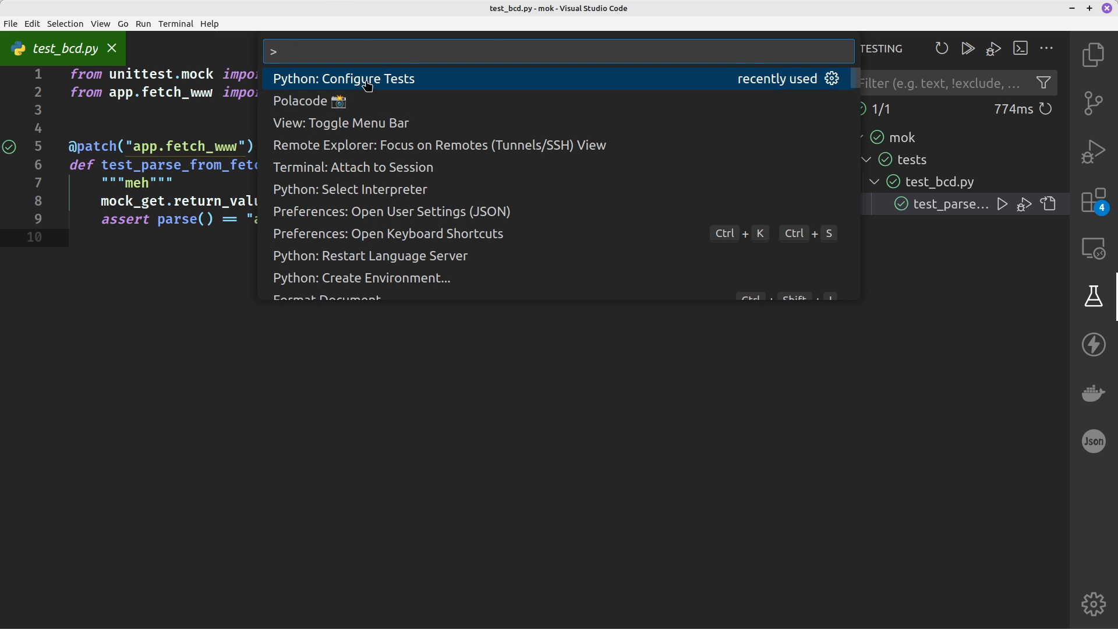
pyautogui.moveTo(627, 83)
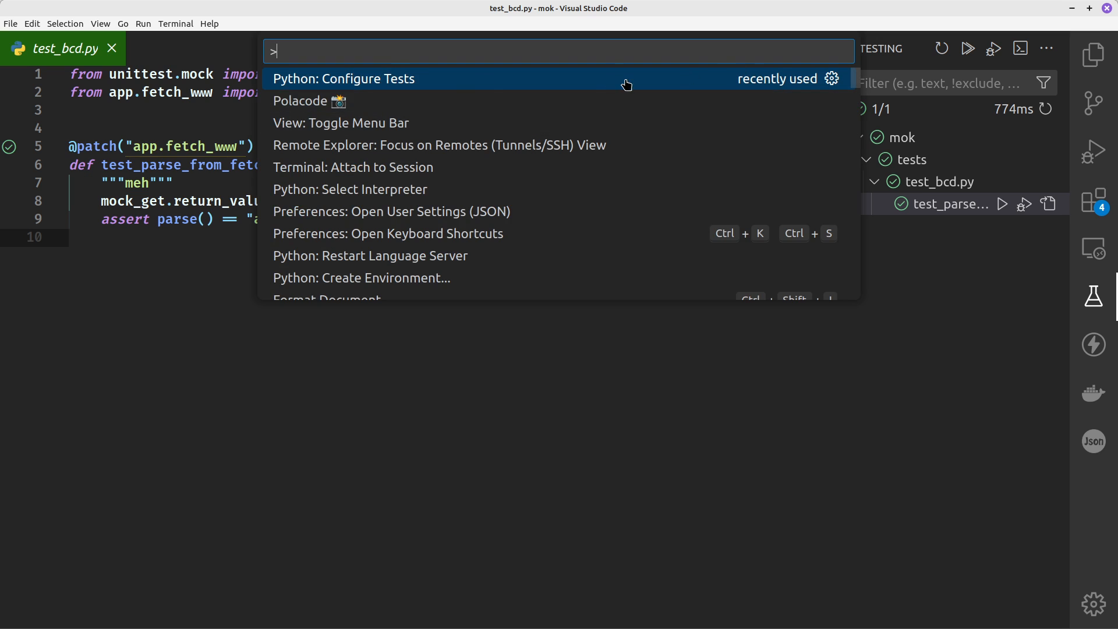
pyautogui.moveTo(463, 86)
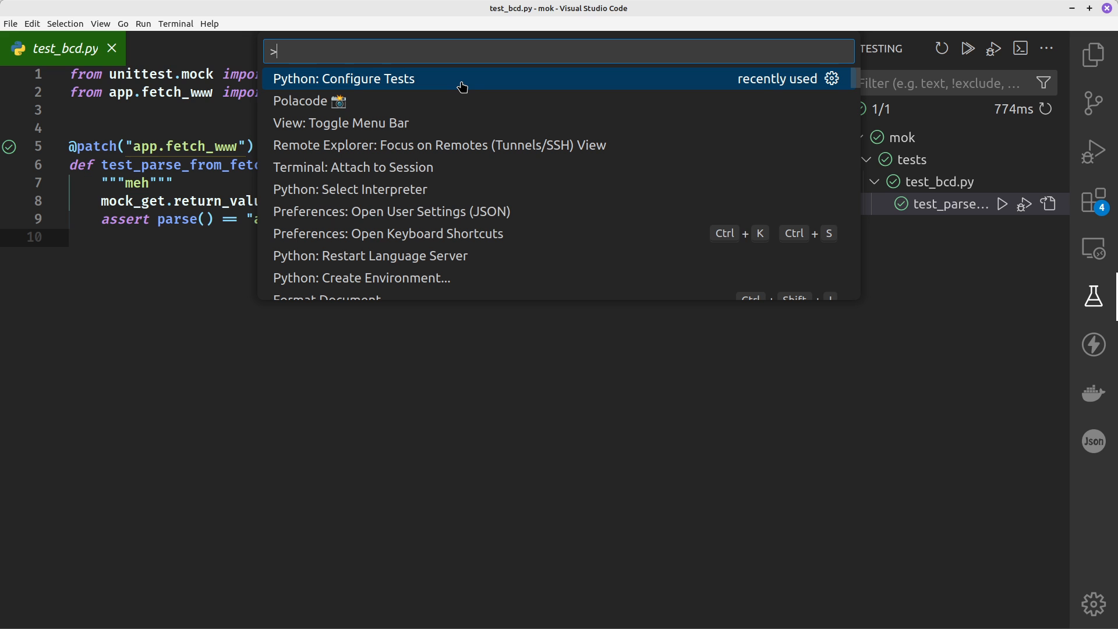
pyautogui.write('pyte')
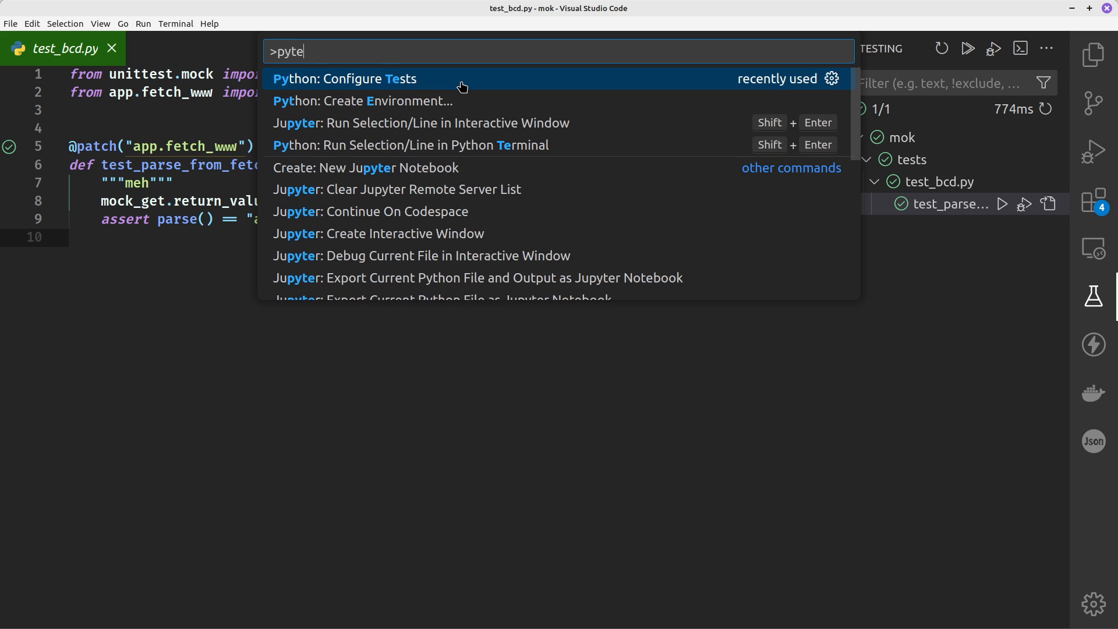
pyautogui.write('t')
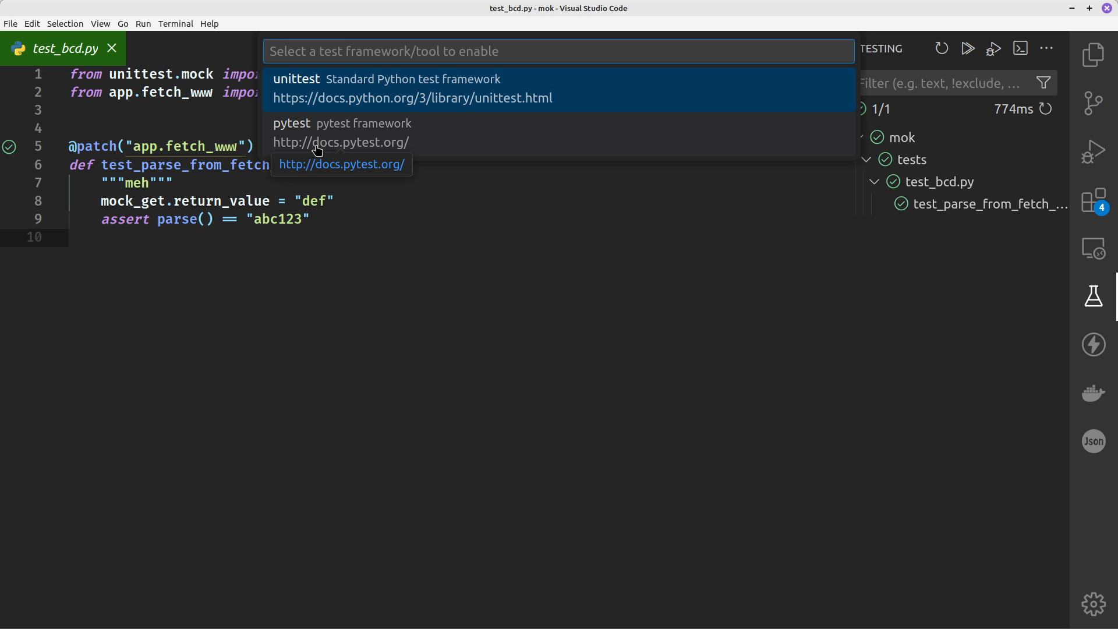
pyautogui.moveTo(326, 147)
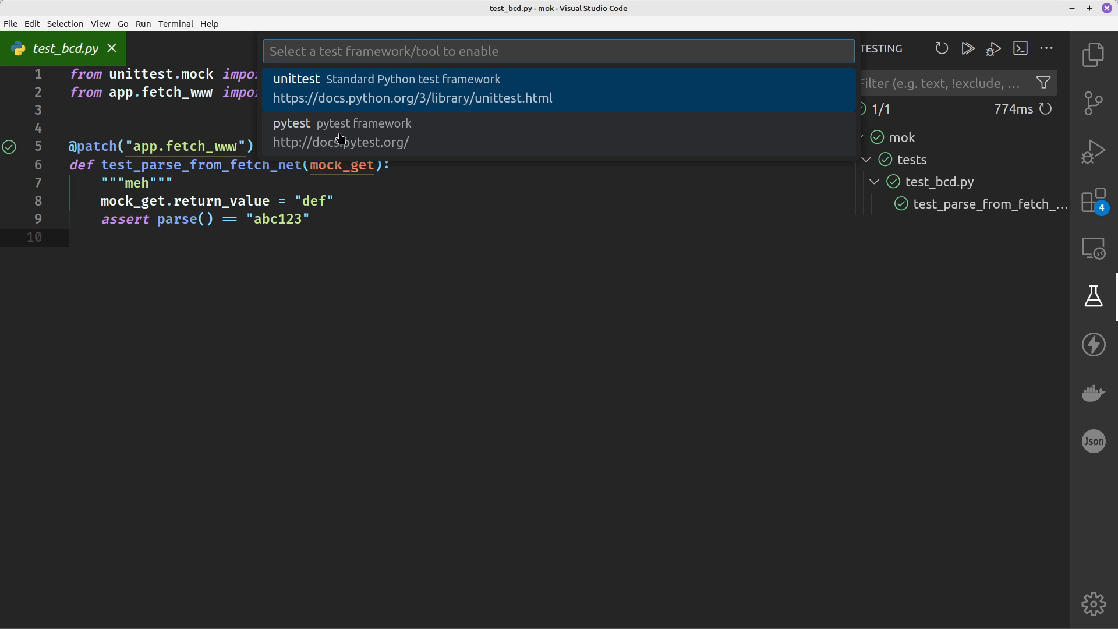
pyautogui.moveTo(350, 114)
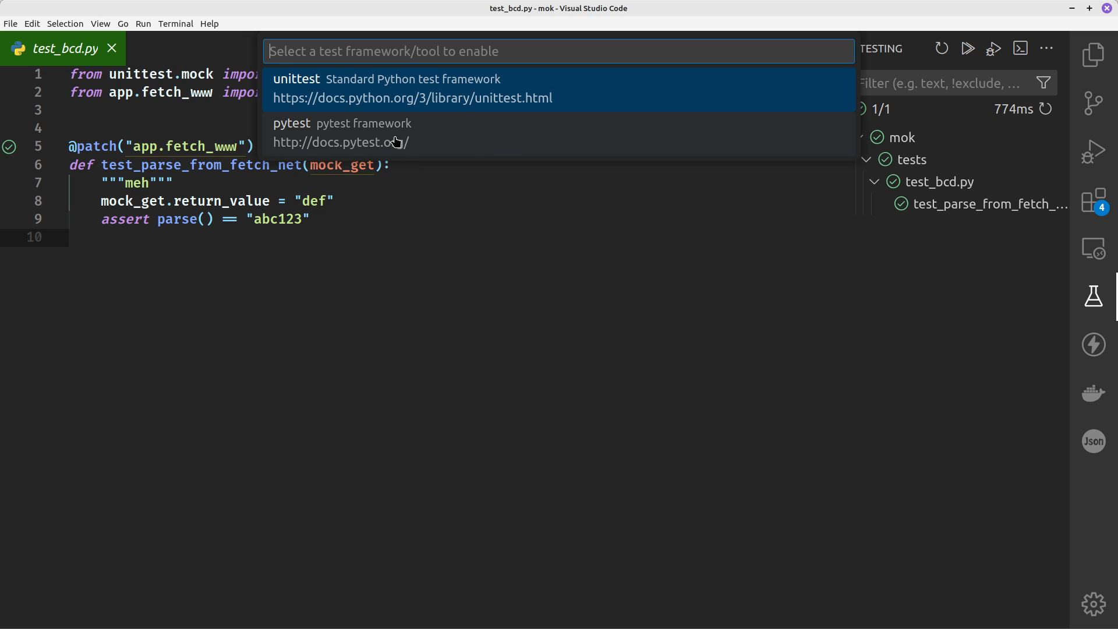
pyautogui.click(298, 88)
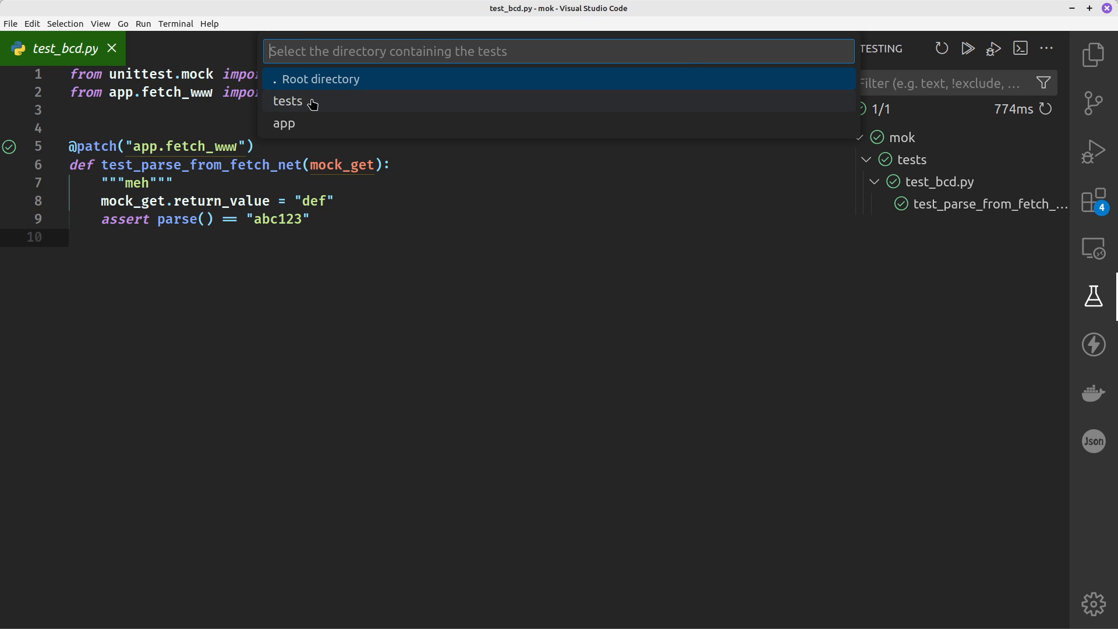
pyautogui.moveTo(292, 108)
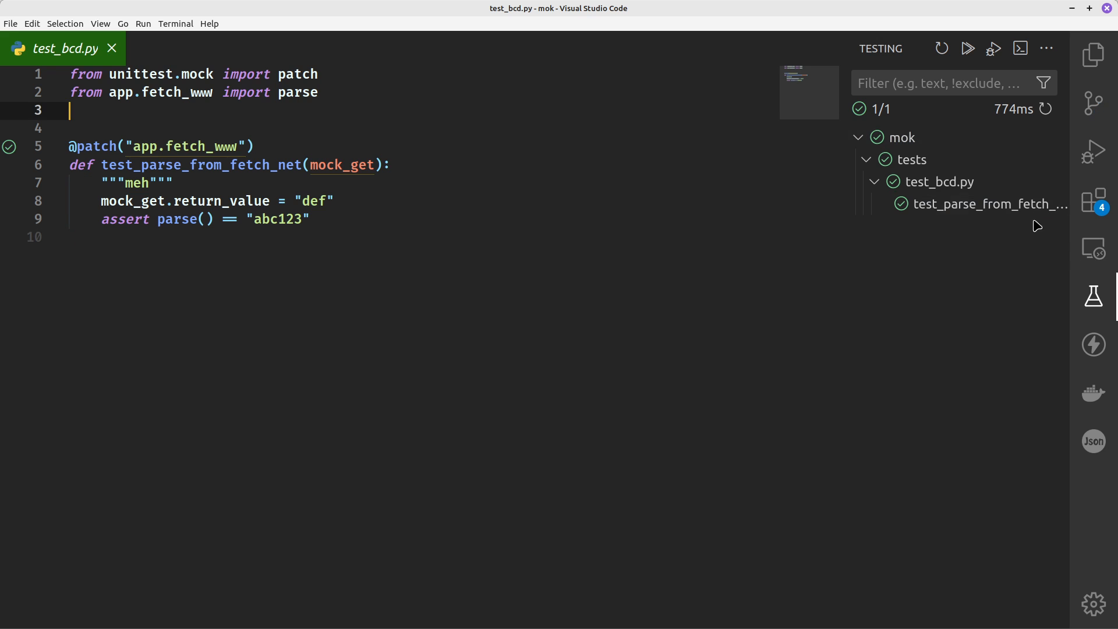
pyautogui.moveTo(903, 137)
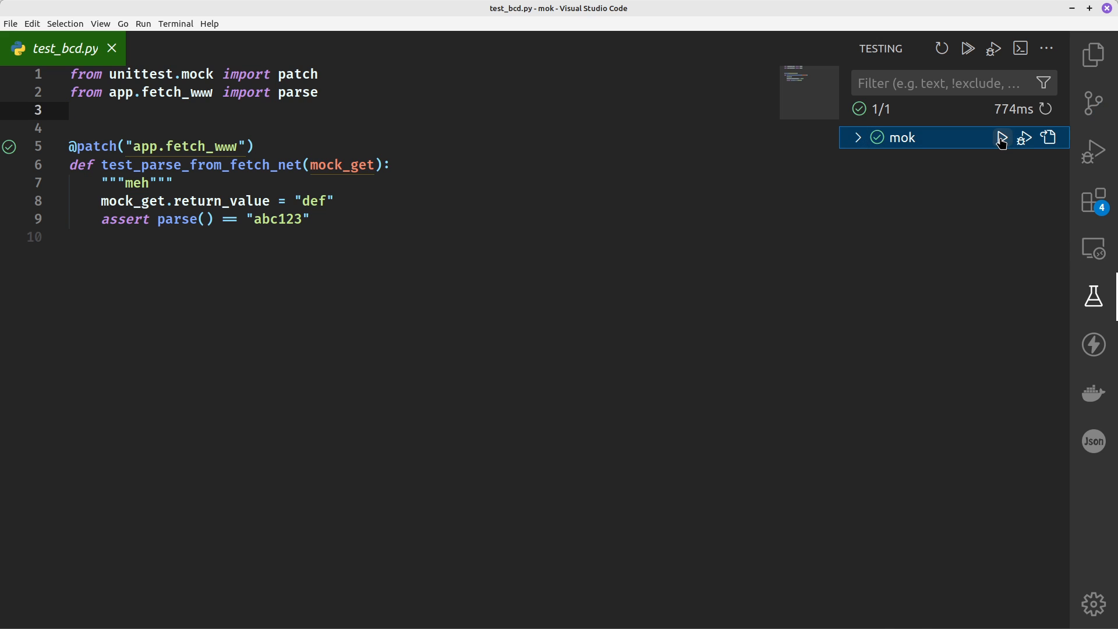
# Step: Rerun the mok project's tests and view the Debug Console showing 1 passed
pyautogui.click(1001, 137)
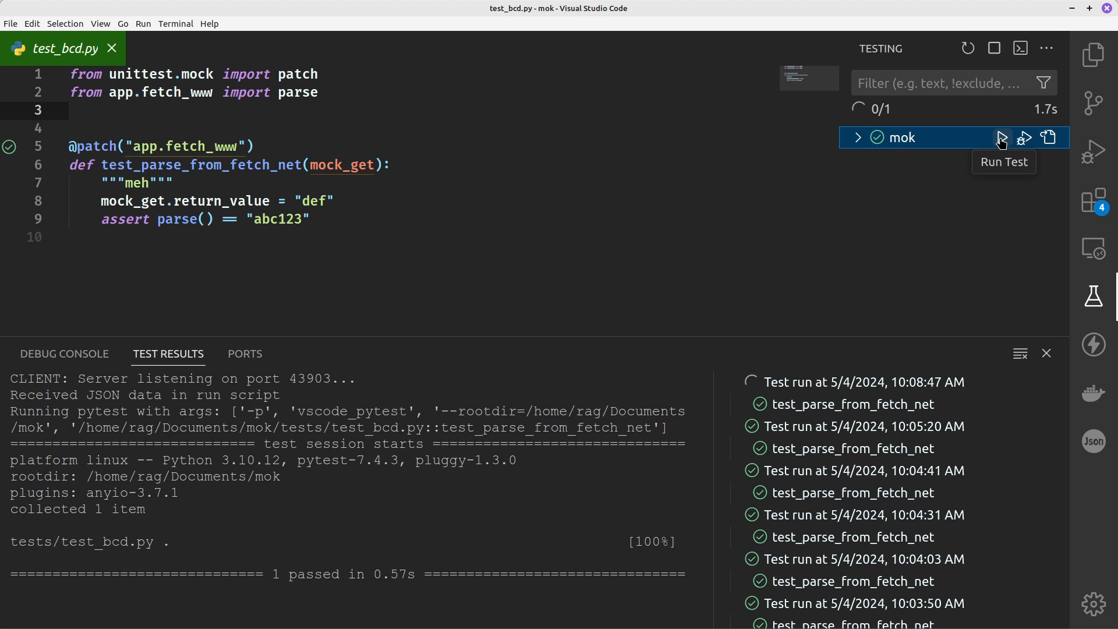
pyautogui.click(1000, 137)
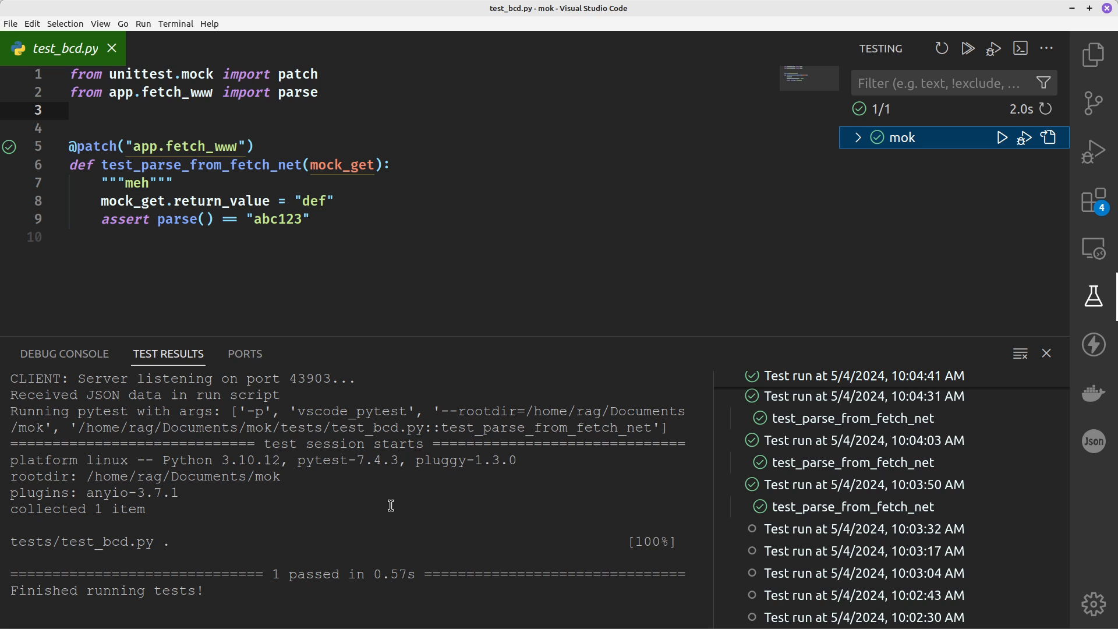
pyautogui.click(64, 354)
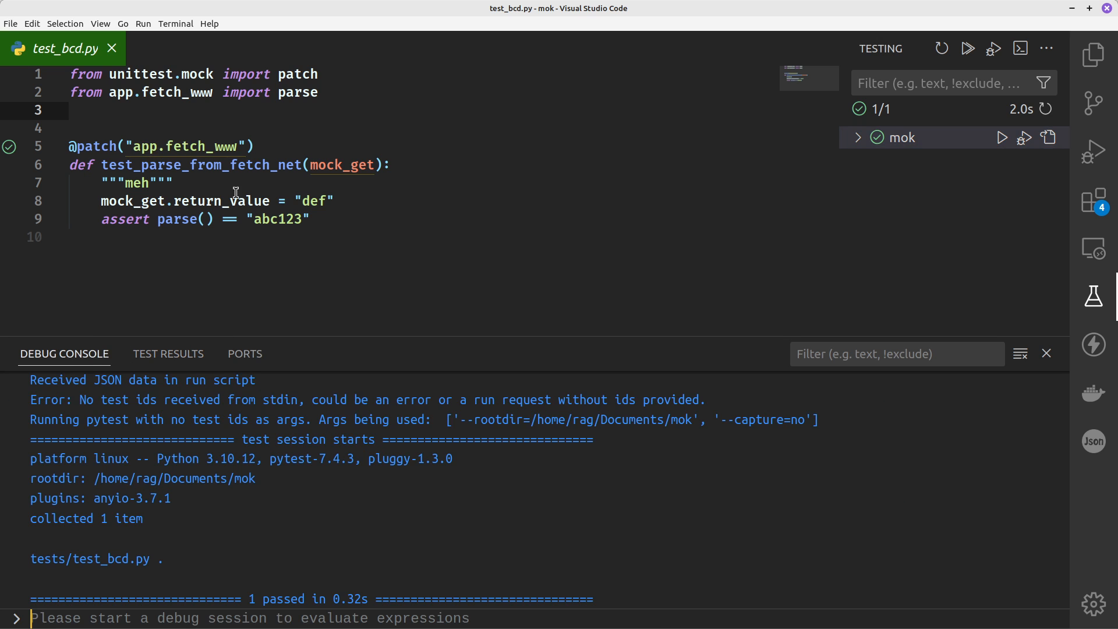
# Step: Open fetch_www.py from the app folder in the Explorer
pyautogui.click(1093, 54)
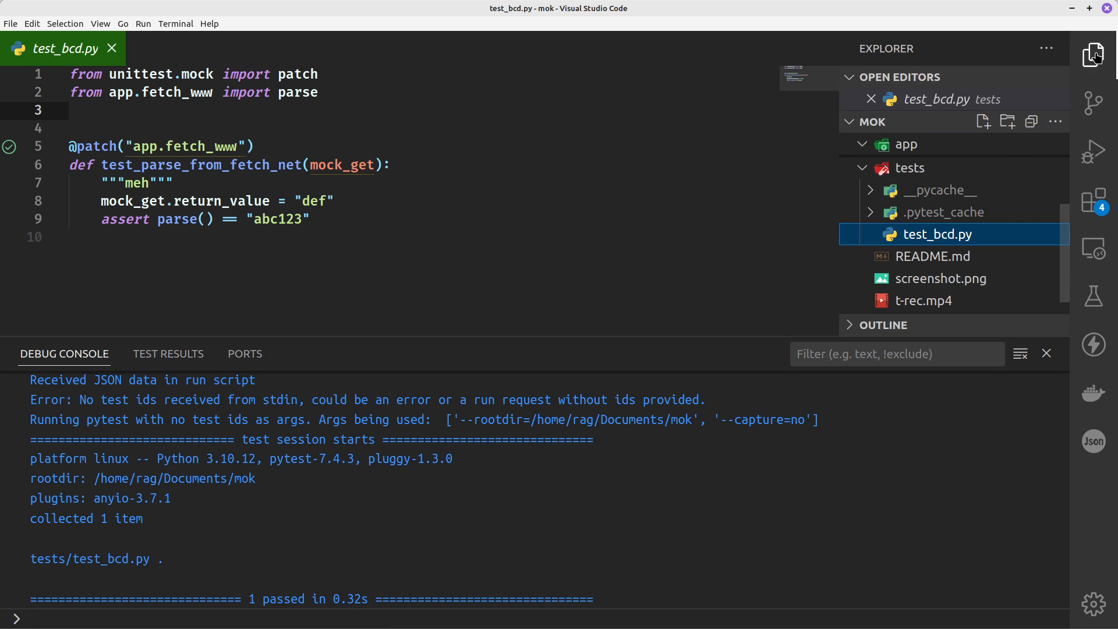
pyautogui.click(906, 144)
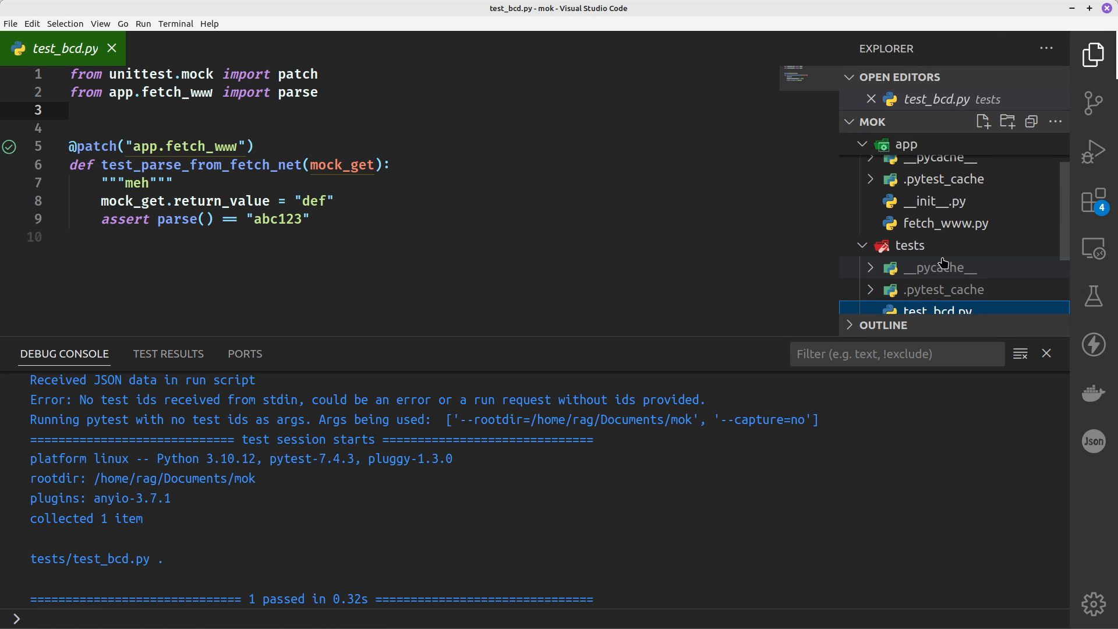
pyautogui.click(947, 223)
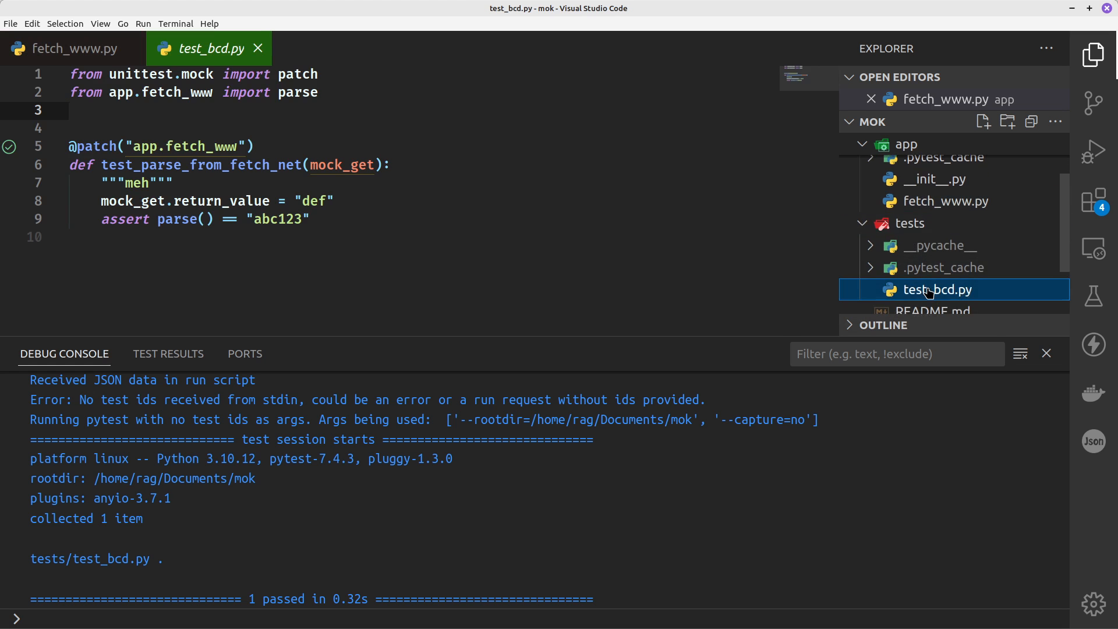
# Step: Compare fetch_www.py with test_bcd.py, then open the integrated terminal
pyautogui.click(68, 48)
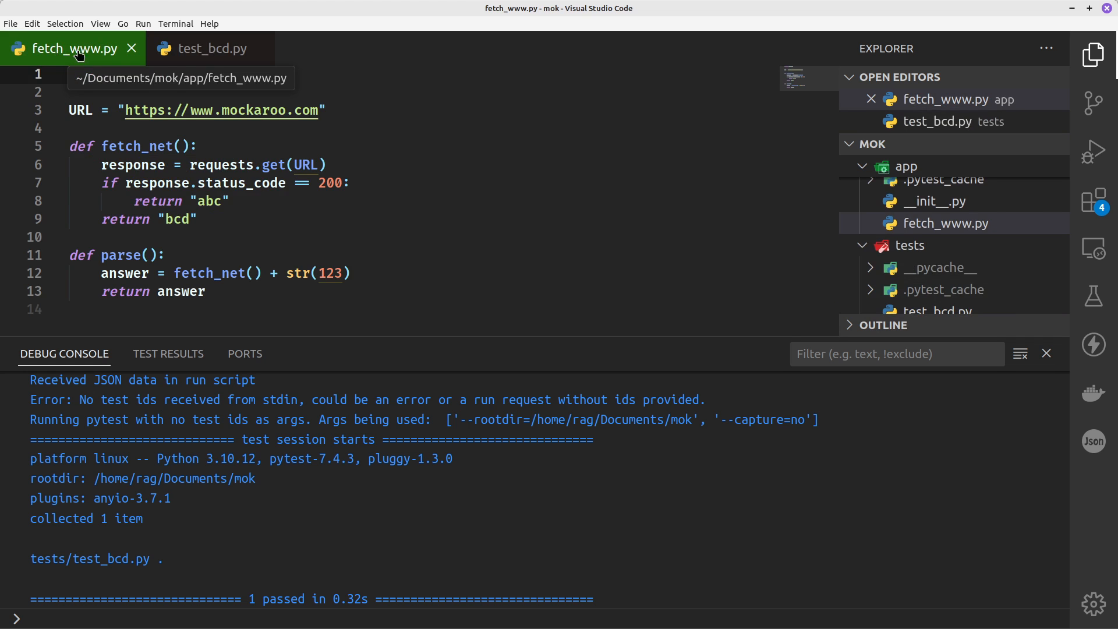
pyautogui.click(211, 48)
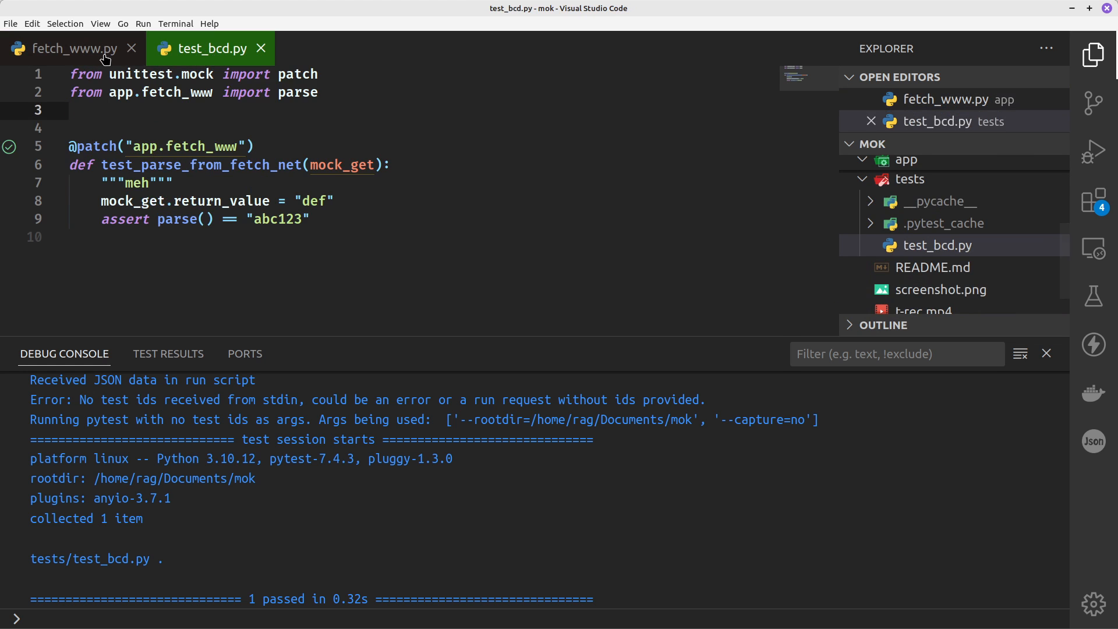
pyautogui.click(73, 48)
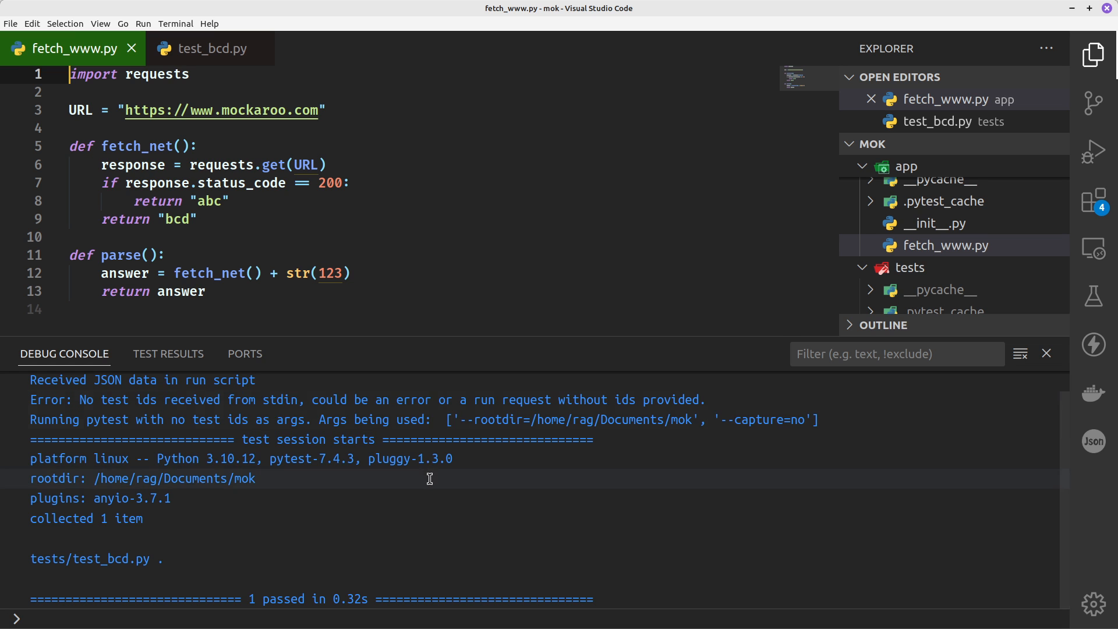
pyautogui.click(1047, 354)
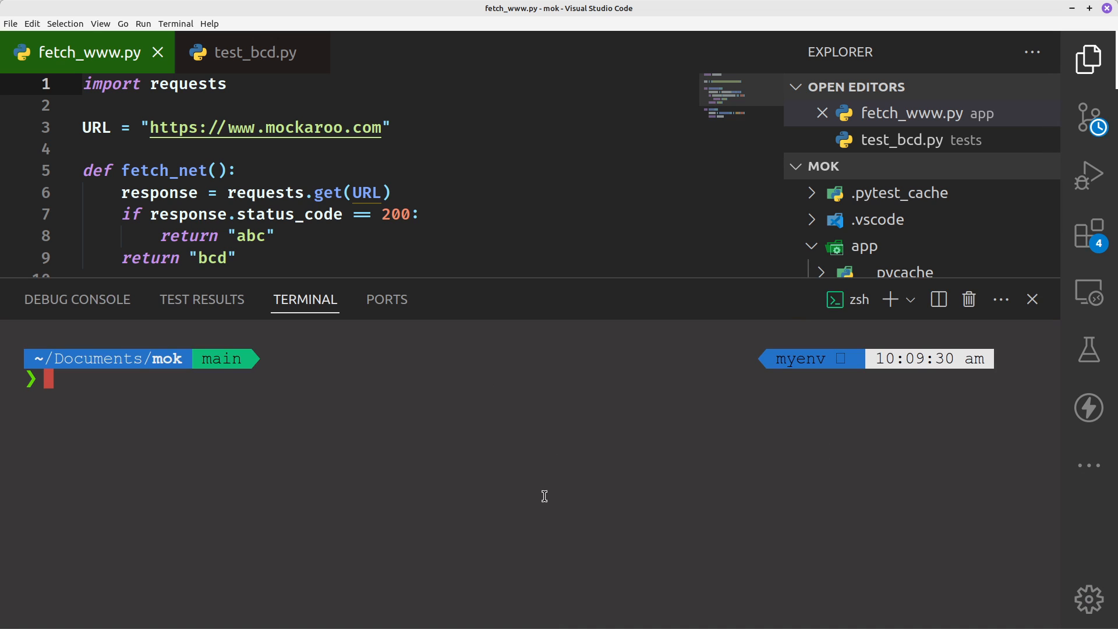
# Step: Enter 'python3.10 -m pytest' in the myenv terminal to run the tests
pyautogui.write('python')
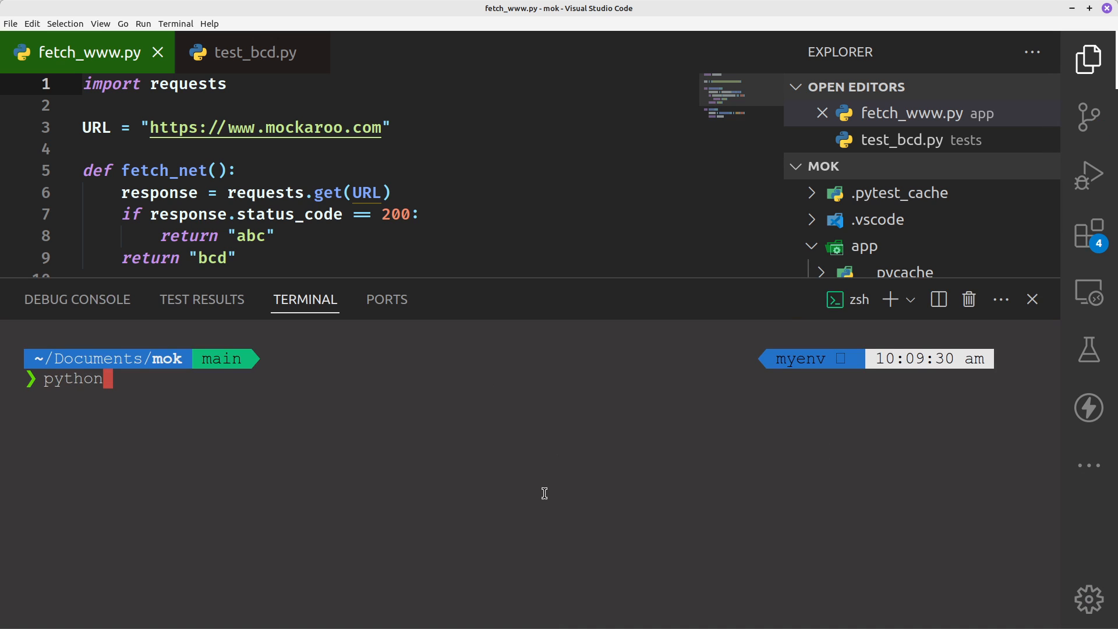
pyautogui.write('3.10')
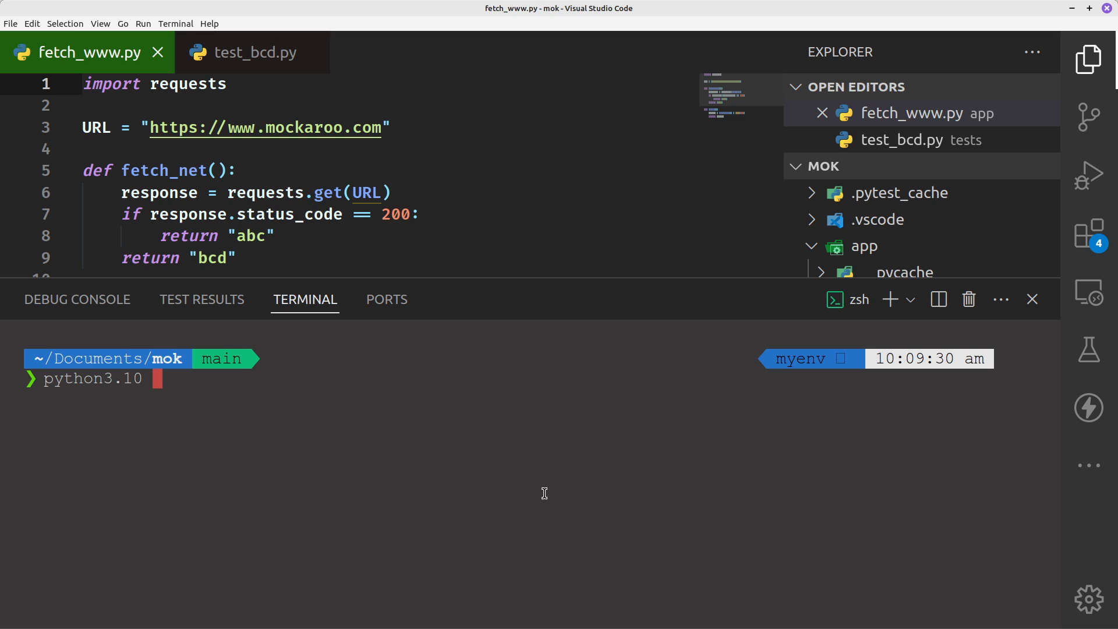
pyautogui.write('-')
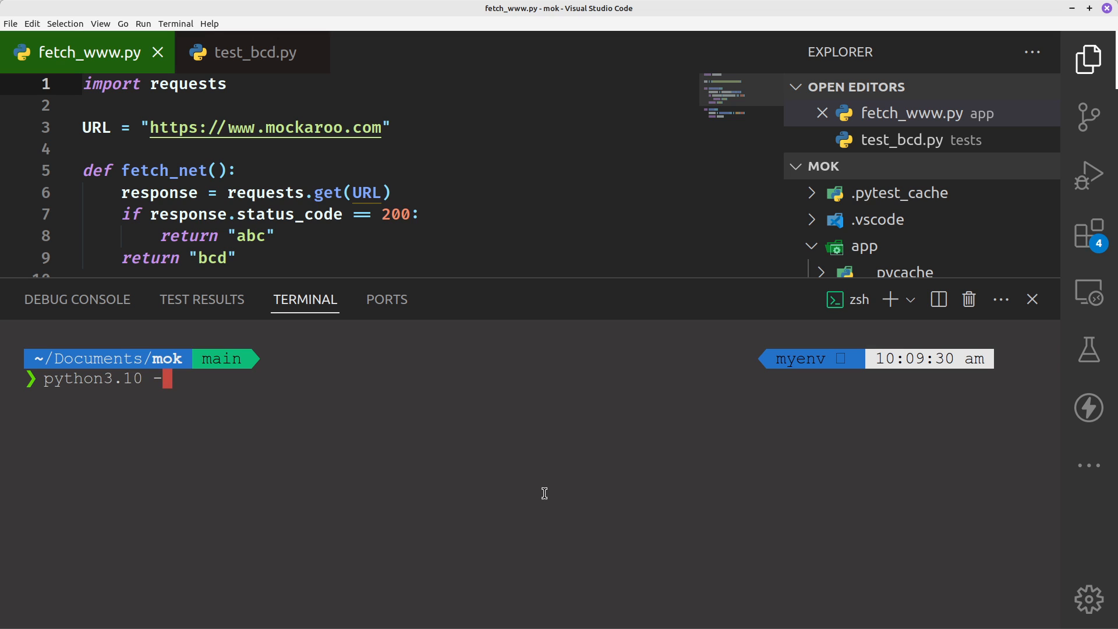
pyautogui.write('m')
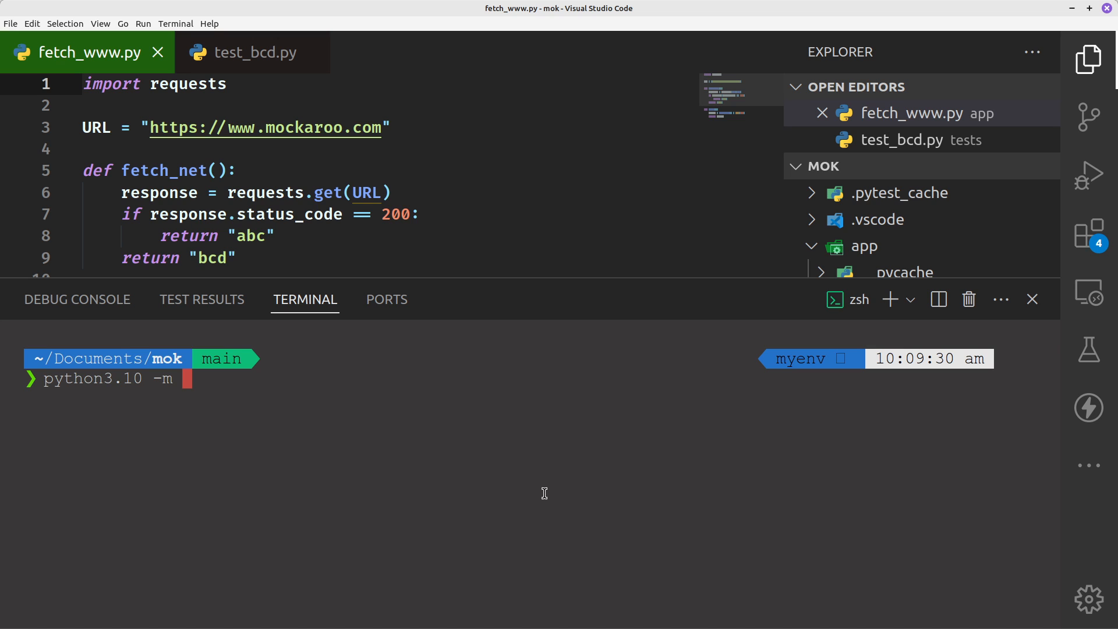
pyautogui.write('pytest')
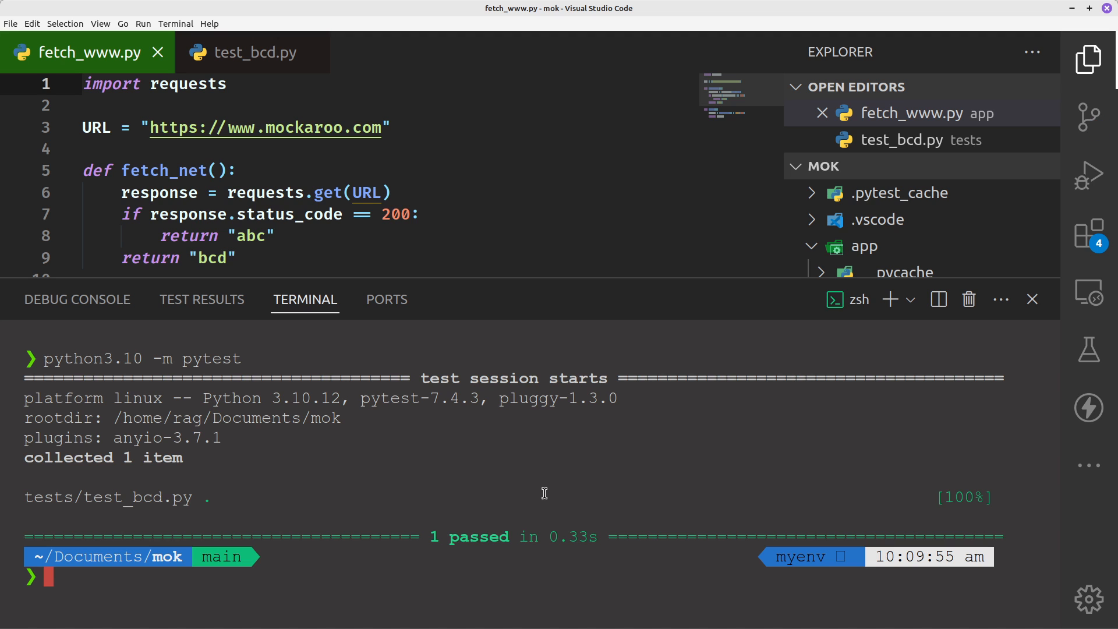
pyautogui.moveTo(773, 560)
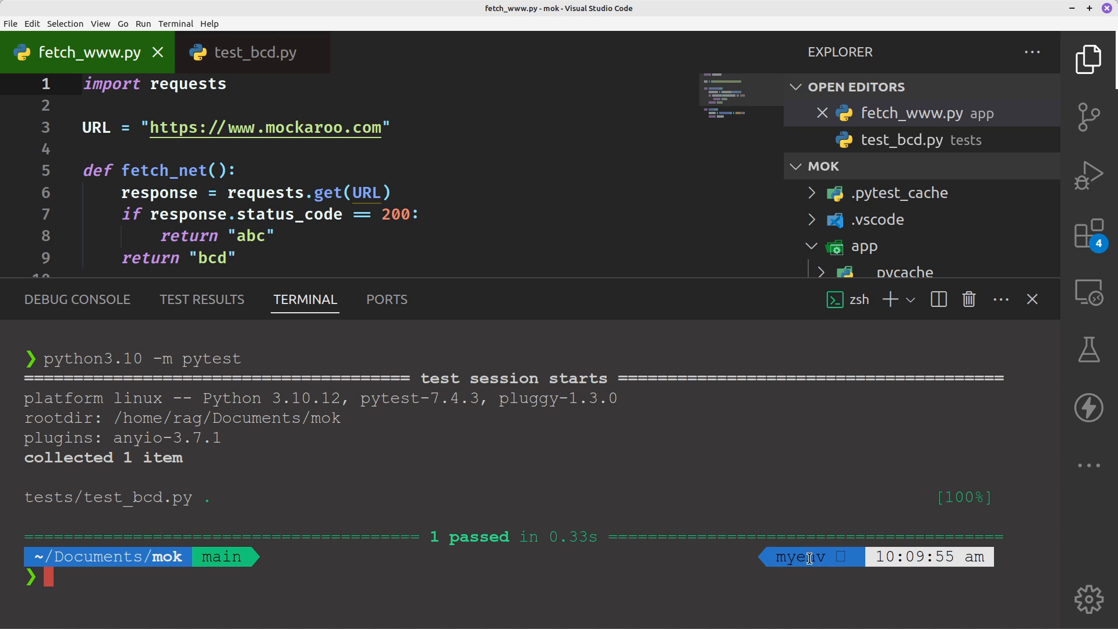
pyautogui.moveTo(740, 565)
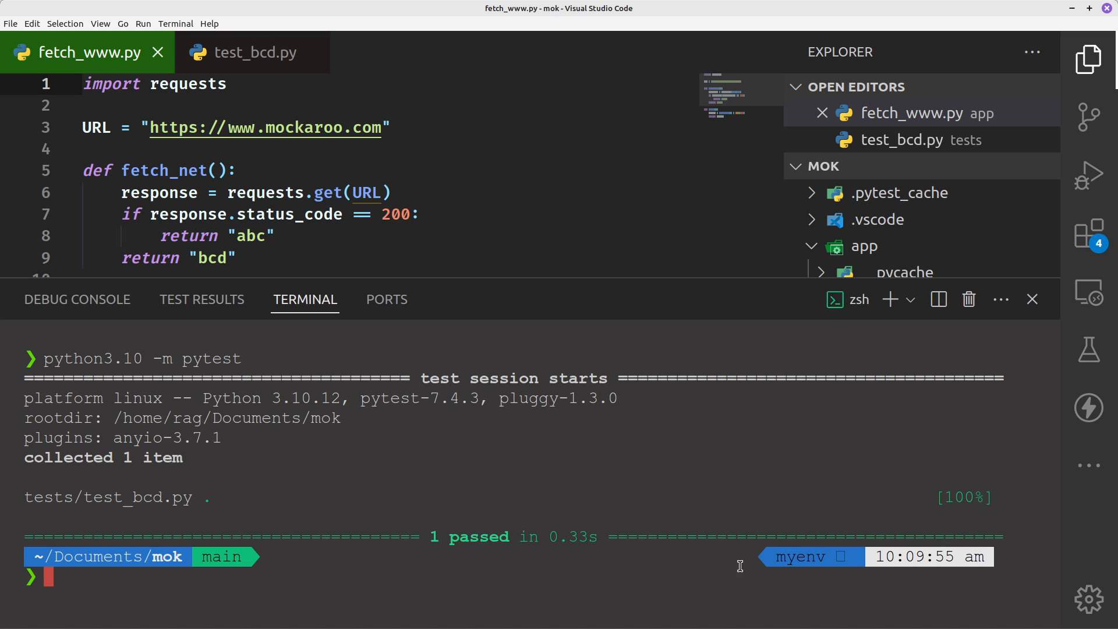
pyautogui.moveTo(589, 585)
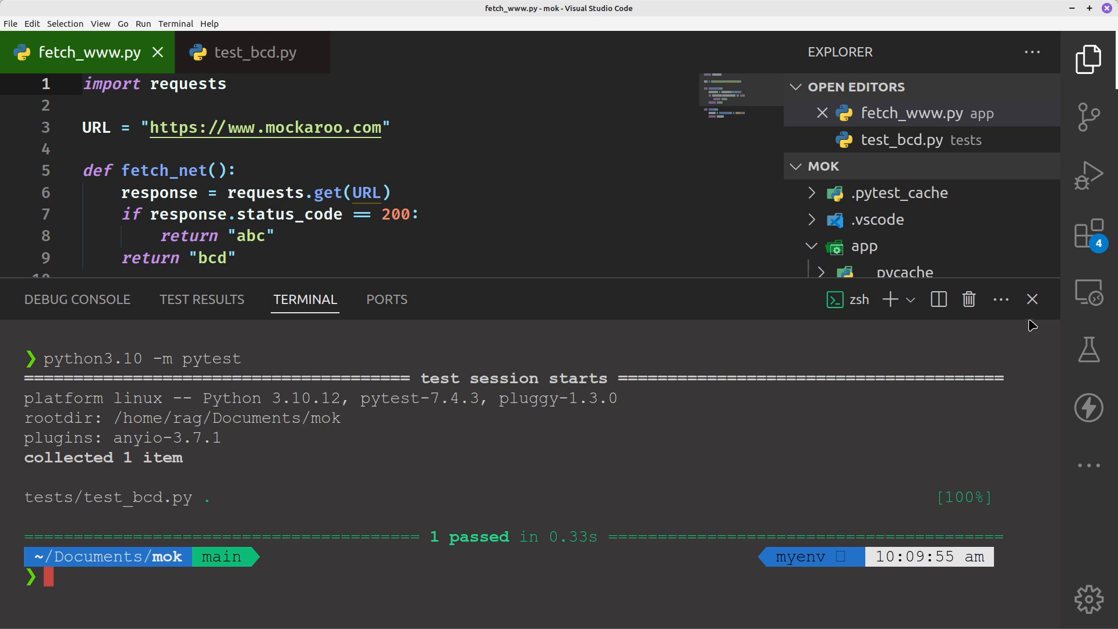
# Step: Close the terminal and open test_bcd.py from the passing test in the Testing view
pyautogui.click(1031, 298)
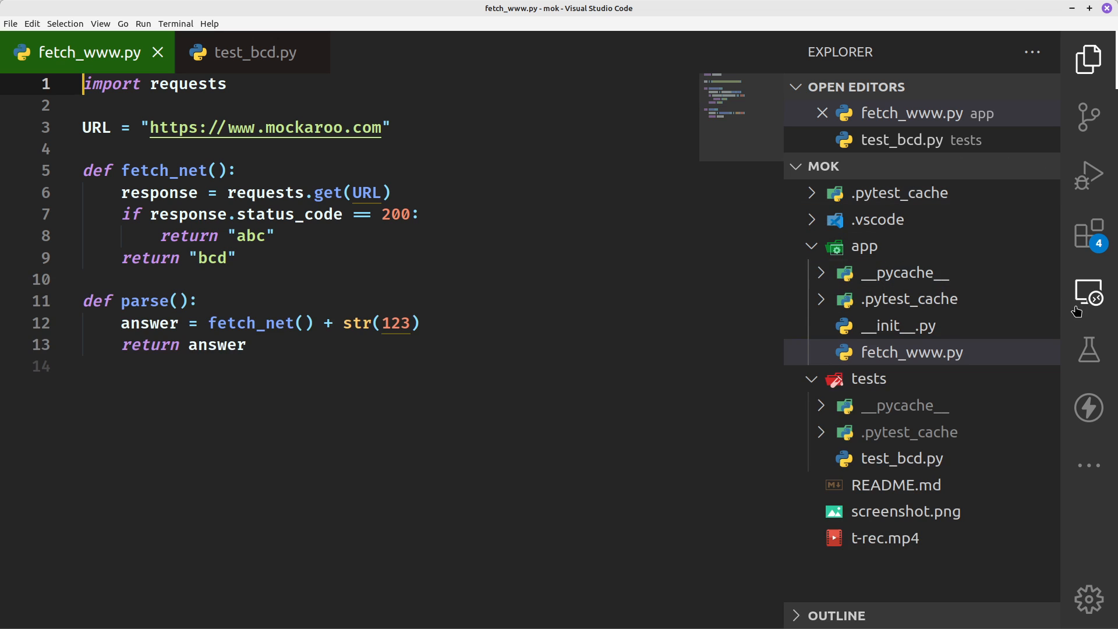
pyautogui.click(1089, 350)
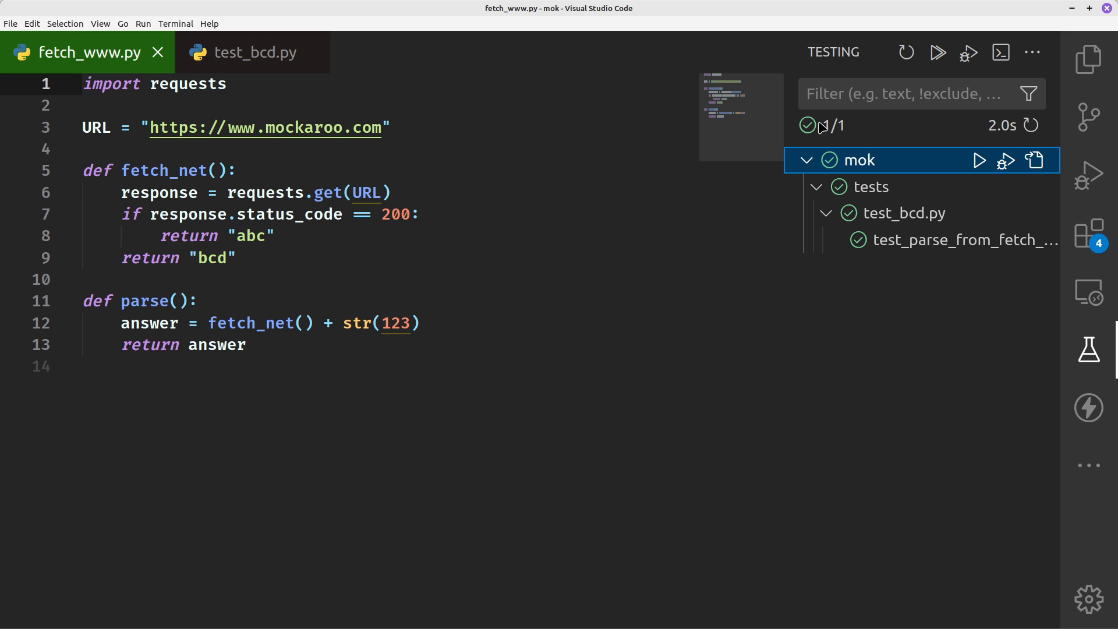
pyautogui.click(252, 52)
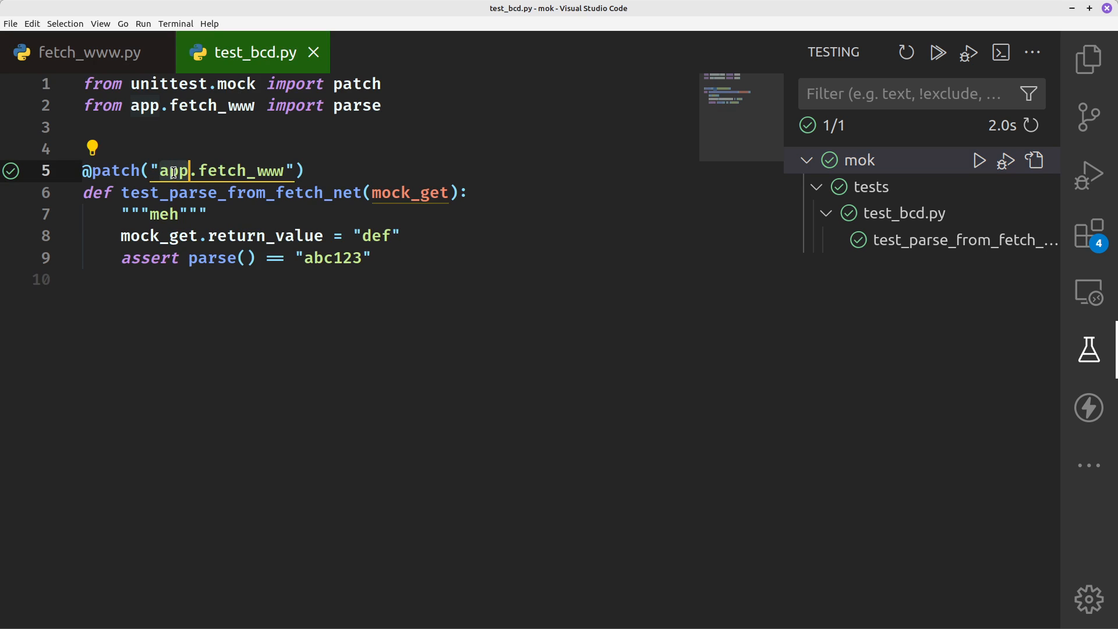
pyautogui.moveTo(311, 148)
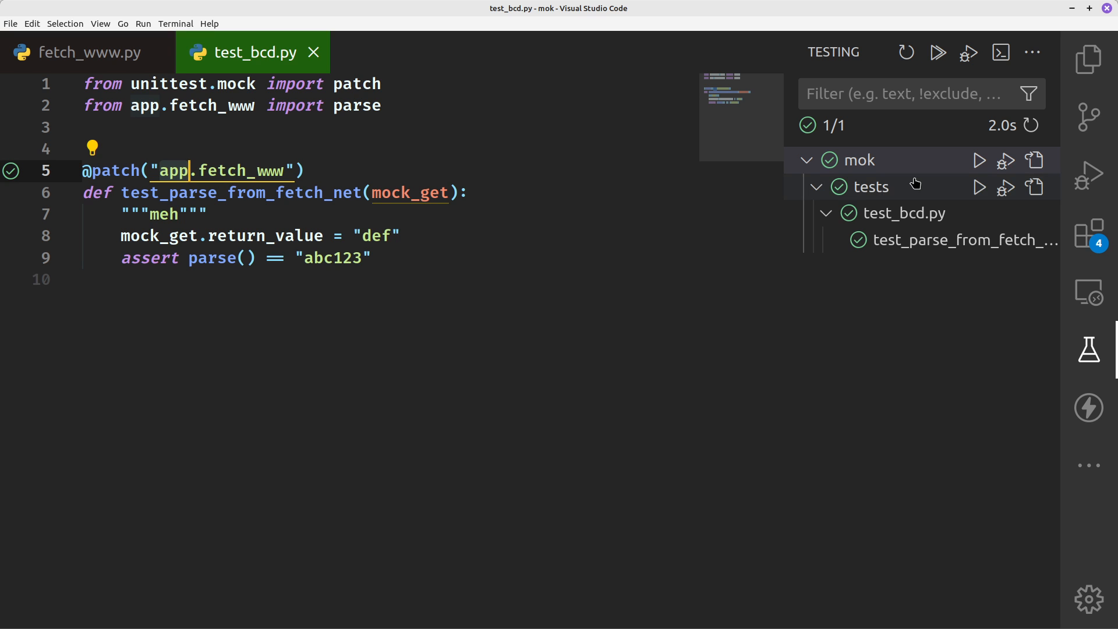
# Step: Switch back to the Explorer file tree
pyautogui.click(1089, 60)
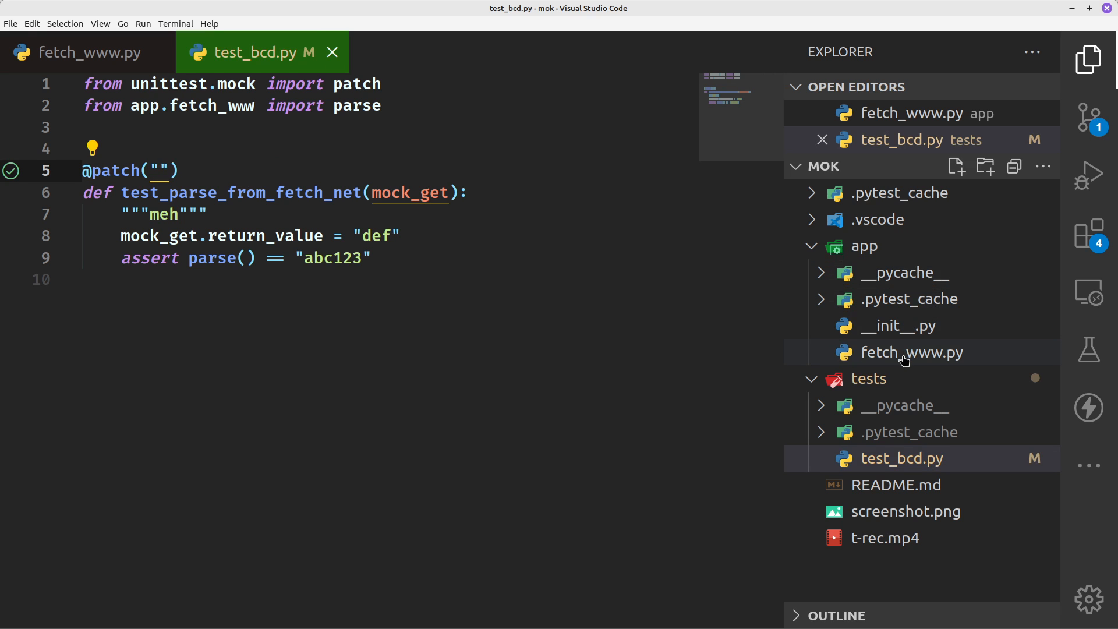
pyautogui.moveTo(910, 352)
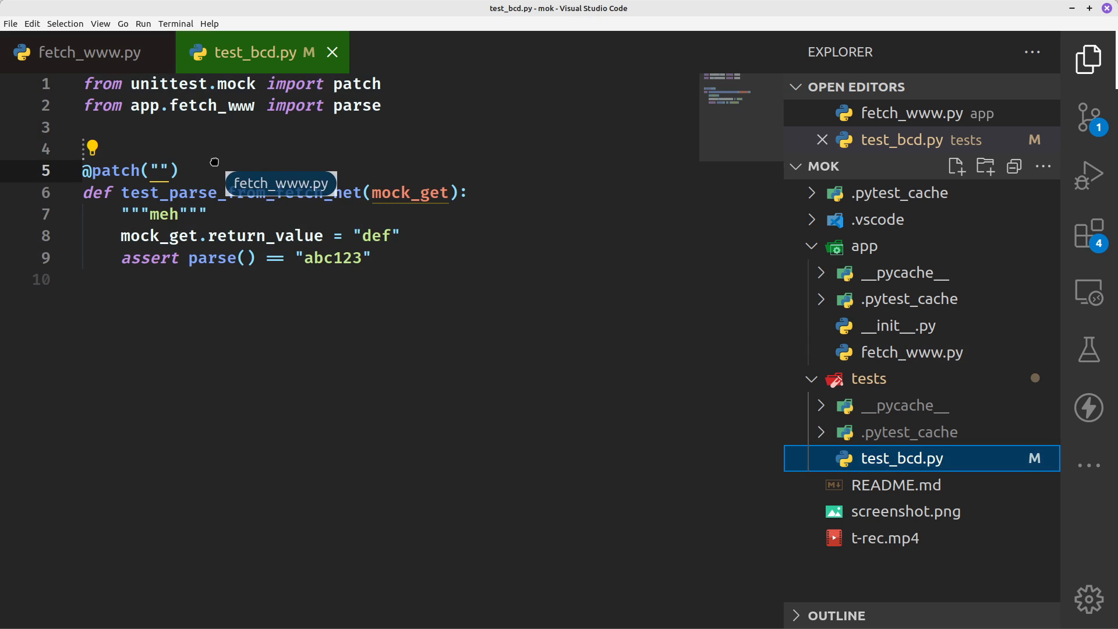
pyautogui.moveTo(161, 171)
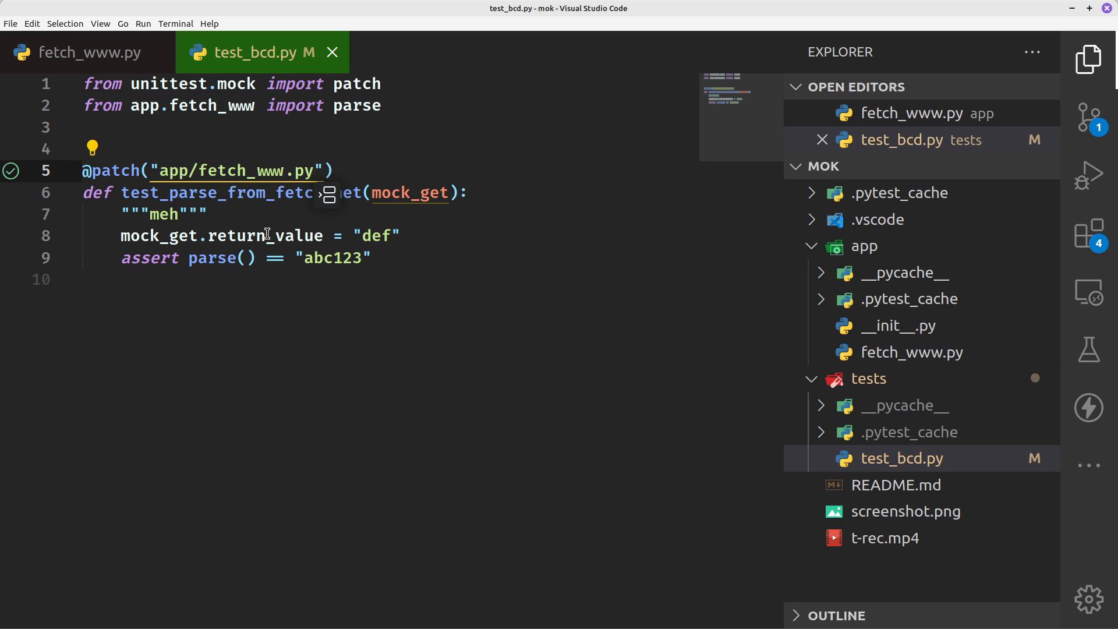
pyautogui.moveTo(1090, 349)
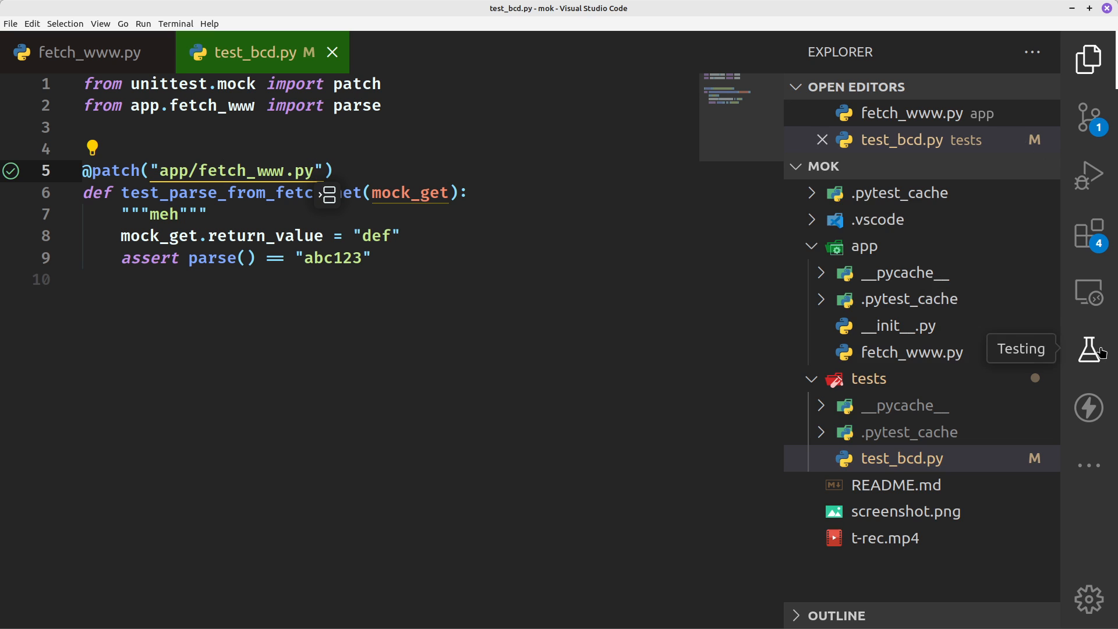
# Step: Rerun the mok tests from Testing, inspect the failure peek, and close it
pyautogui.click(1090, 349)
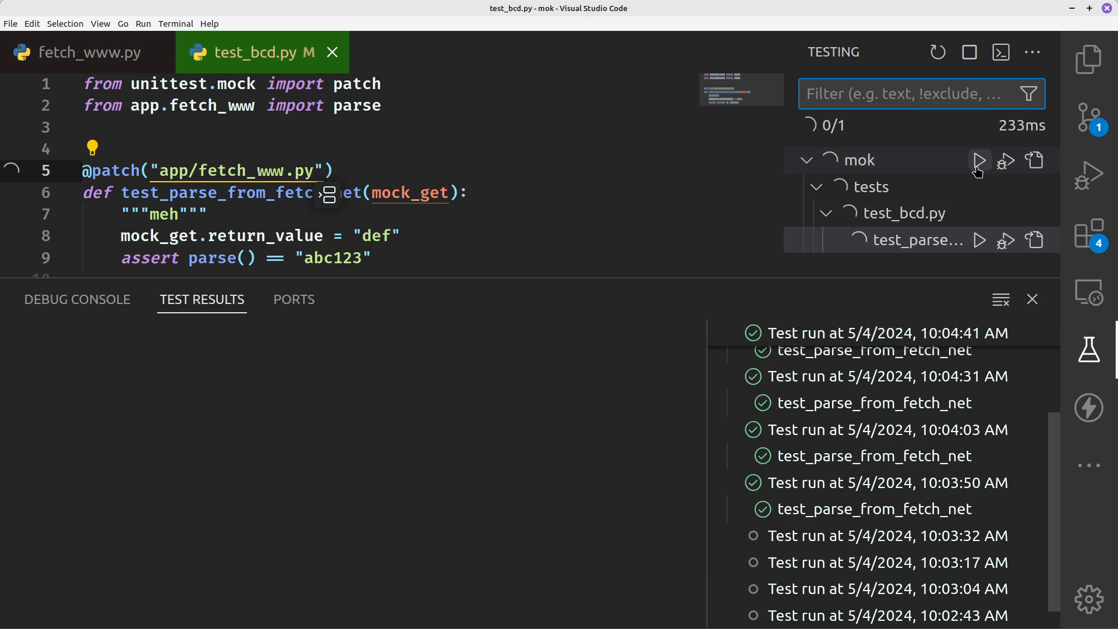
pyautogui.click(979, 159)
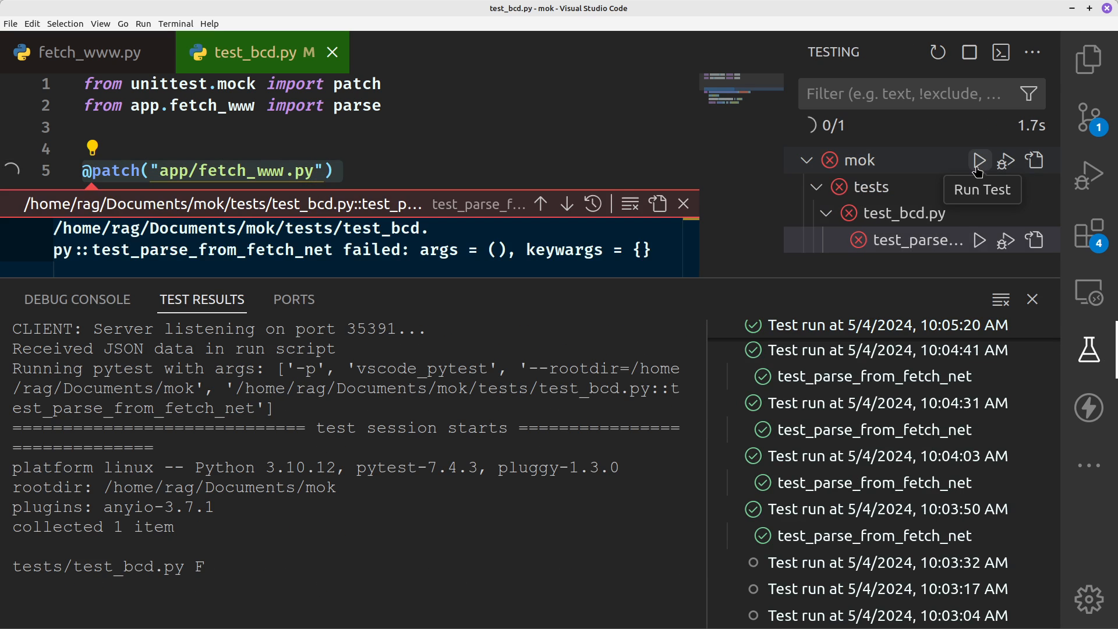
pyautogui.click(979, 159)
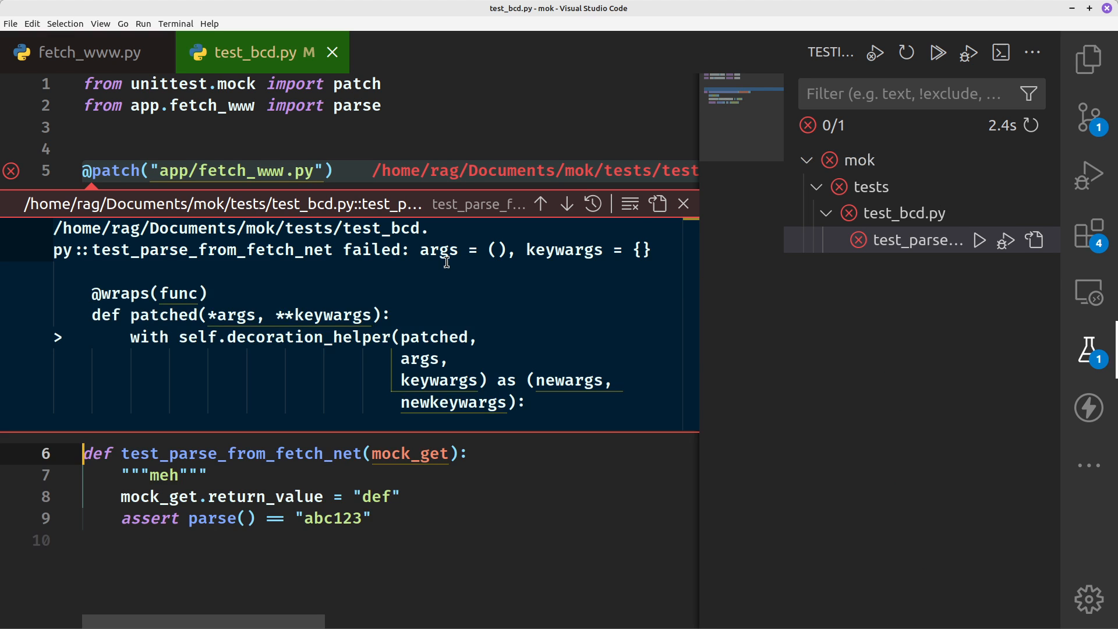
pyautogui.click(682, 203)
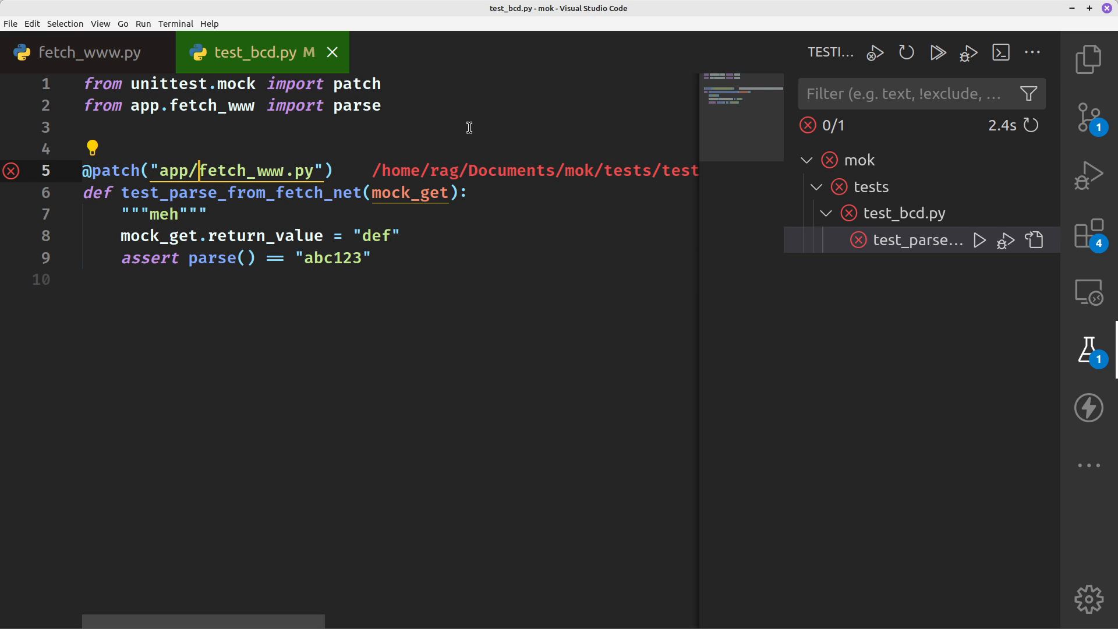
pyautogui.moveTo(160, 169)
pyautogui.write('.')
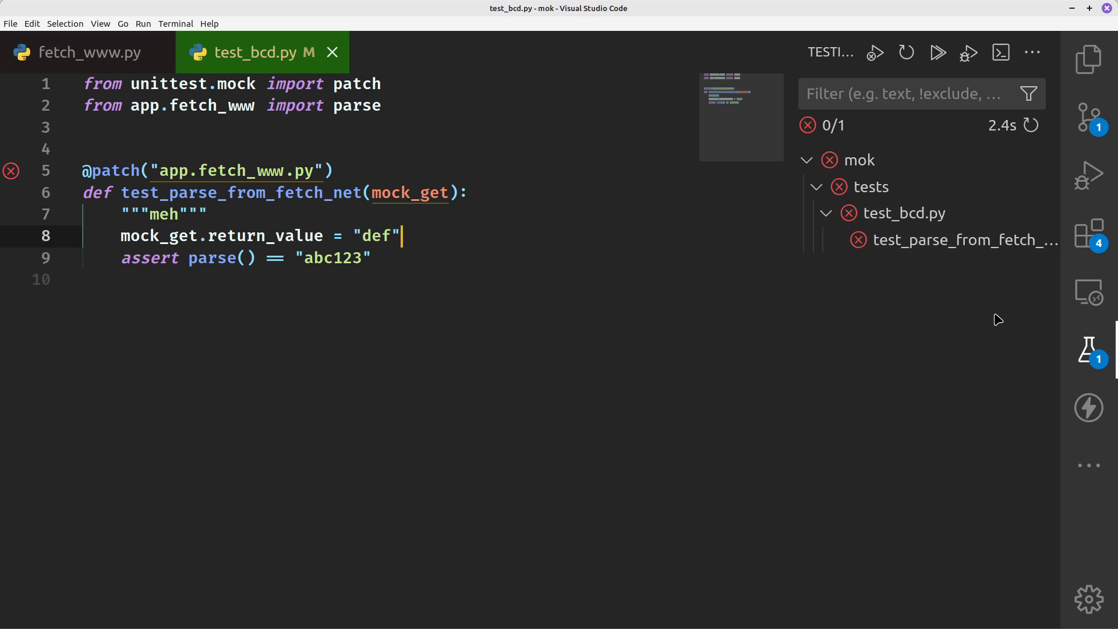
# Step: Rerun the mok test suite twice from the Testing view, still hitting an AttributeError
pyautogui.click(1088, 350)
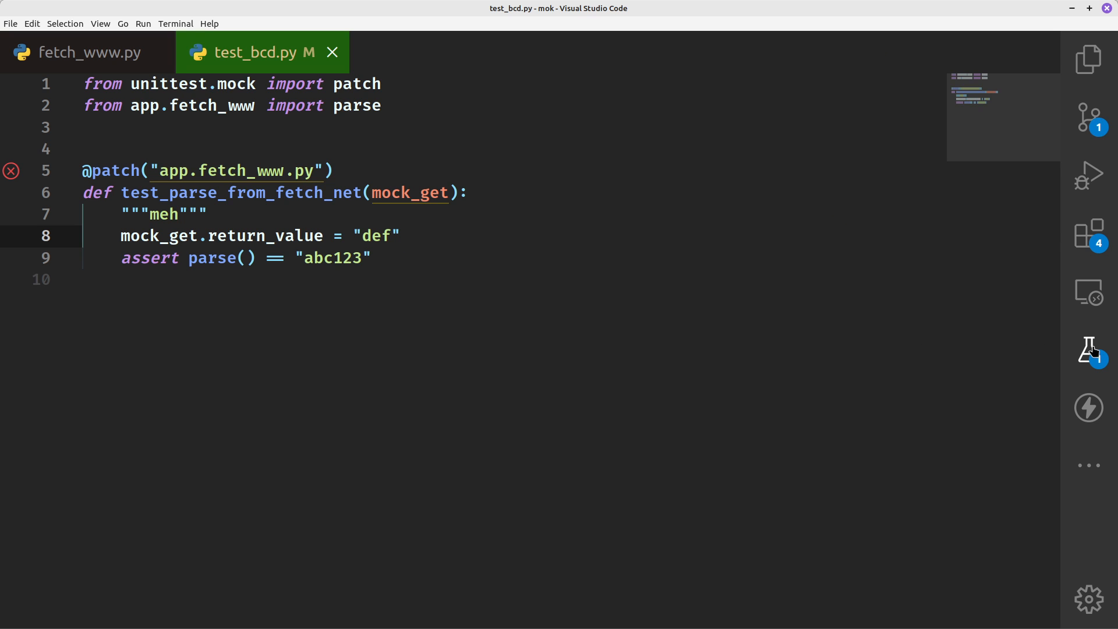
pyautogui.click(1088, 349)
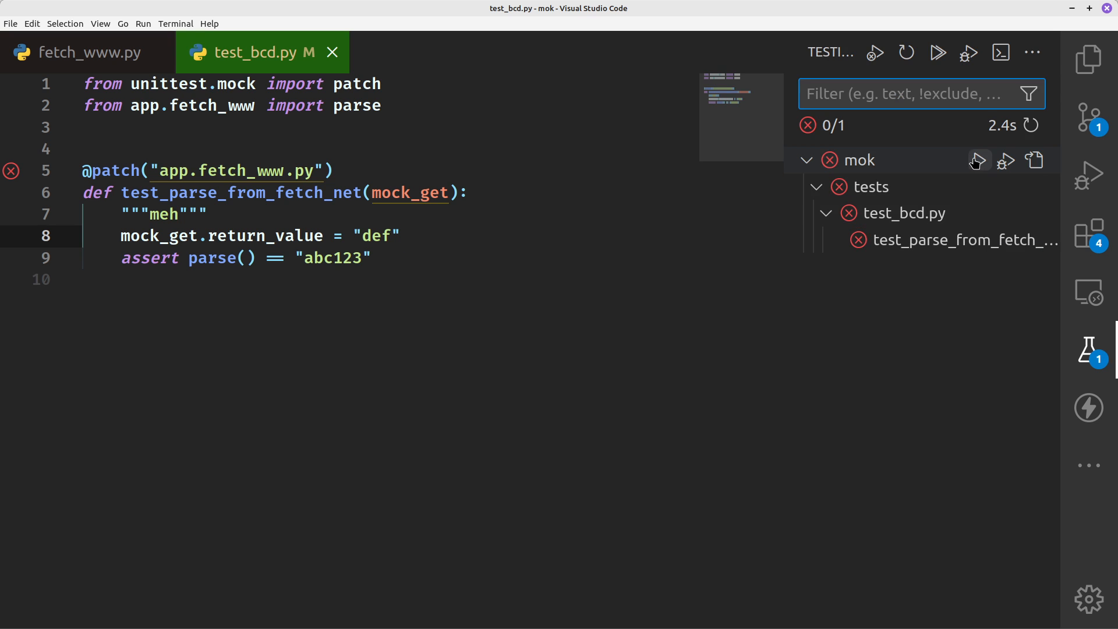
pyautogui.click(978, 160)
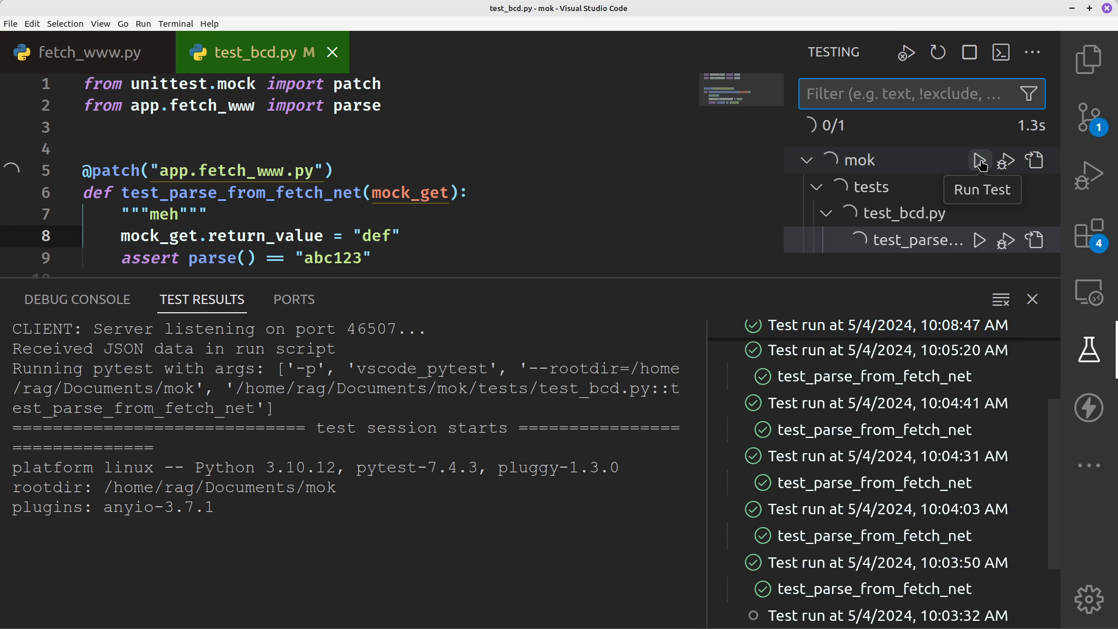
pyautogui.click(980, 159)
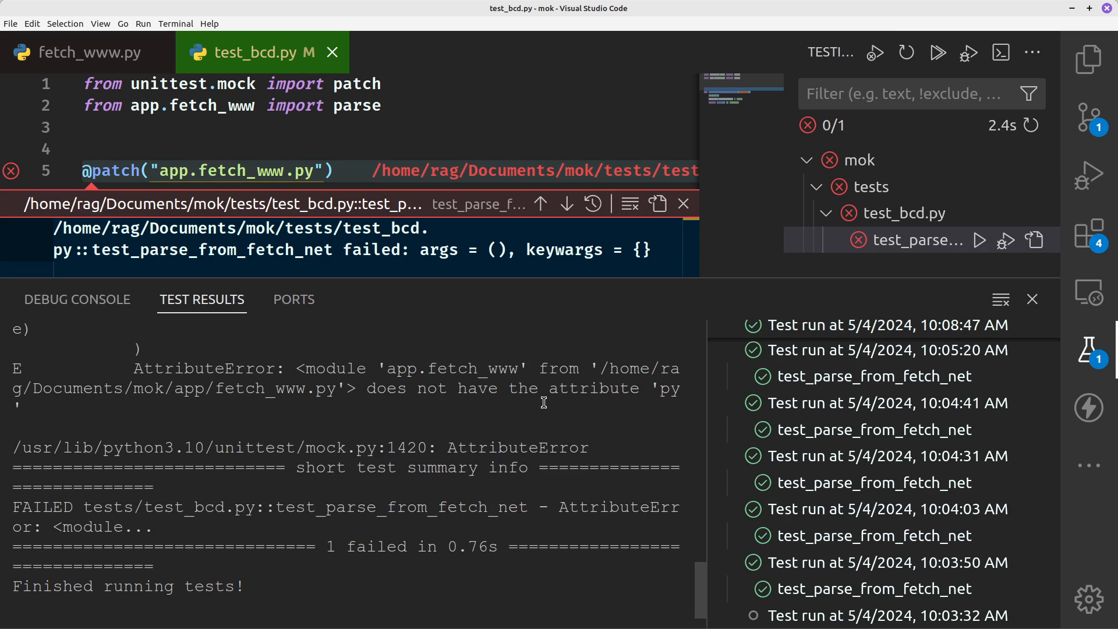
pyautogui.moveTo(511, 508)
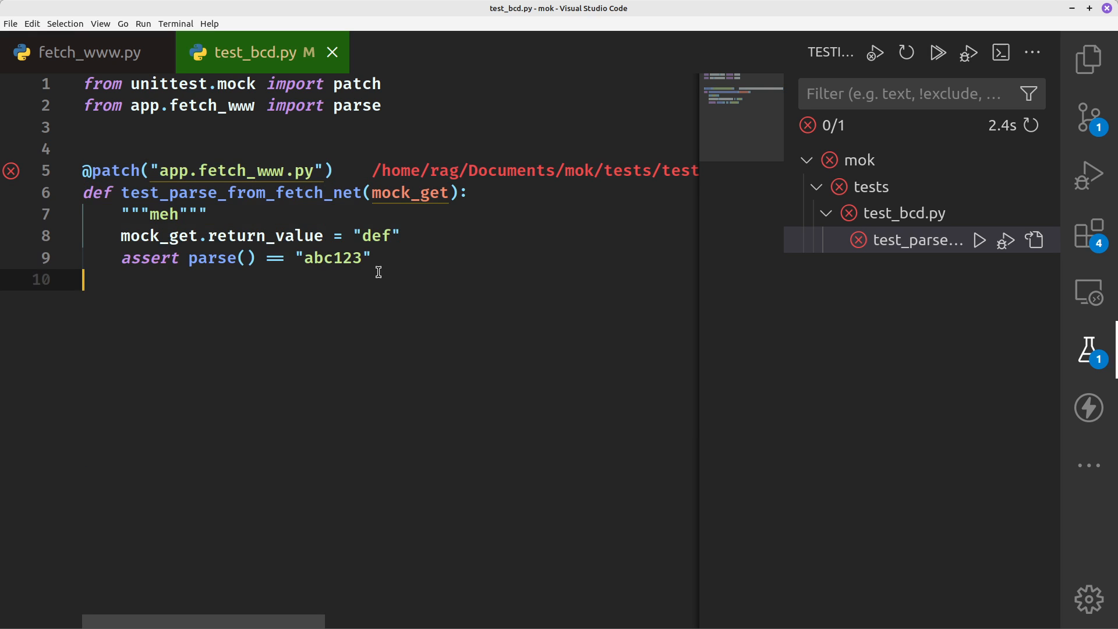
pyautogui.moveTo(1090, 349)
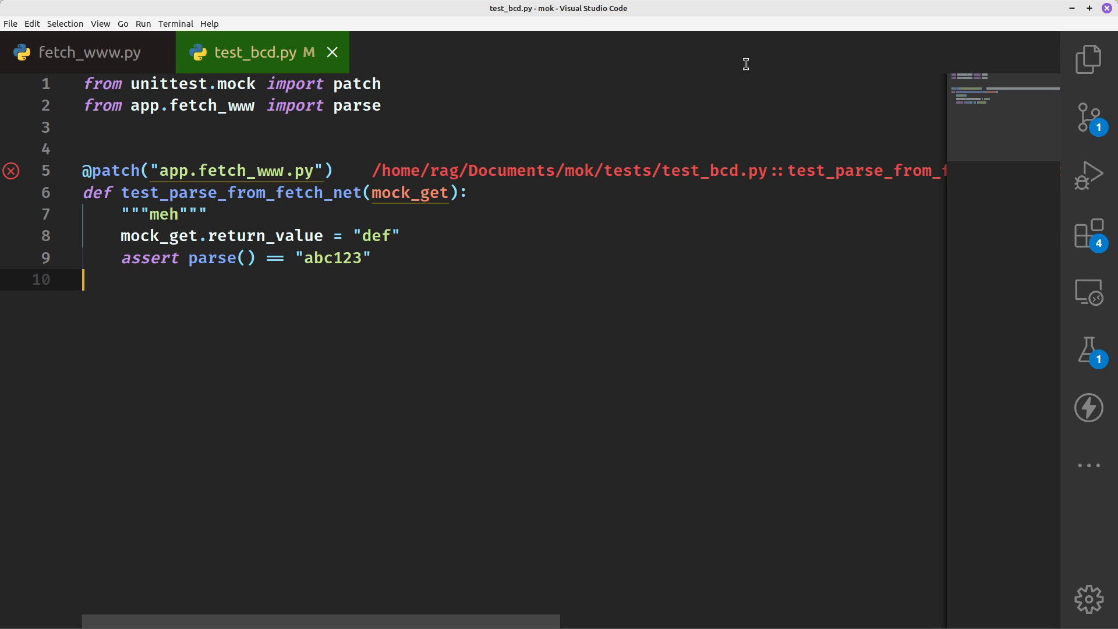
pyautogui.click(1087, 349)
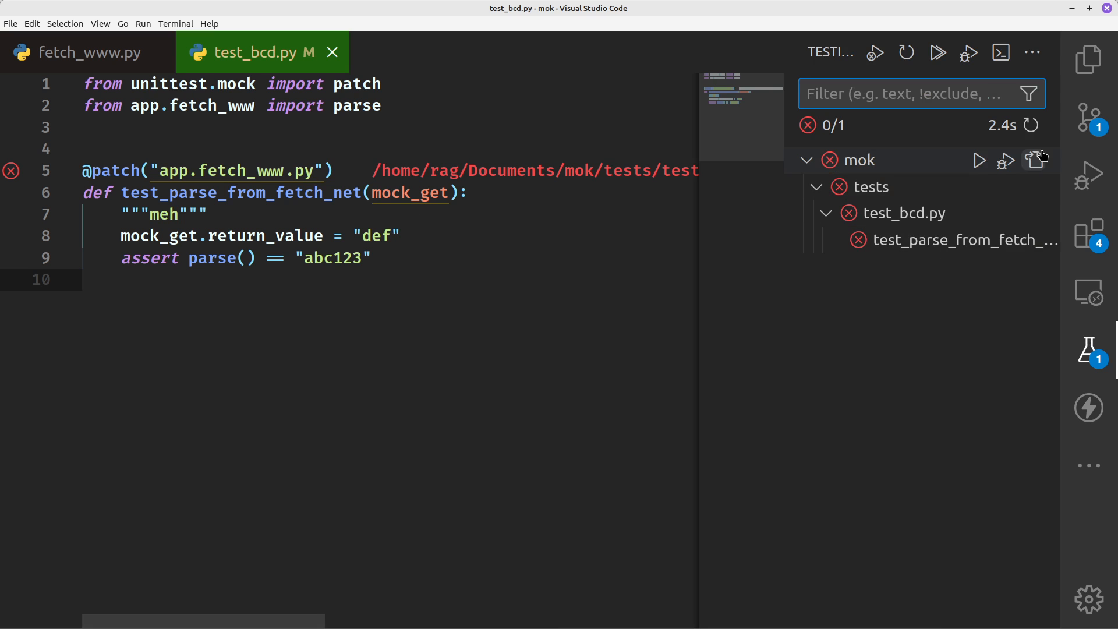
pyautogui.click(981, 159)
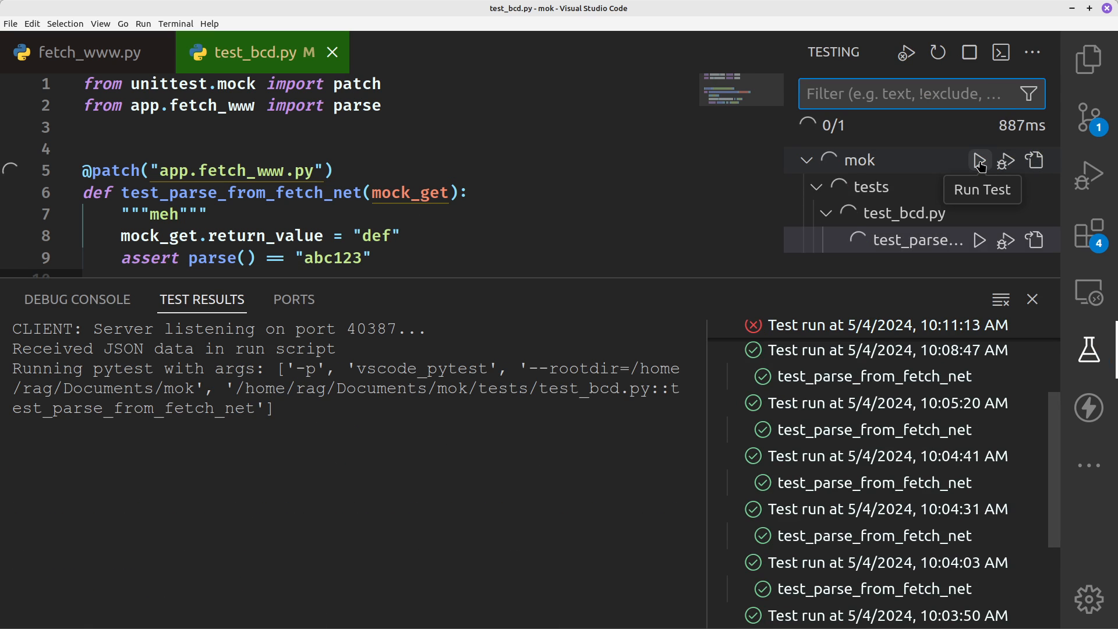
pyautogui.click(980, 161)
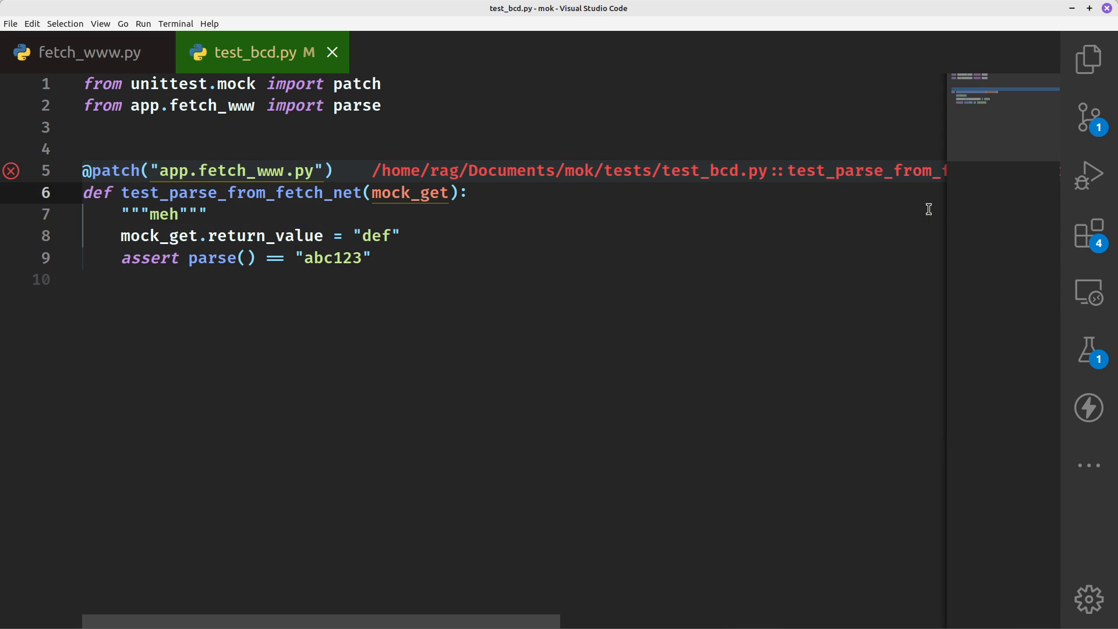
pyautogui.moveTo(223, 181)
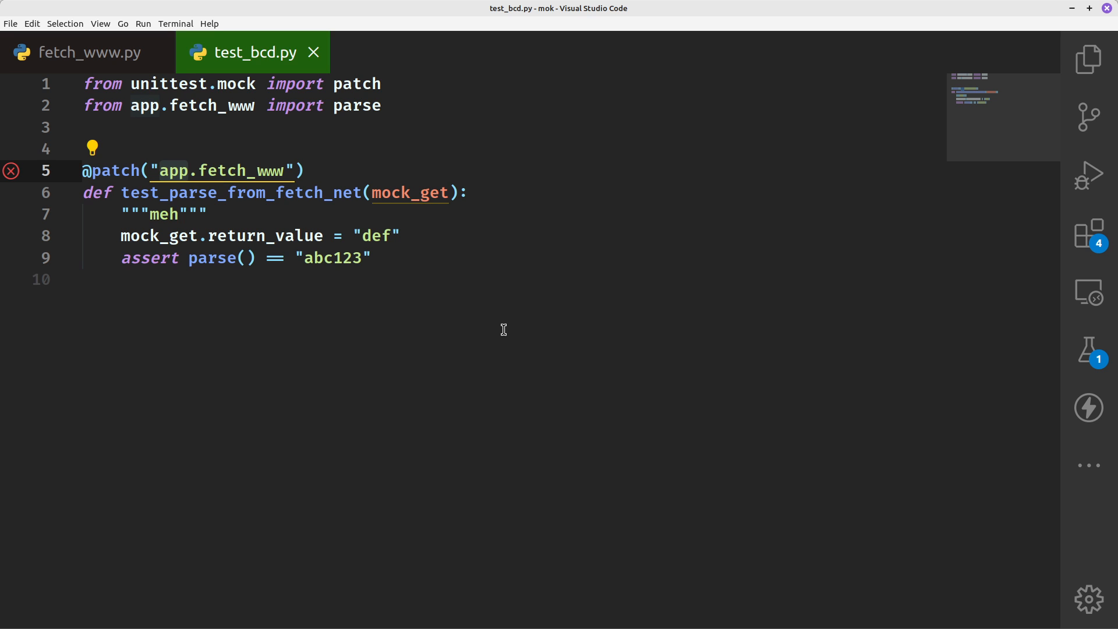
# Step: Rerun the mok tests so they pass 1/1, then change the patch target to 'app/fetch_www'
pyautogui.click(1087, 350)
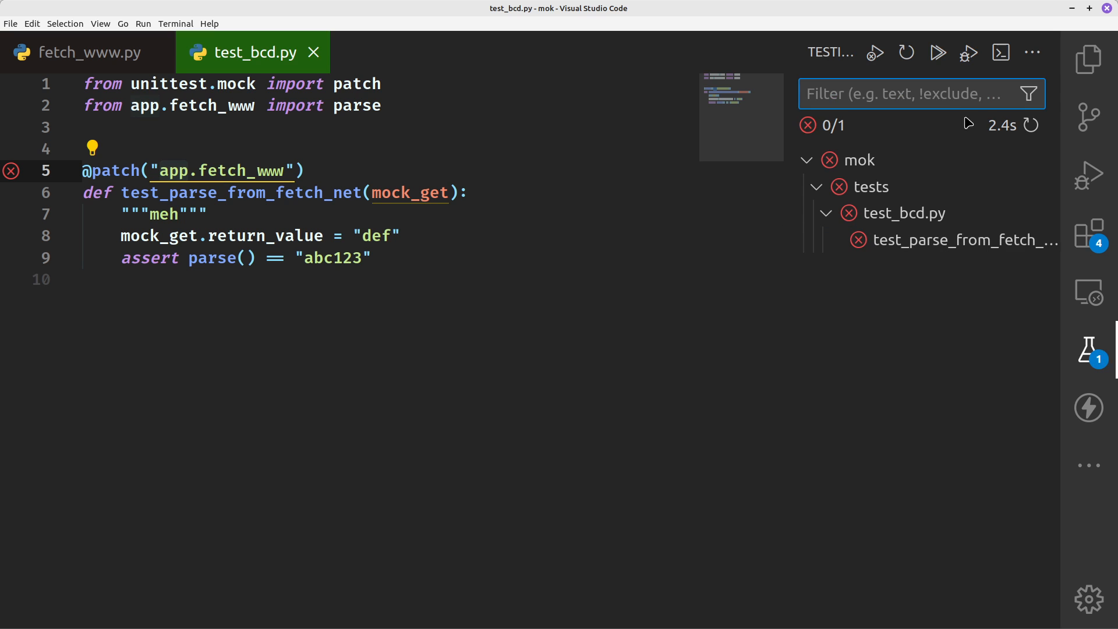
pyautogui.click(980, 160)
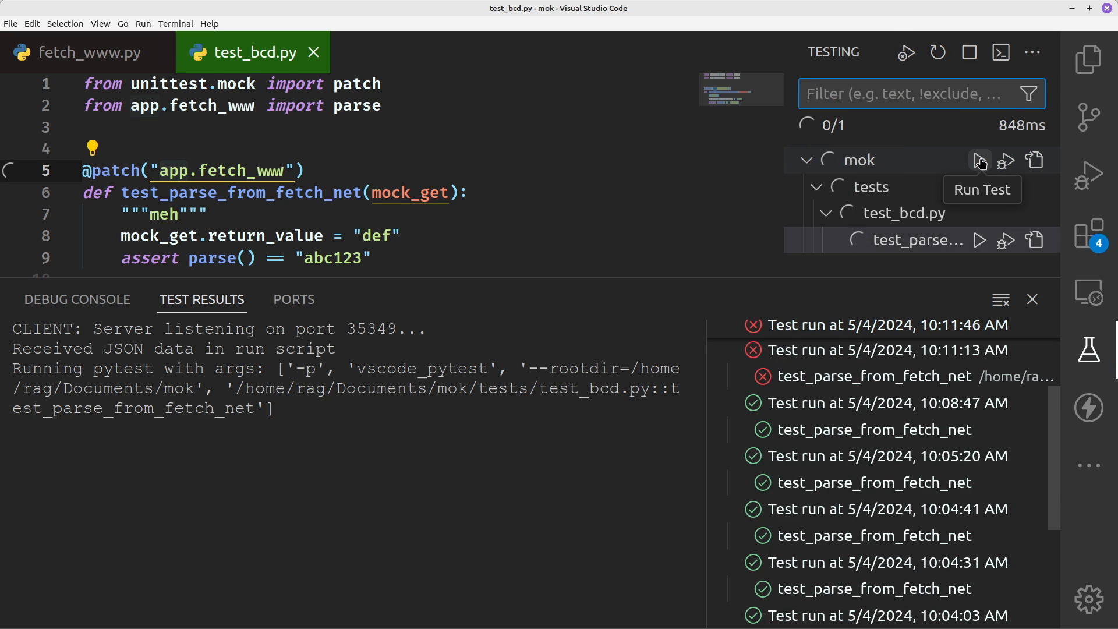
pyautogui.click(981, 160)
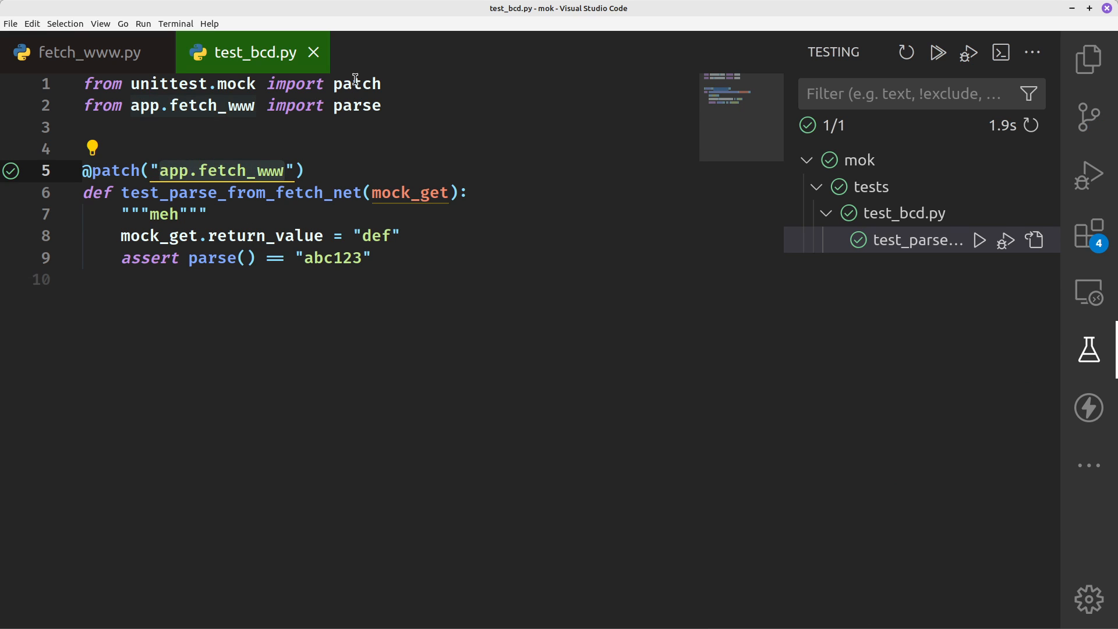
pyautogui.click(1089, 62)
pyautogui.write('/')
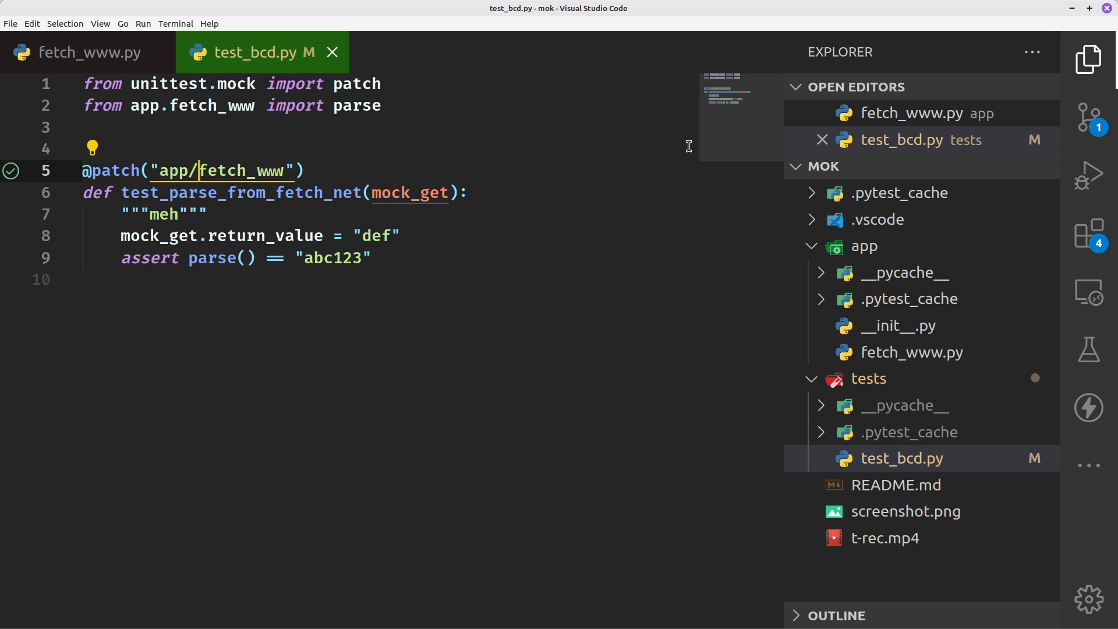
# Step: Revert the patch target to 'app.fetch_www', rerun mok to 1 passed, and show Explorer
pyautogui.press('Backspace')
pyautogui.write('.')
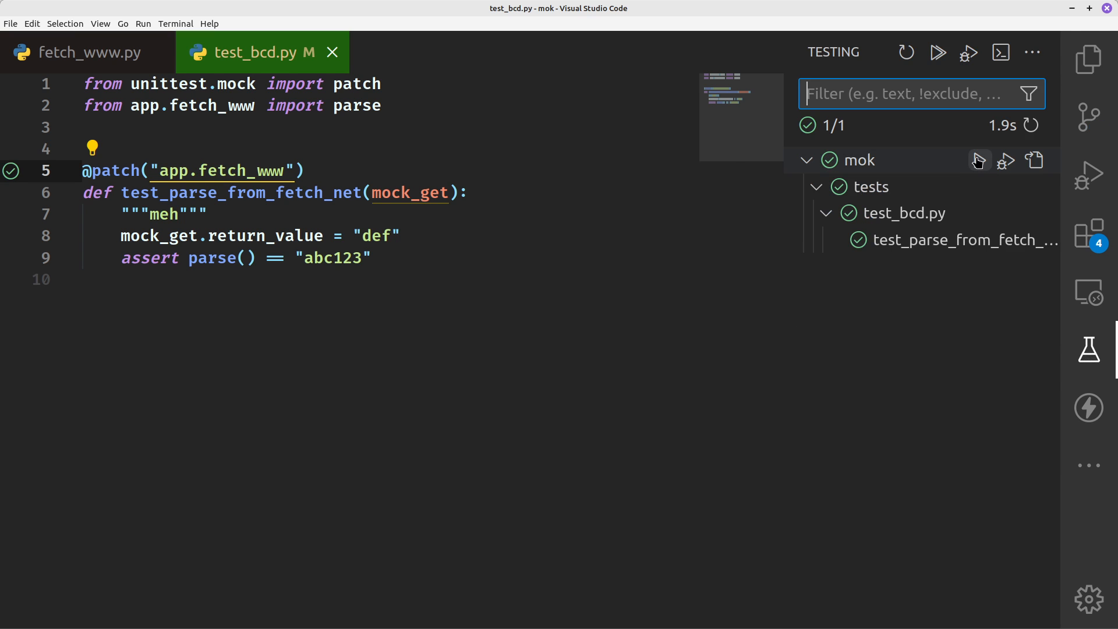
pyautogui.click(979, 159)
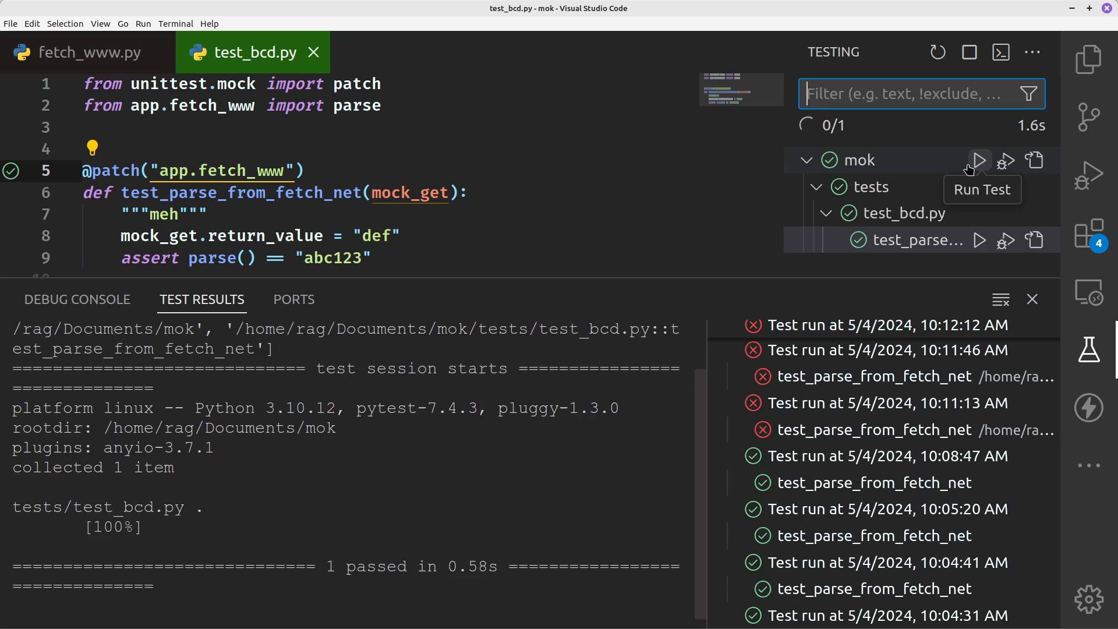
pyautogui.click(979, 160)
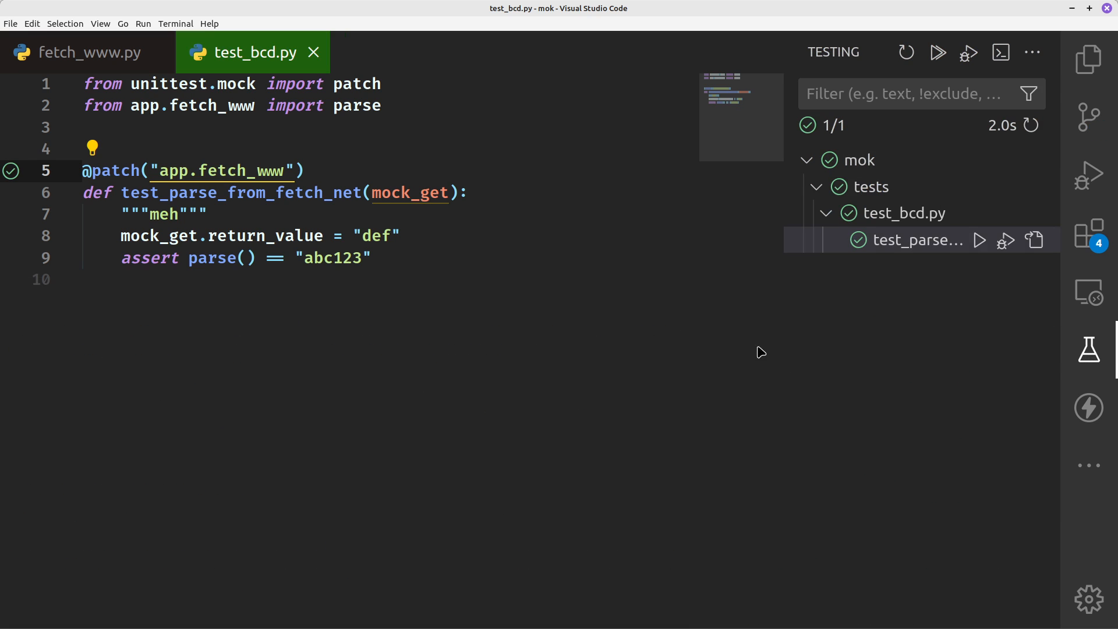
pyautogui.moveTo(778, 228)
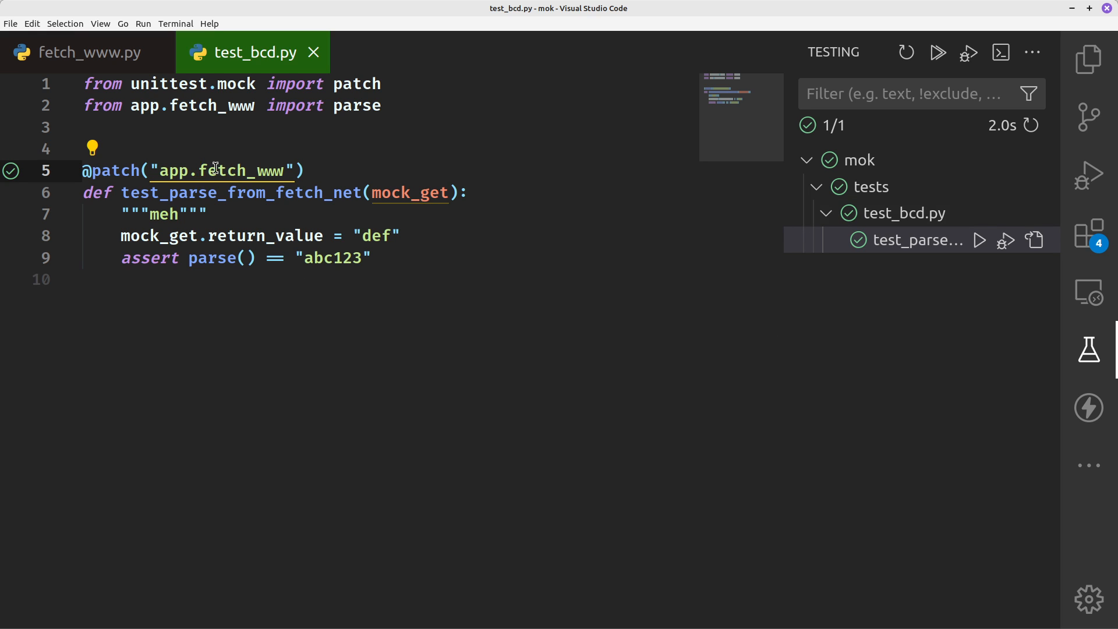
pyautogui.moveTo(270, 177)
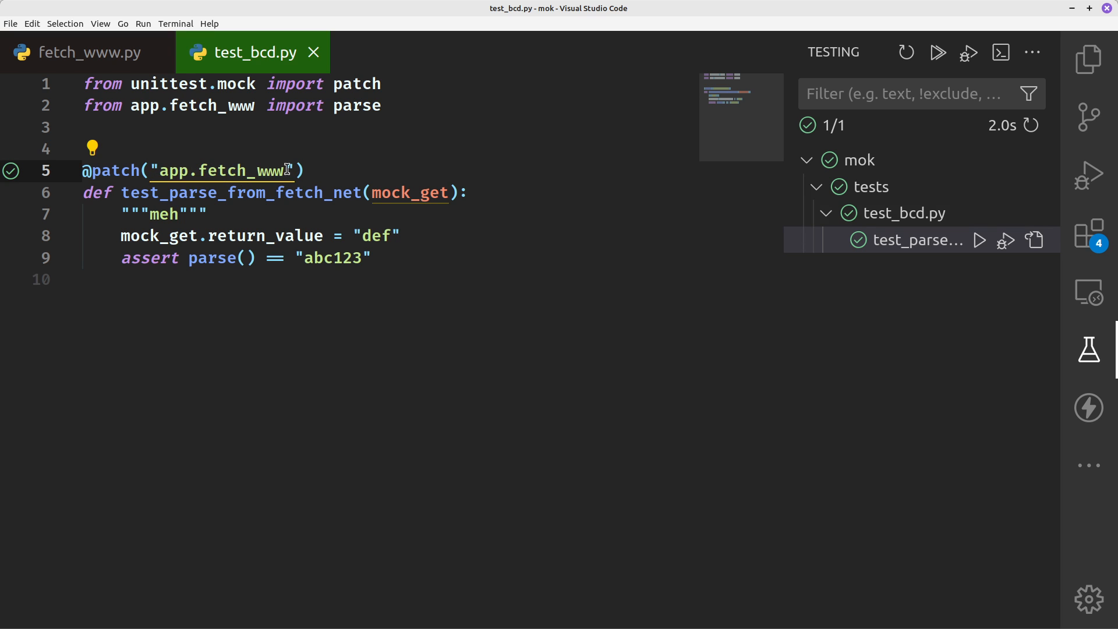
pyautogui.click(1089, 59)
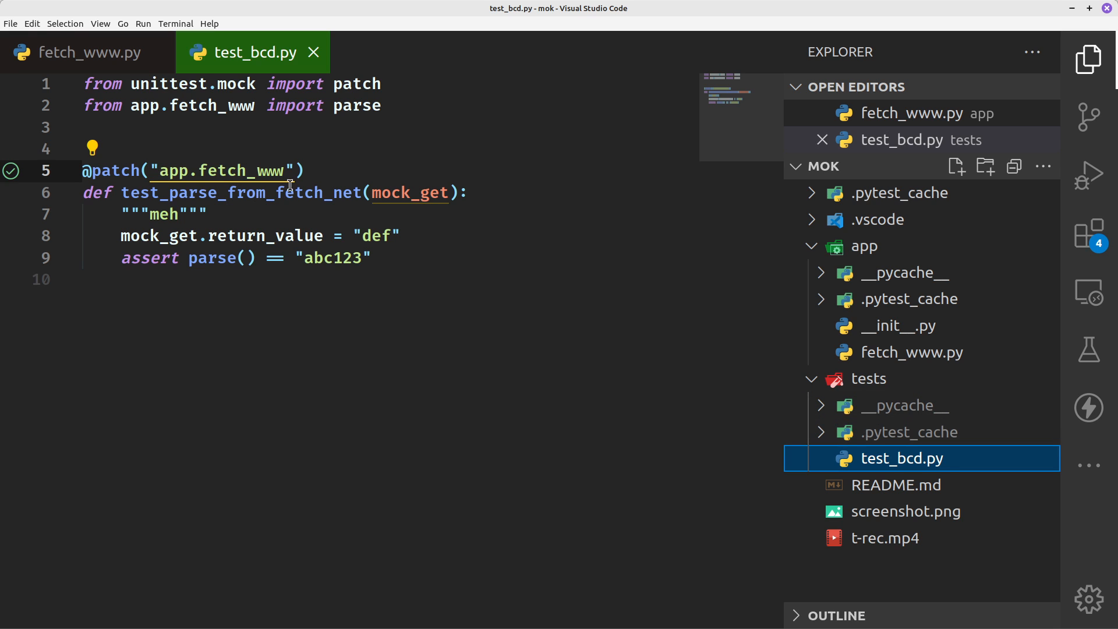
pyautogui.moveTo(284, 176)
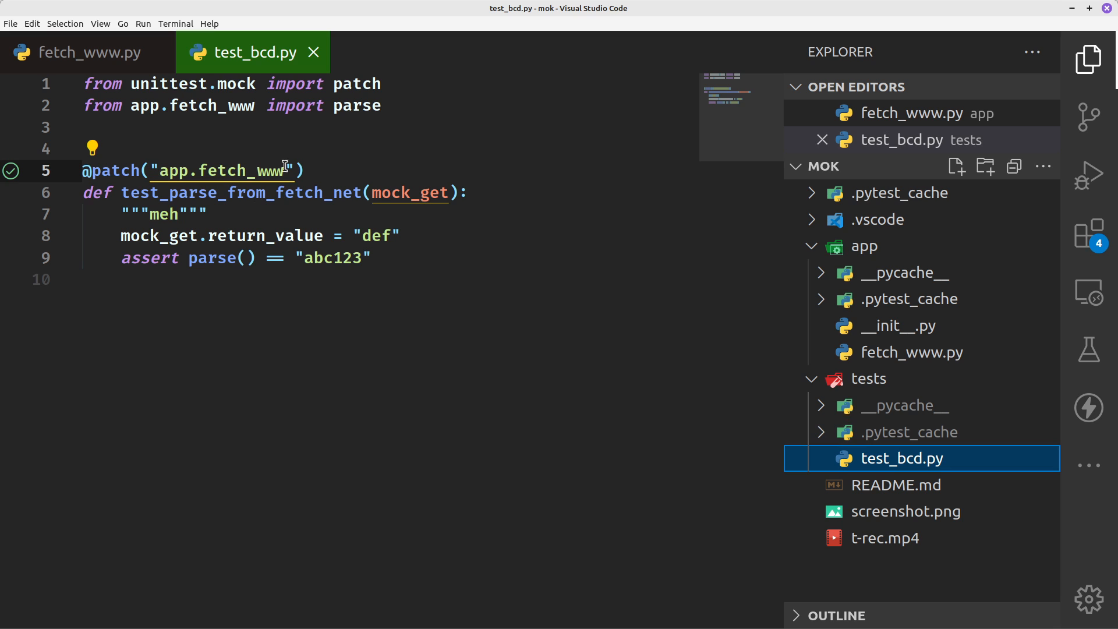
pyautogui.moveTo(322, 264)
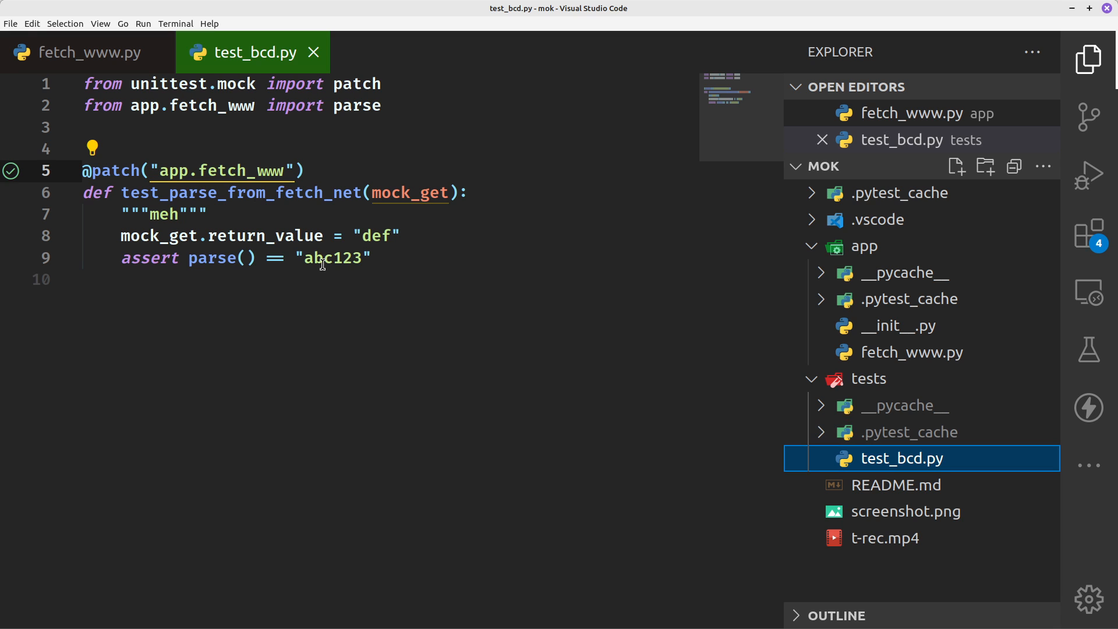
# Step: Run Python: Configure Tests with pytest and the root directory, then start a fresh mok run
pyautogui.press('ctrl+shift+p')
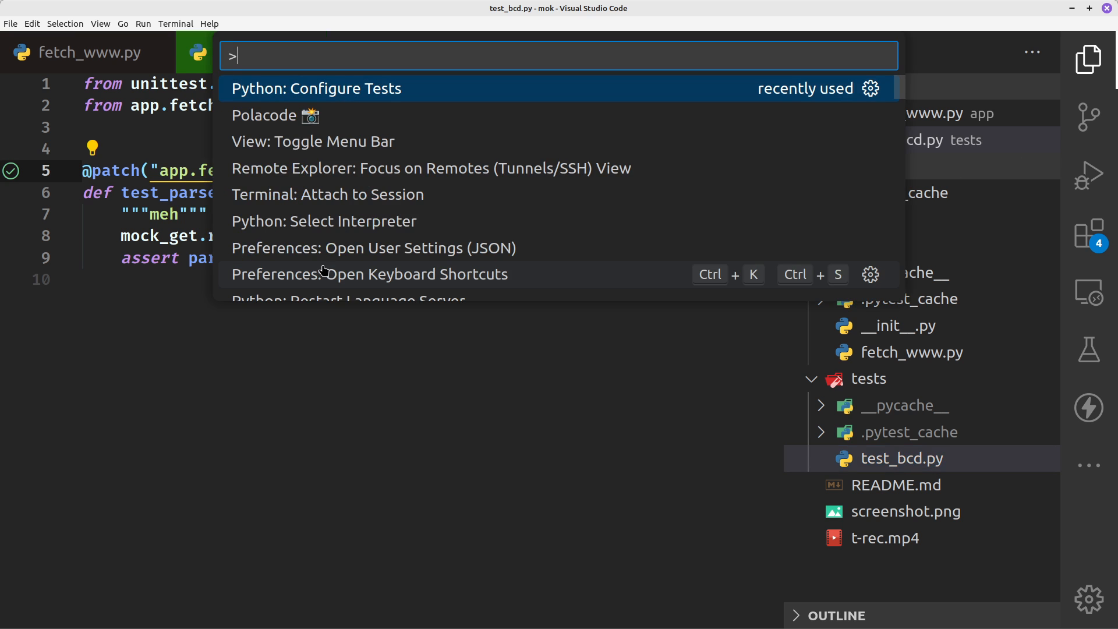
pyautogui.write('pytest')
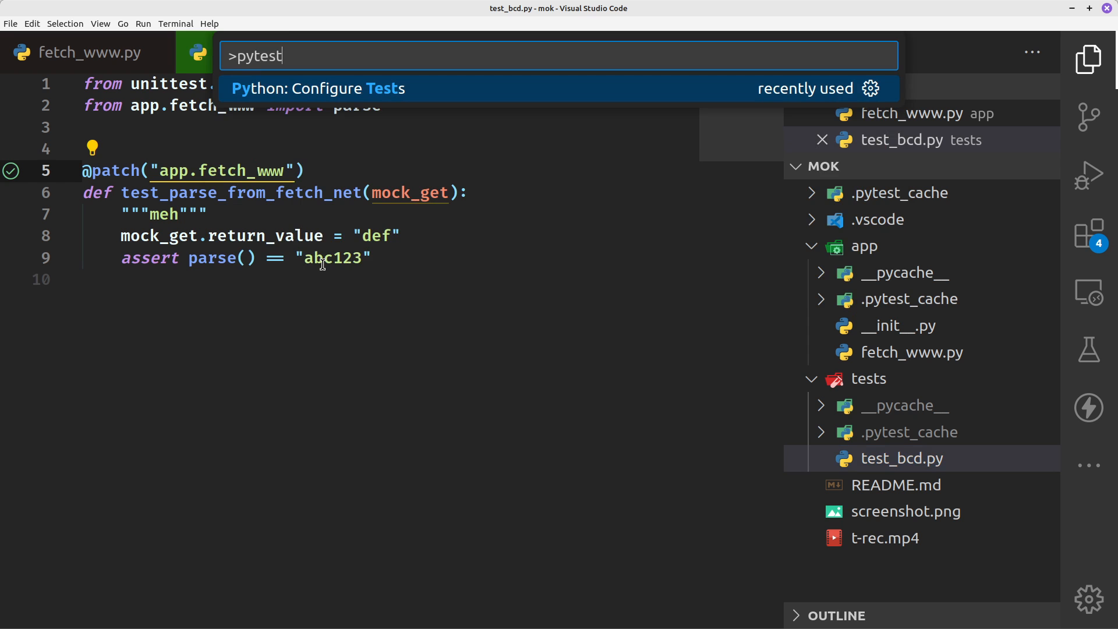
pyautogui.click(316, 89)
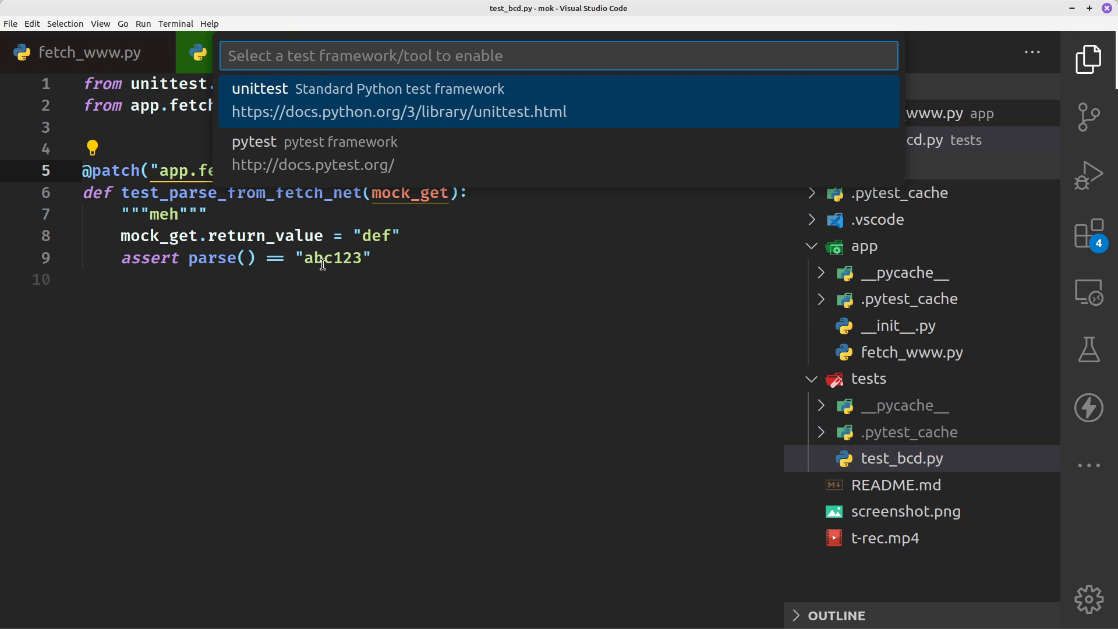
pyautogui.click(258, 89)
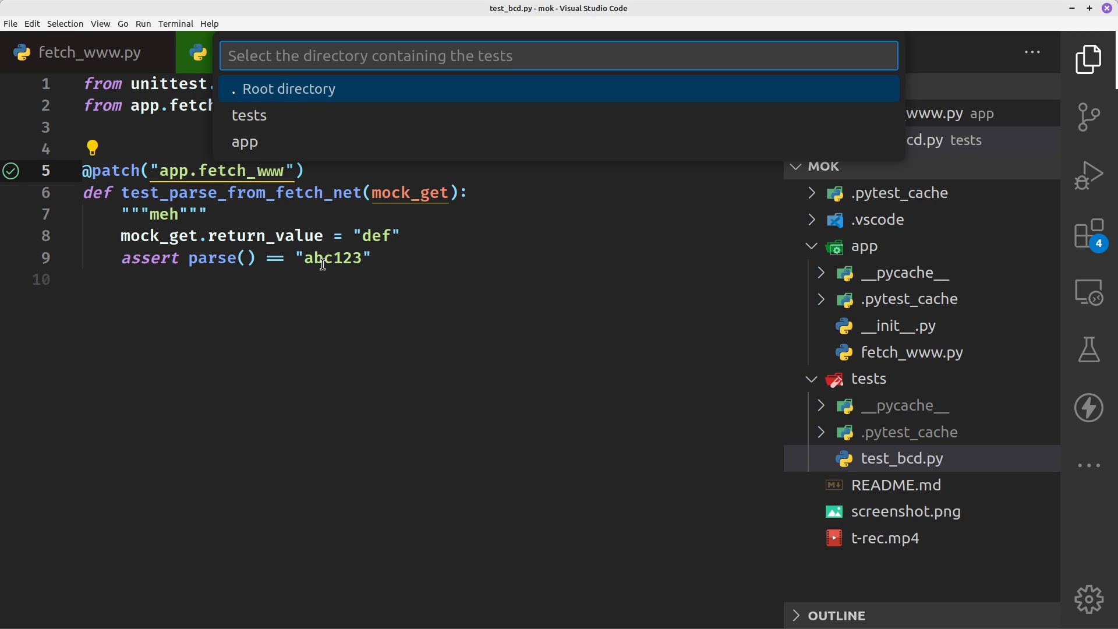
pyautogui.press('Down')
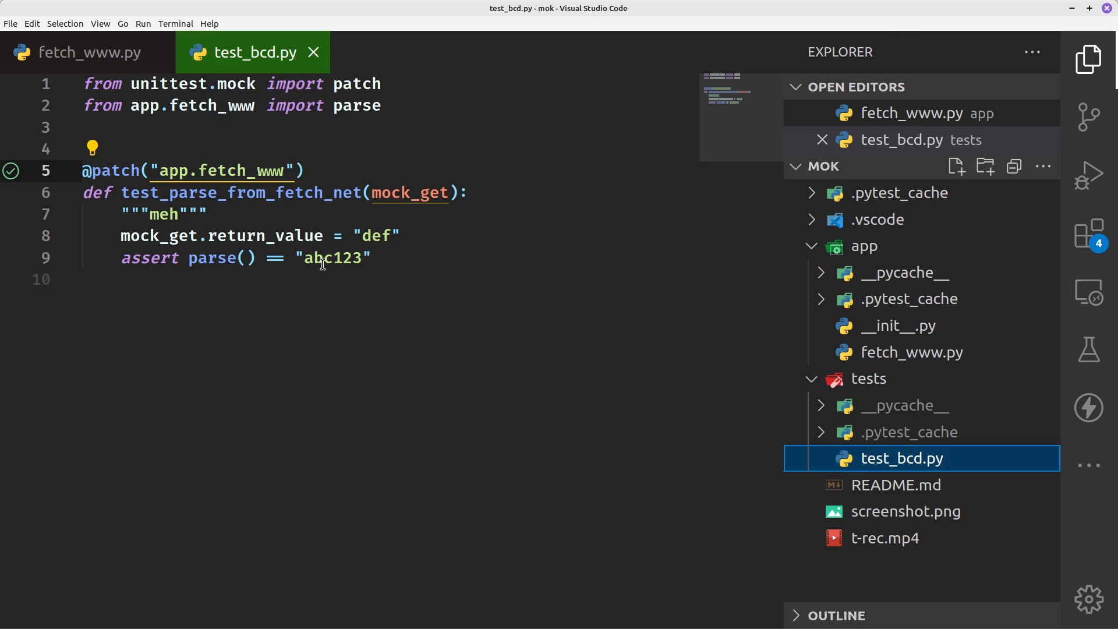
pyautogui.click(1088, 349)
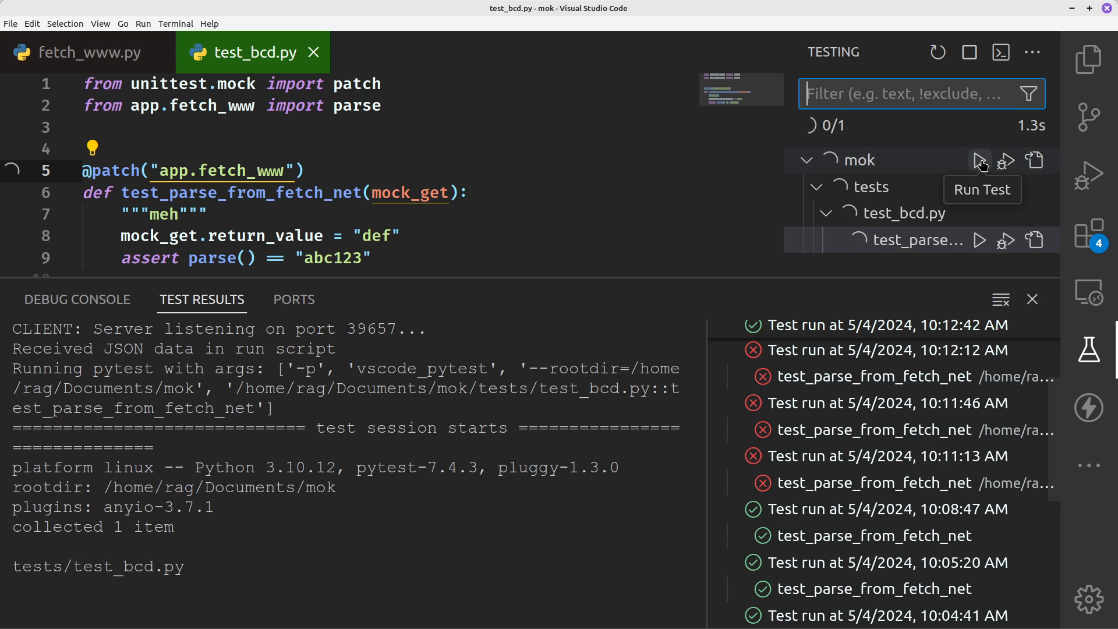
# Step: Rerun mok, test_bcd.py and test_parse_from_fetch_net until all pass, then show the terminal
pyautogui.click(981, 159)
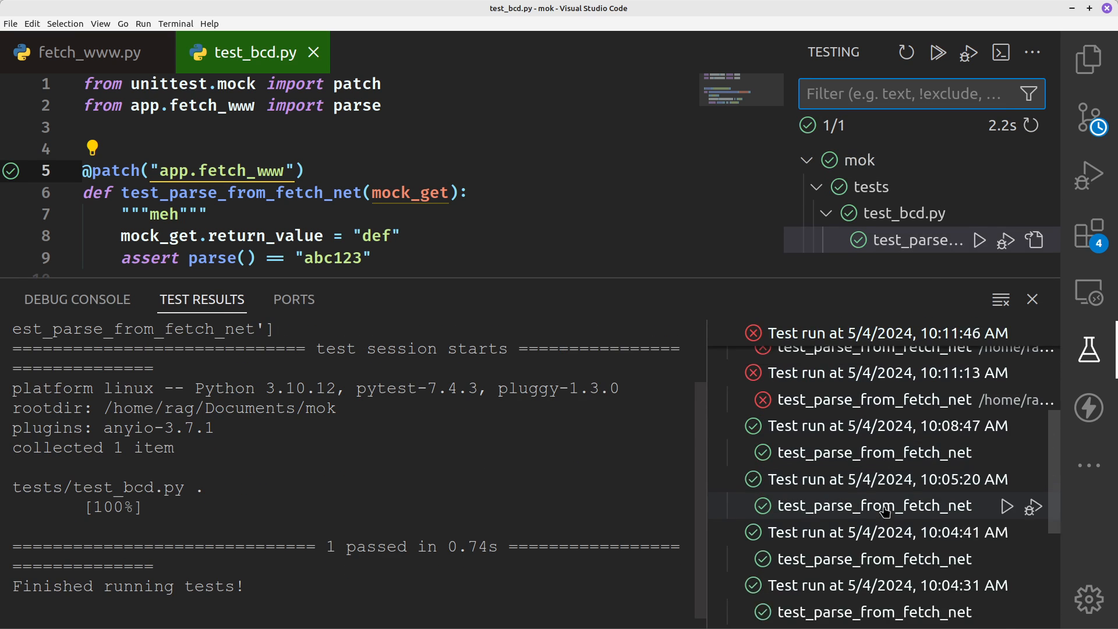
pyautogui.scroll(-3)
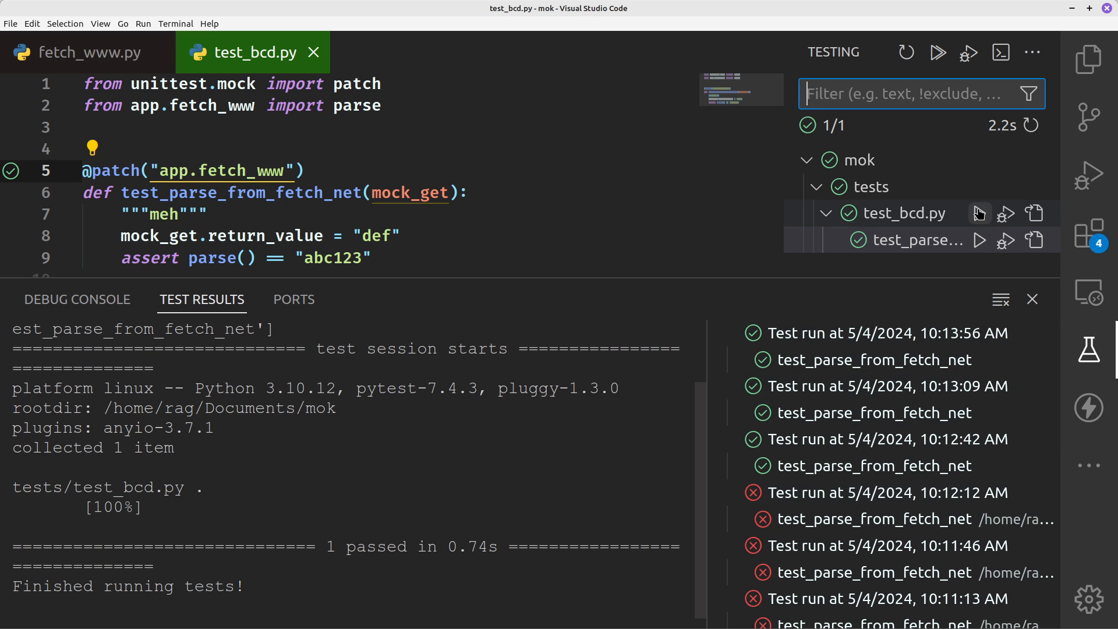
pyautogui.click(980, 212)
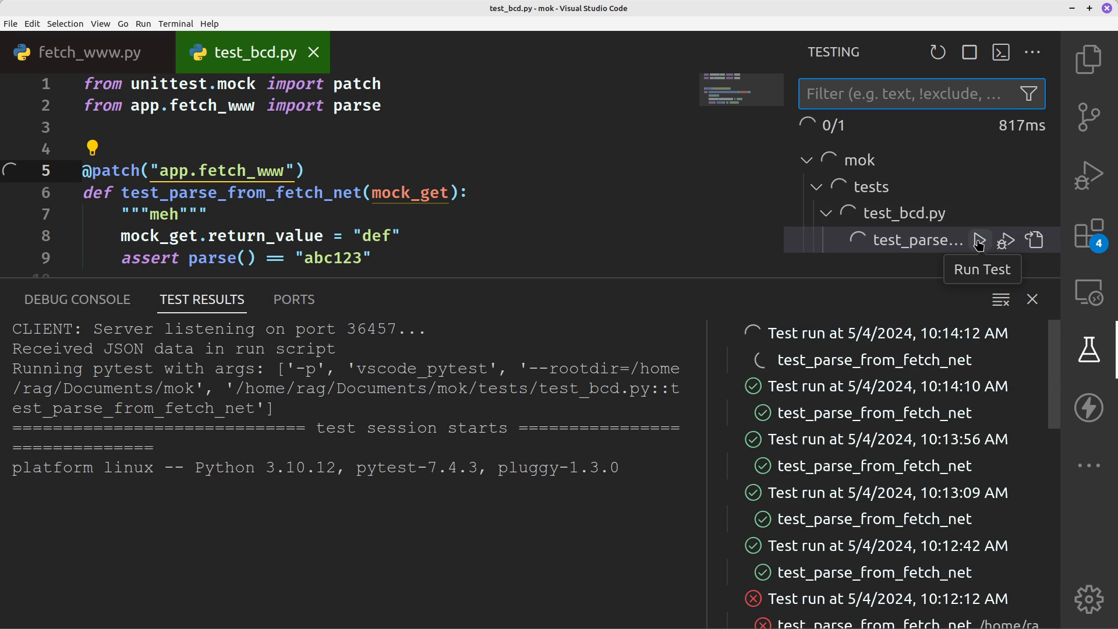
pyautogui.click(980, 240)
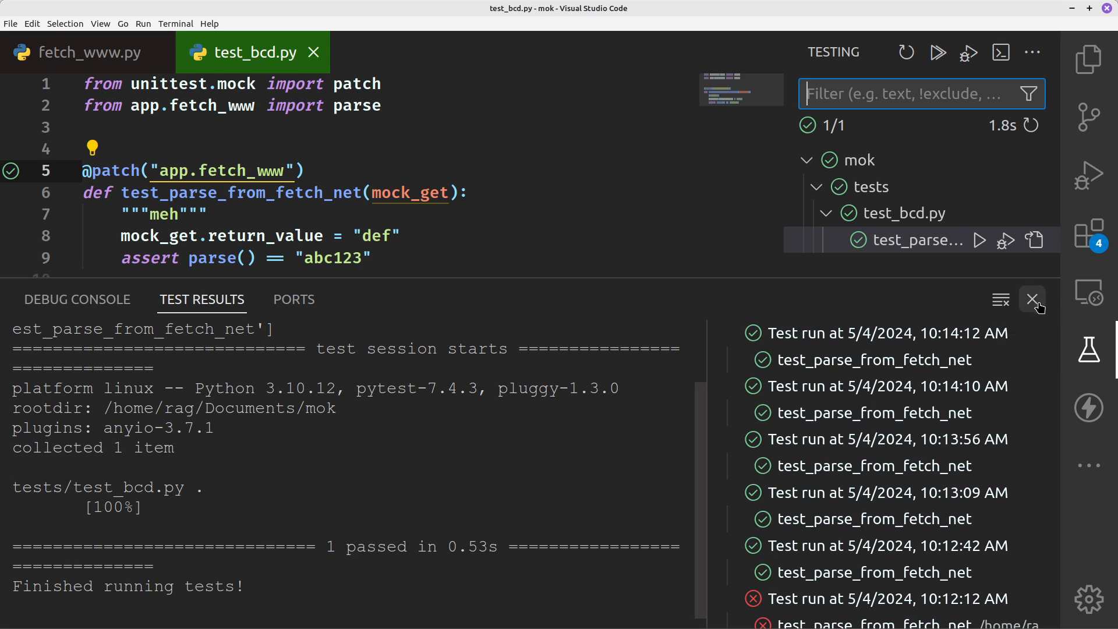
pyautogui.click(1032, 299)
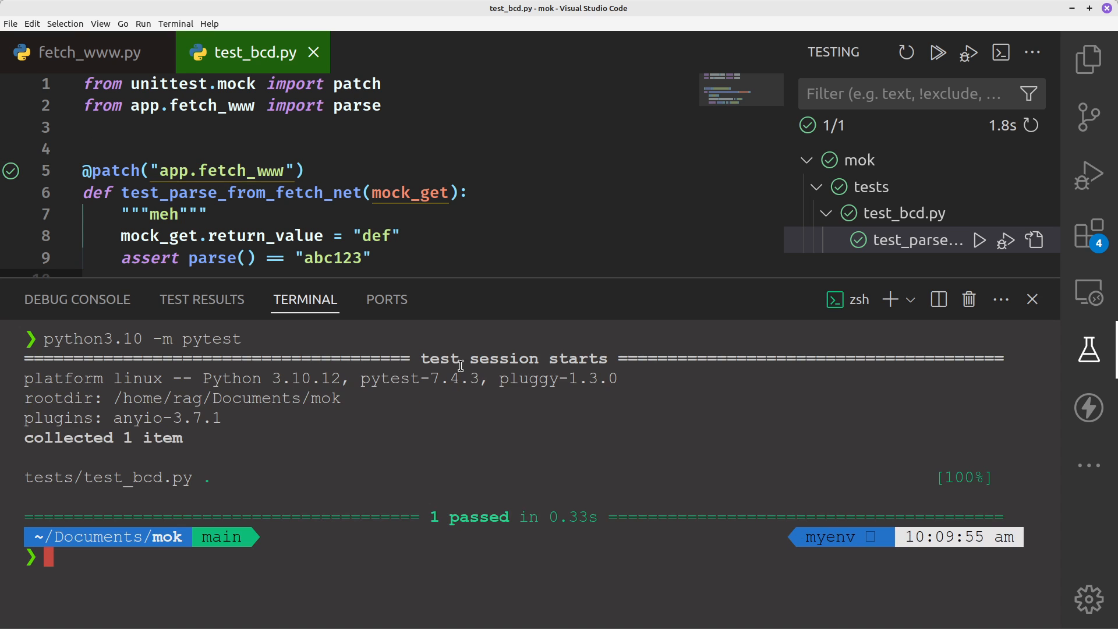
# Step: Confirm Python 3.10.12 and that python3.10 resolves to the interpreter in myenv/bin
pyautogui.write('which p')
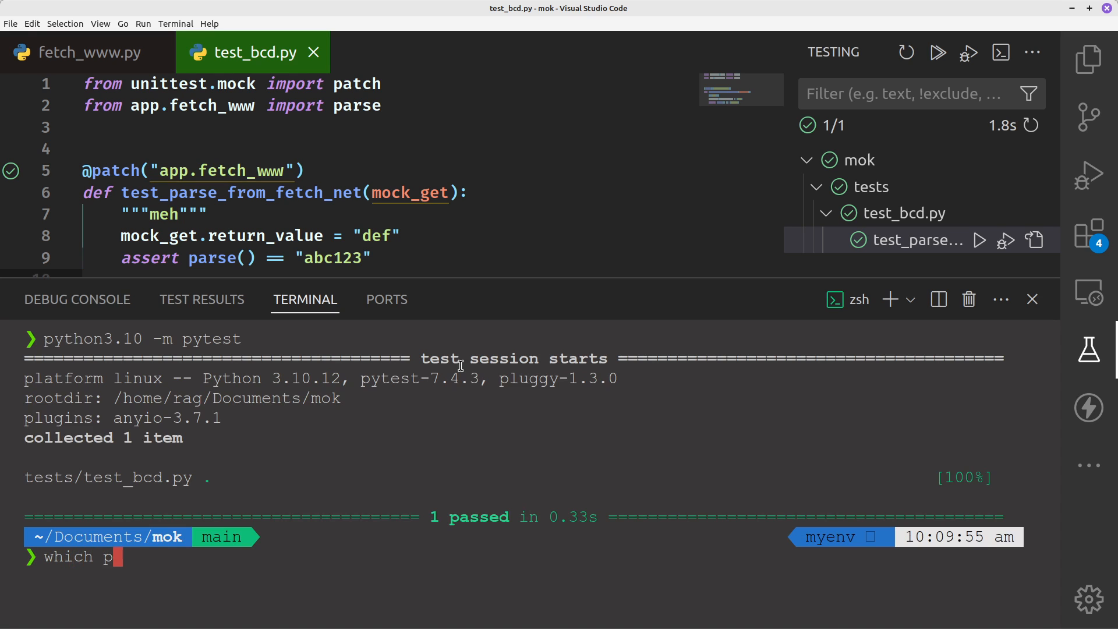
pyautogui.write('yt')
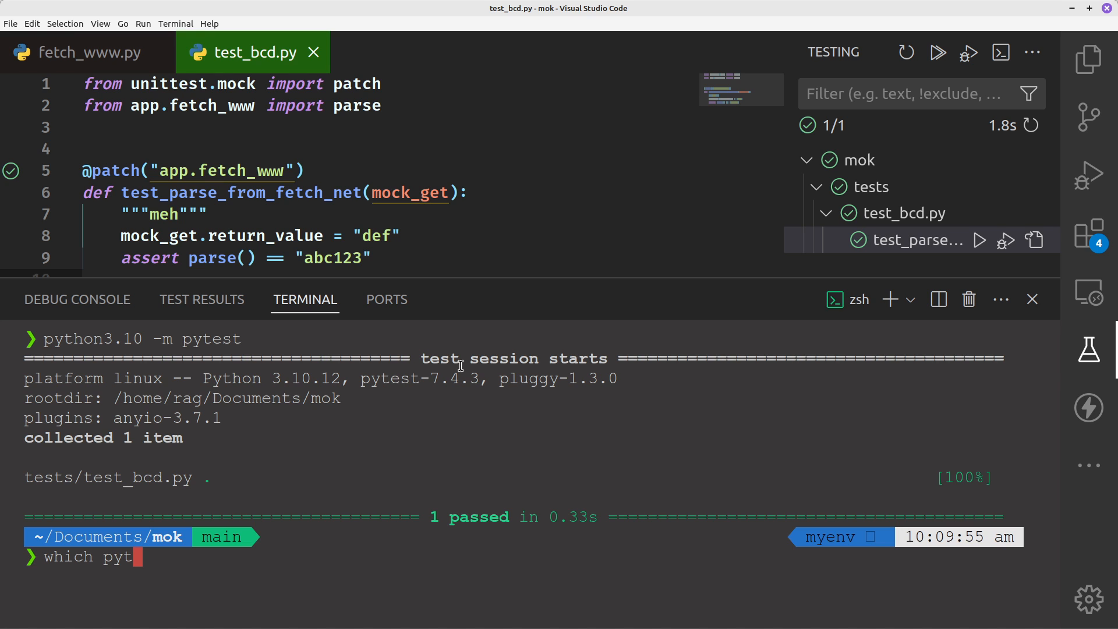
pyautogui.press('ctrl+u')
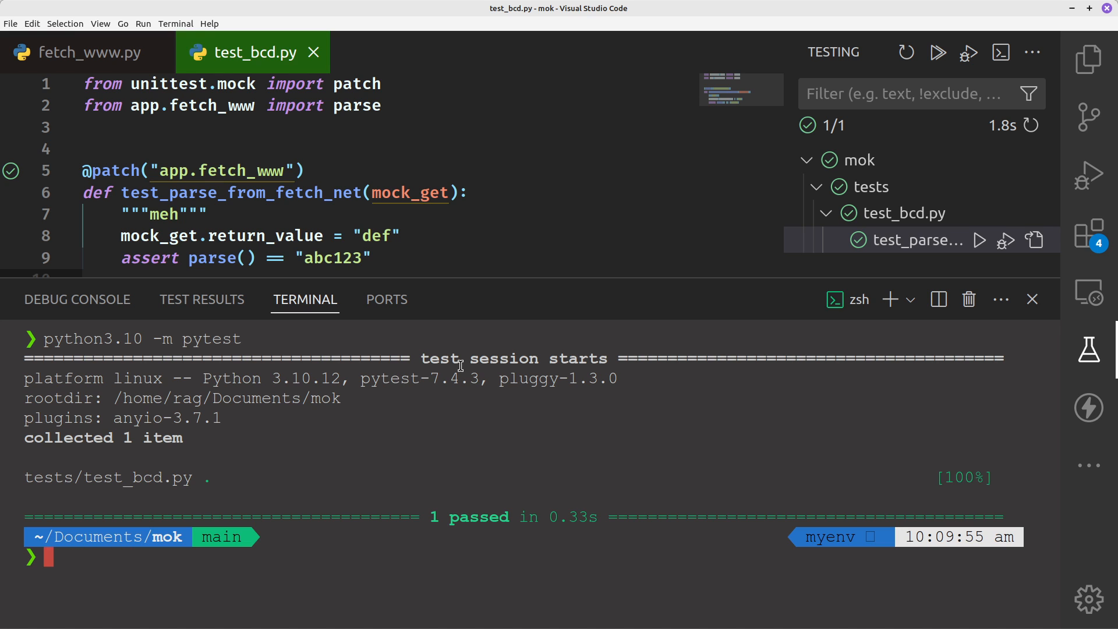
pyautogui.write('python -V')
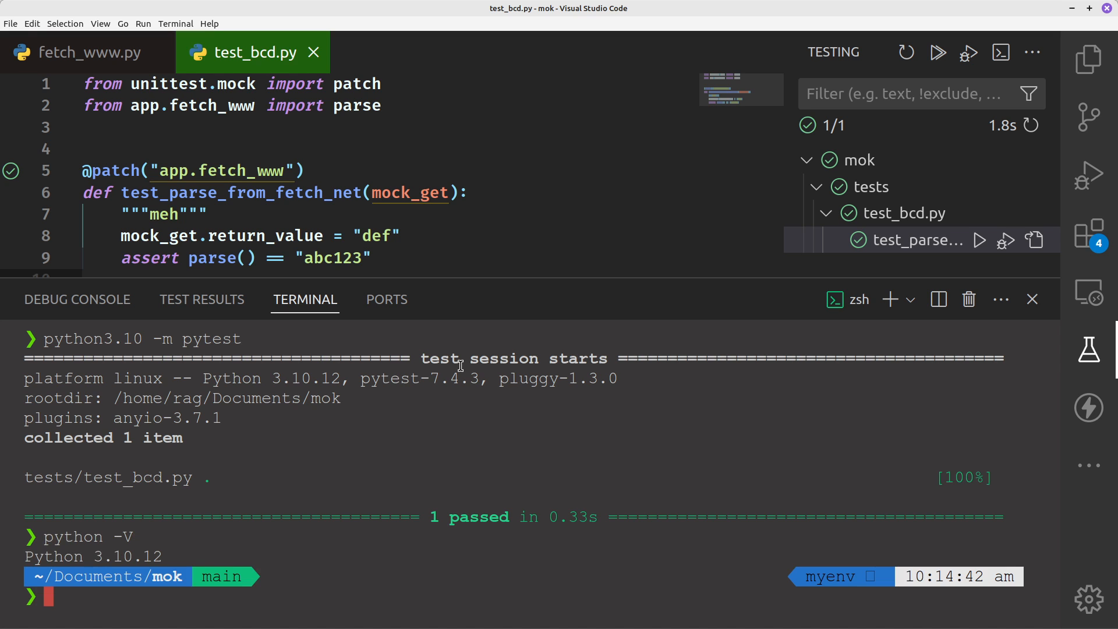
pyautogui.write('p')
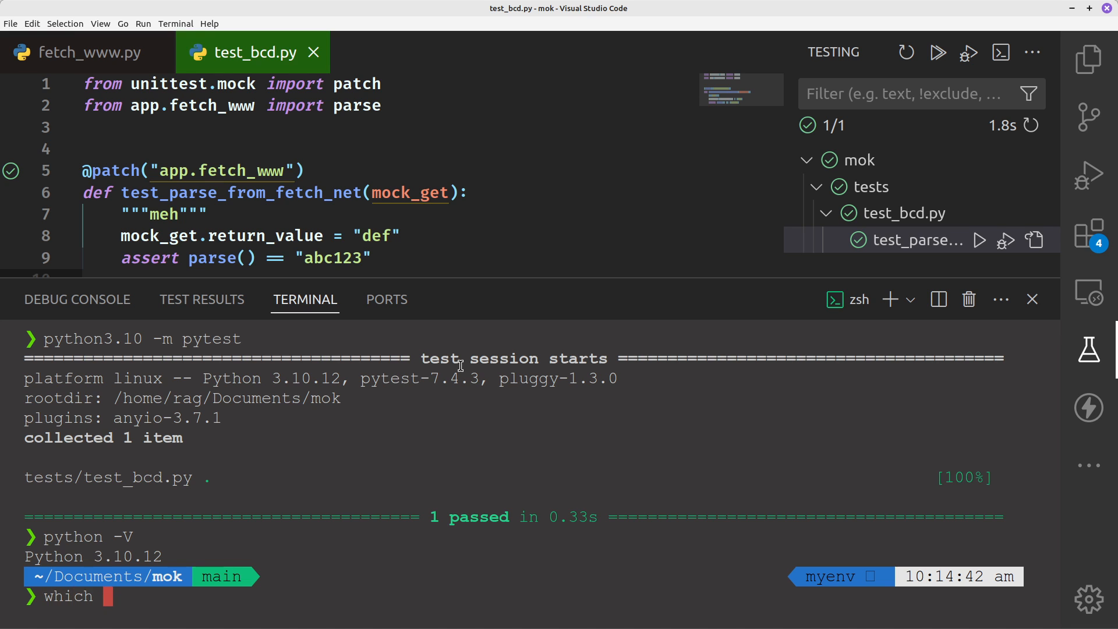
pyautogui.write('python')
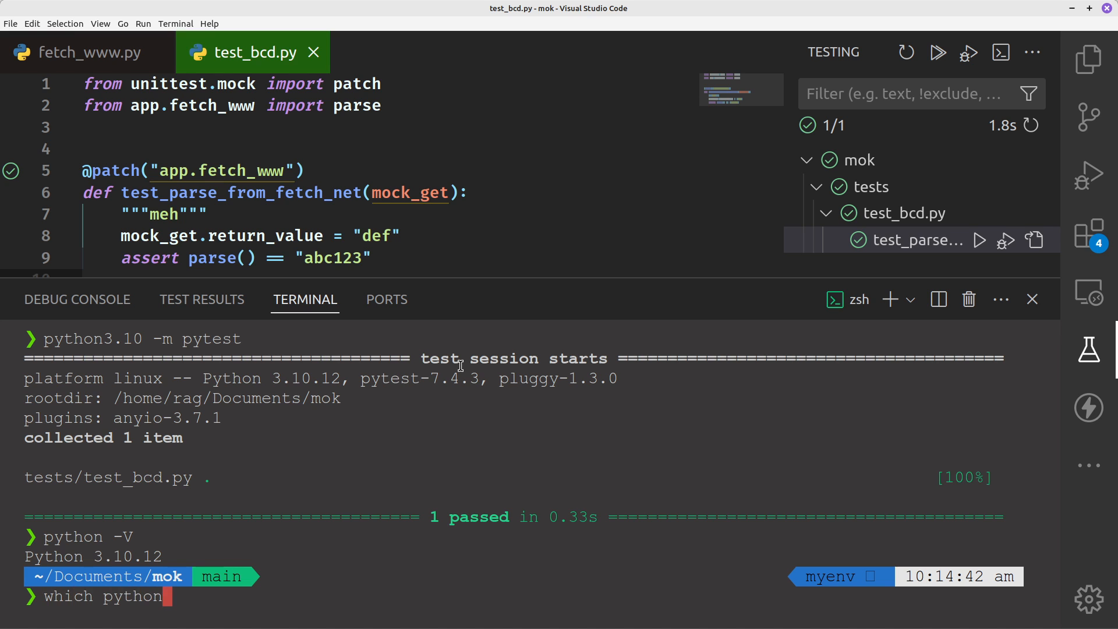
pyautogui.write('3.10')
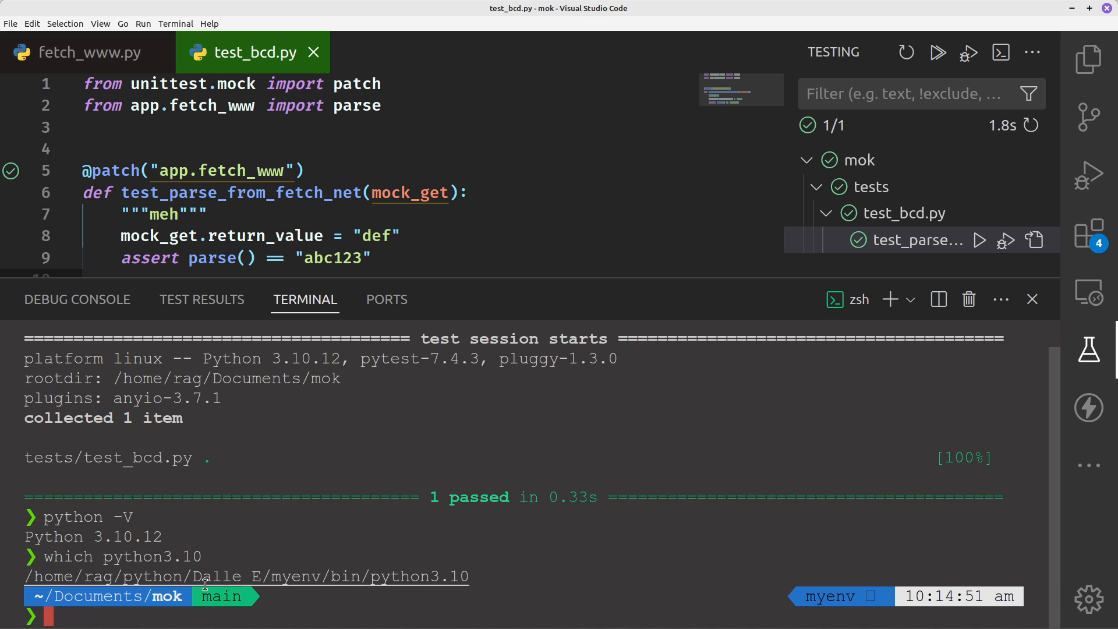
pyautogui.moveTo(331, 577)
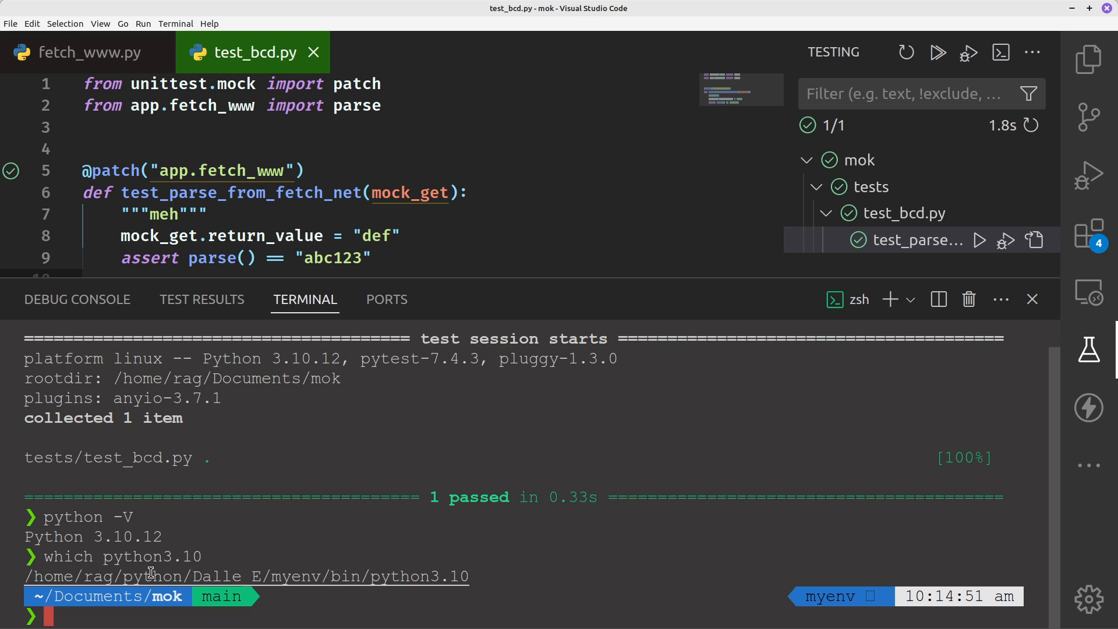
pyautogui.moveTo(68, 576)
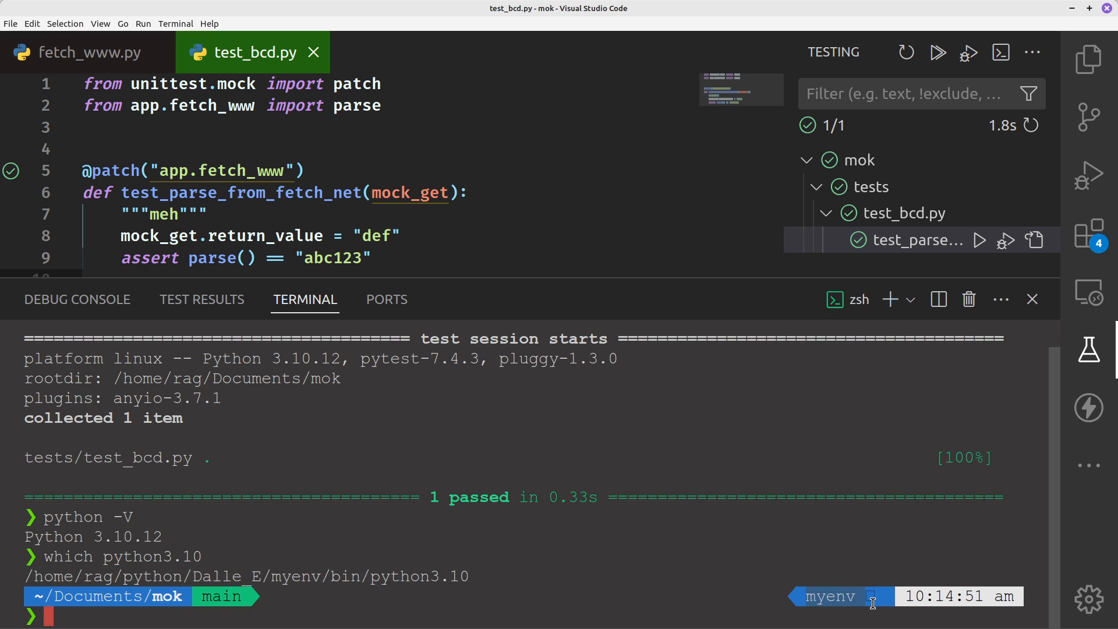
pyautogui.moveTo(421, 610)
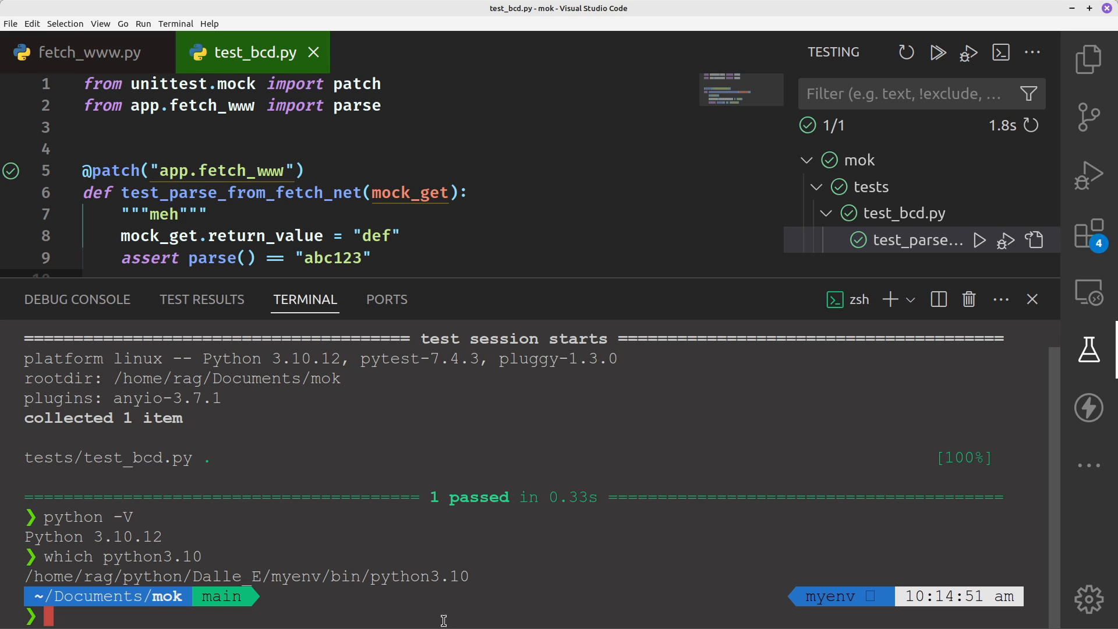
pyautogui.moveTo(300, 608)
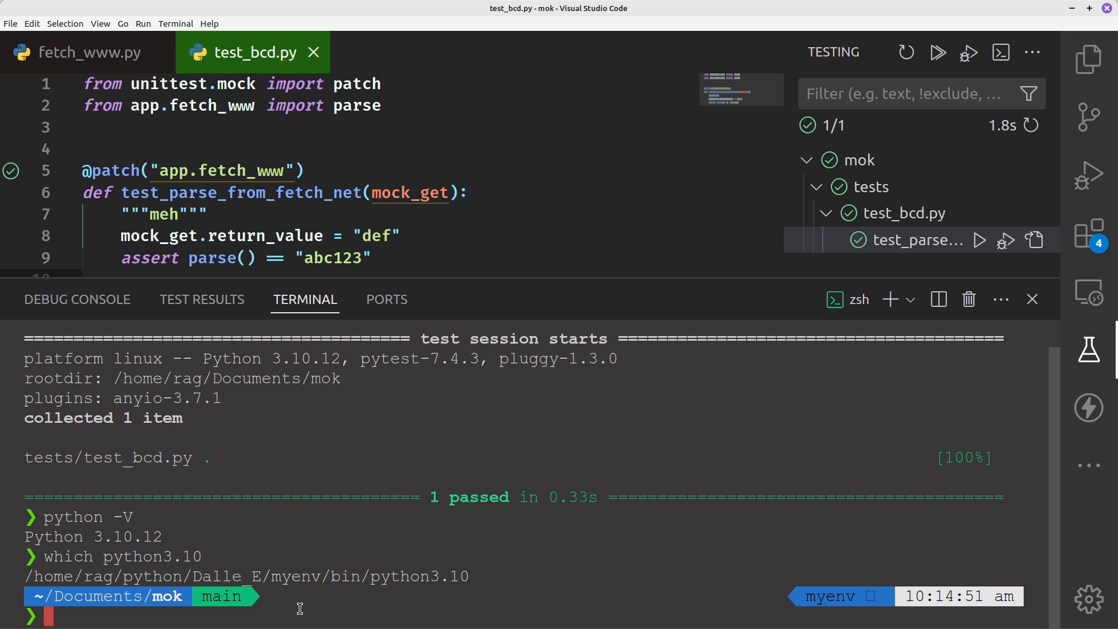
pyautogui.moveTo(235, 619)
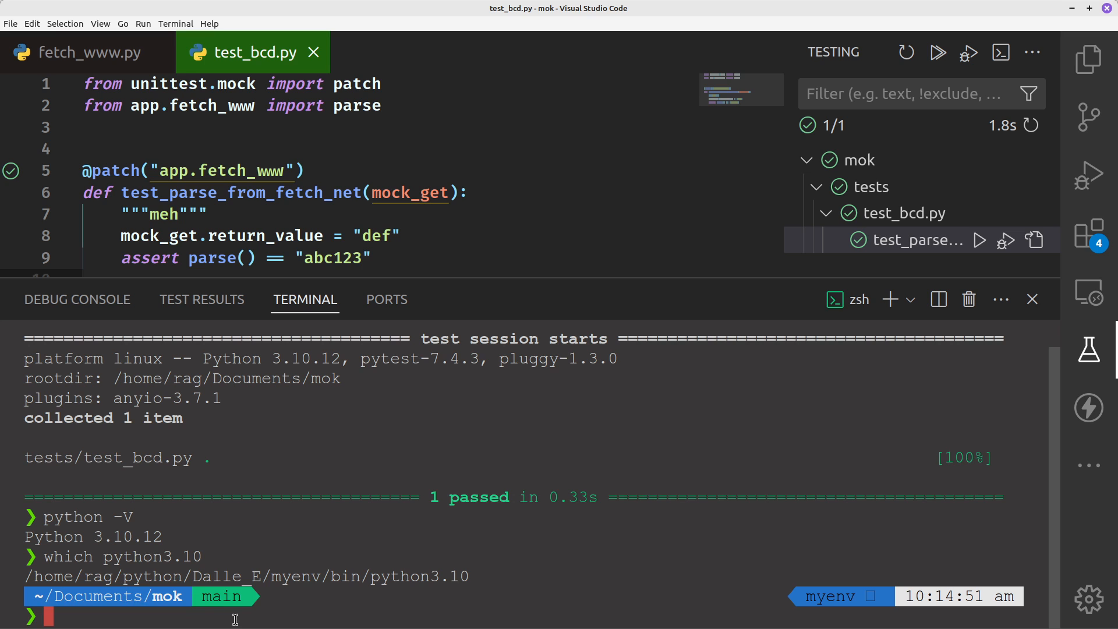
# Step: Run 'which pytest' to verify it resolves to myenv/bin, then clear the terminal
pyautogui.write('w')
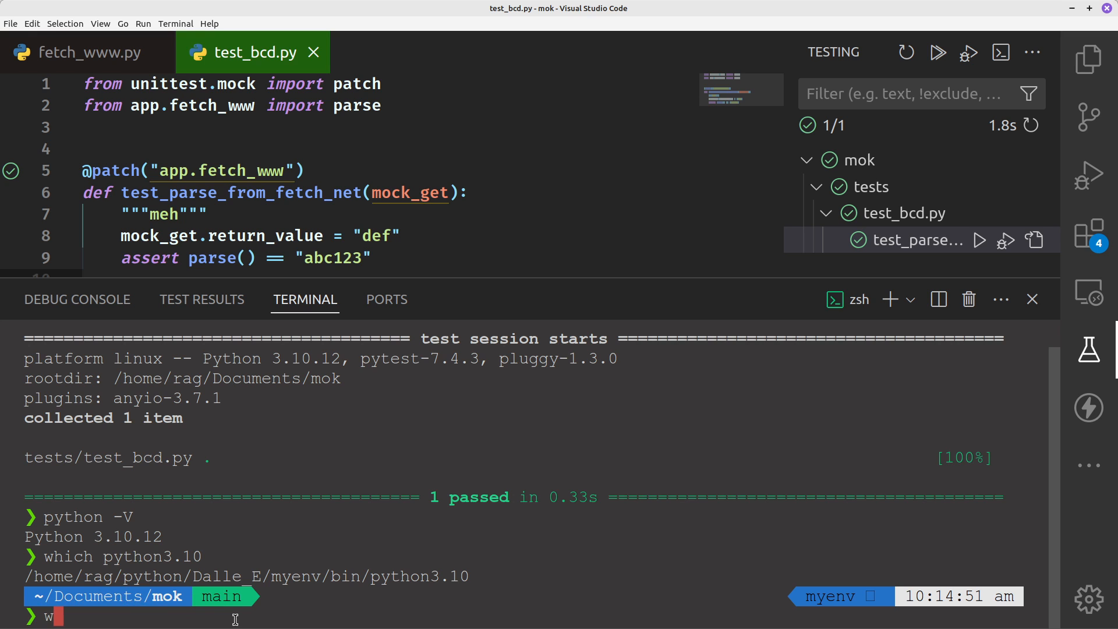
pyautogui.write('hich pyte')
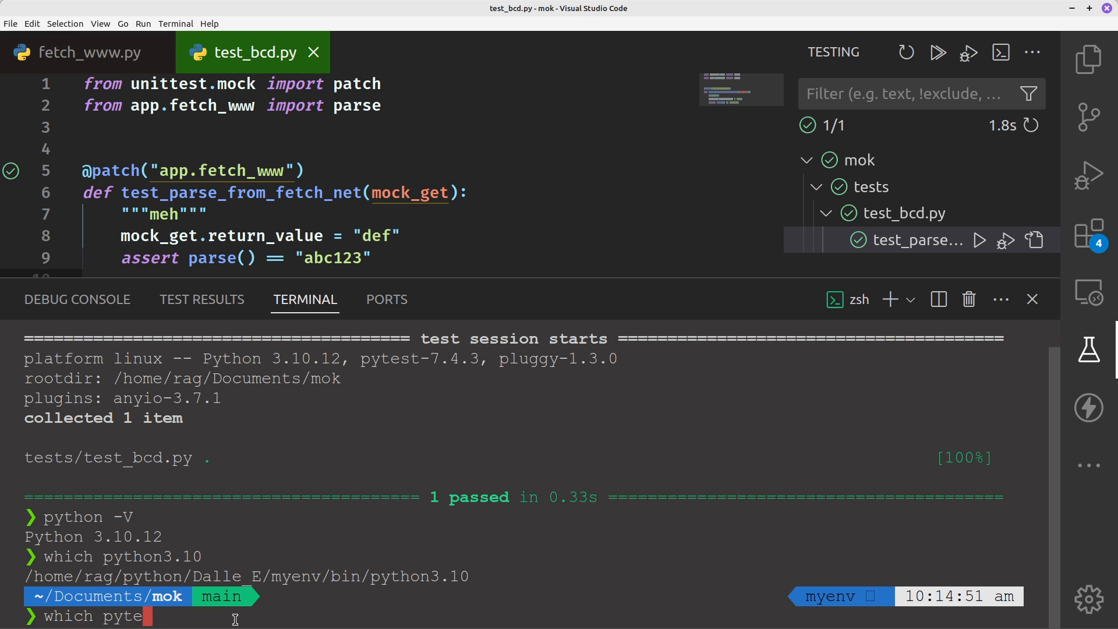
pyautogui.press('Return')
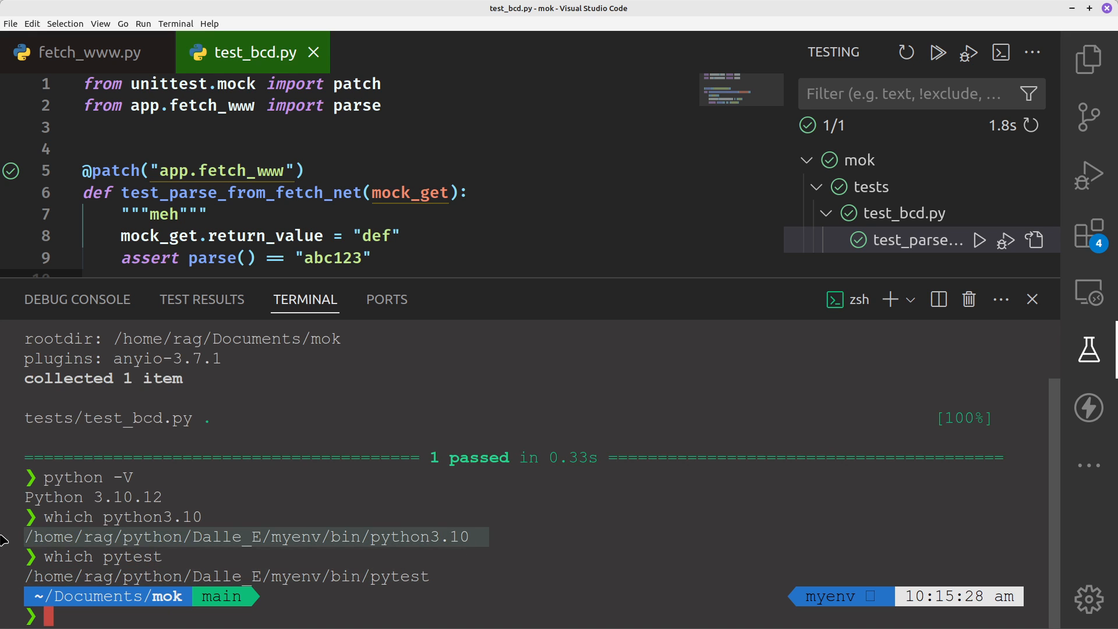
pyautogui.moveTo(602, 562)
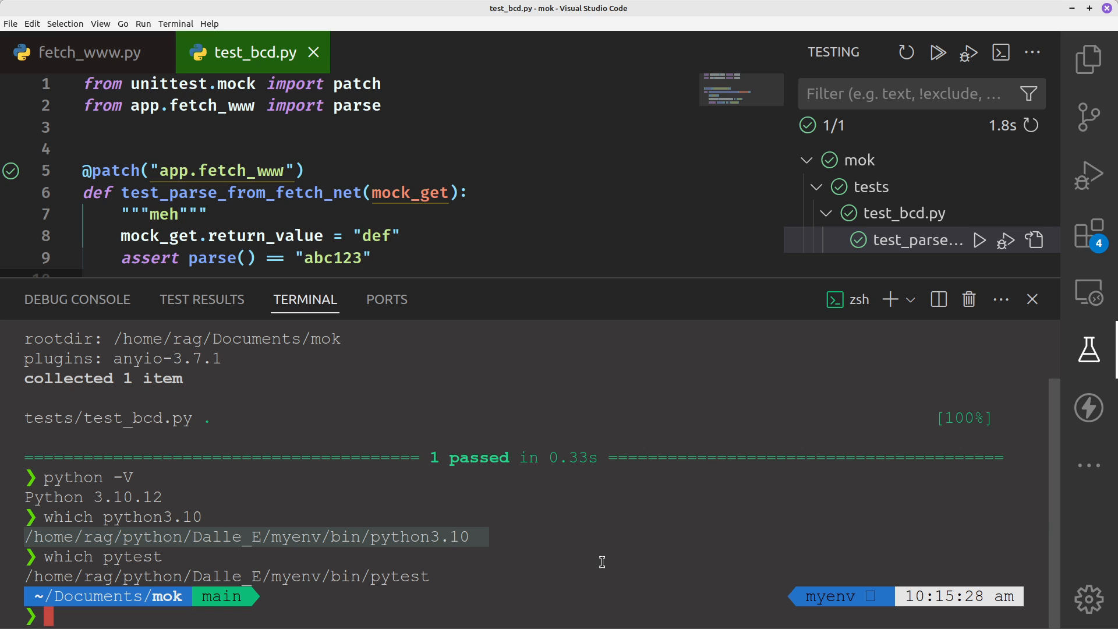
pyautogui.moveTo(934, 398)
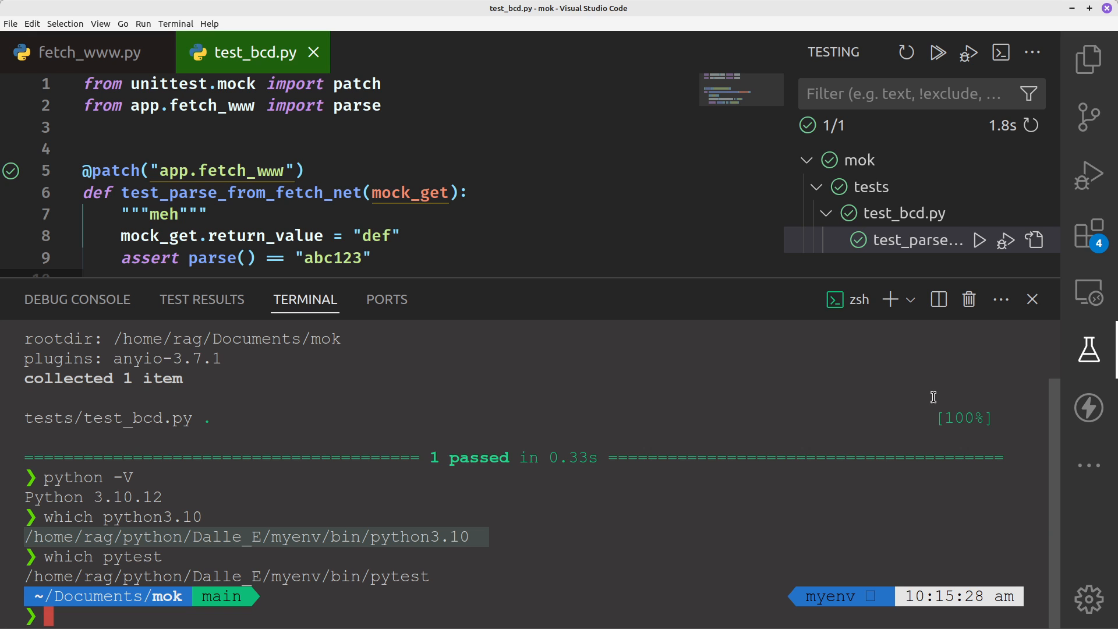
pyautogui.moveTo(1032, 299)
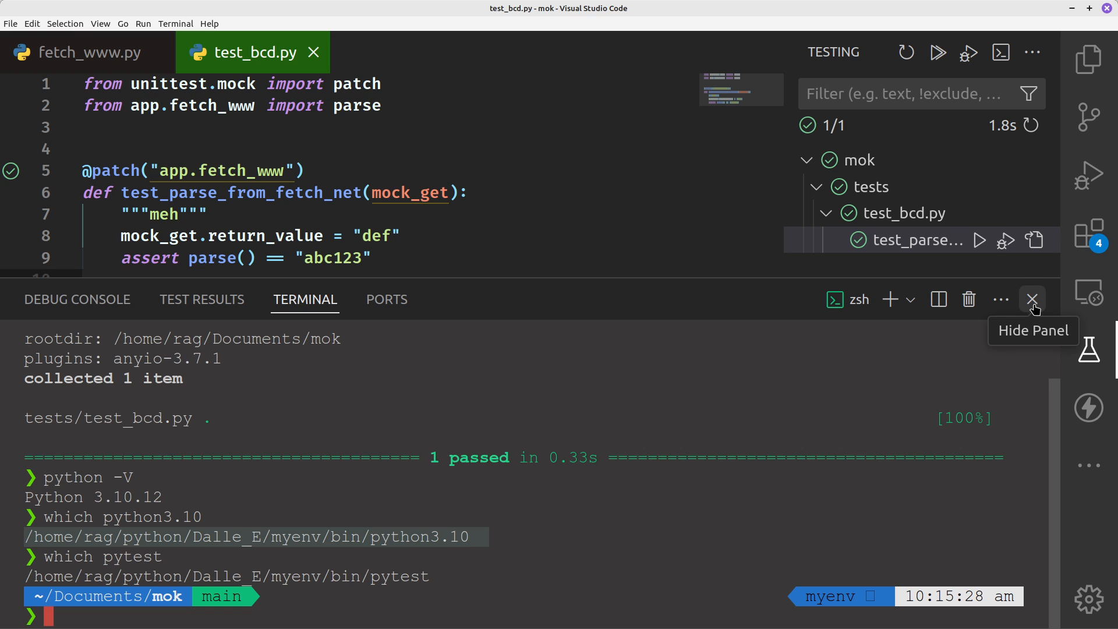
pyautogui.click(1033, 299)
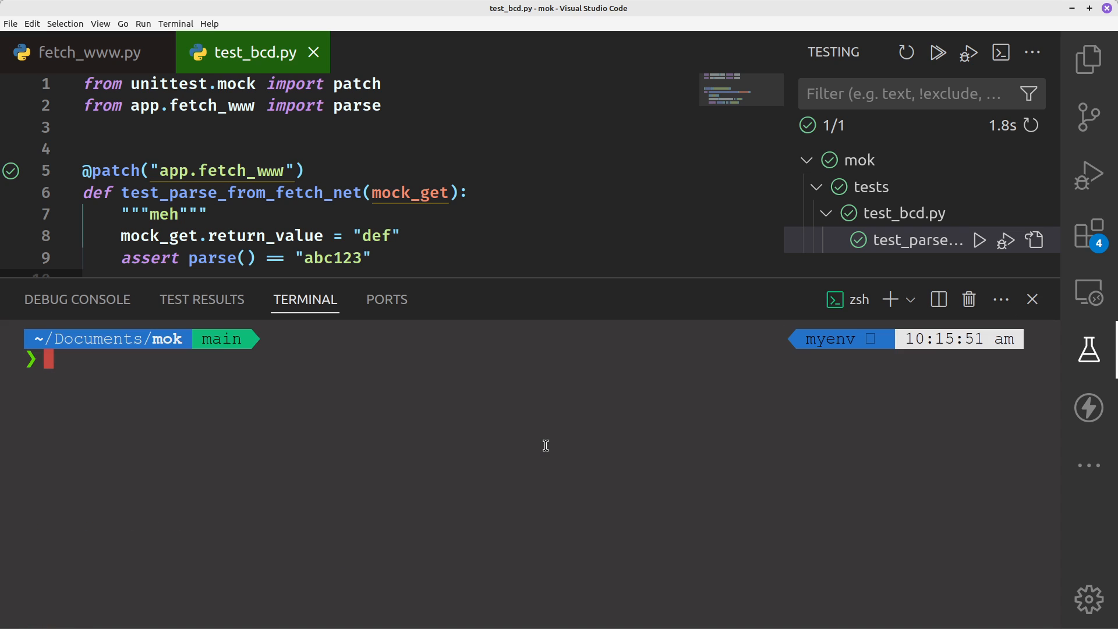
# Step: Run 'python3.10 -m pytest' twice, getting 1 passed in 0.38s and 0.32s
pyautogui.write('pyt')
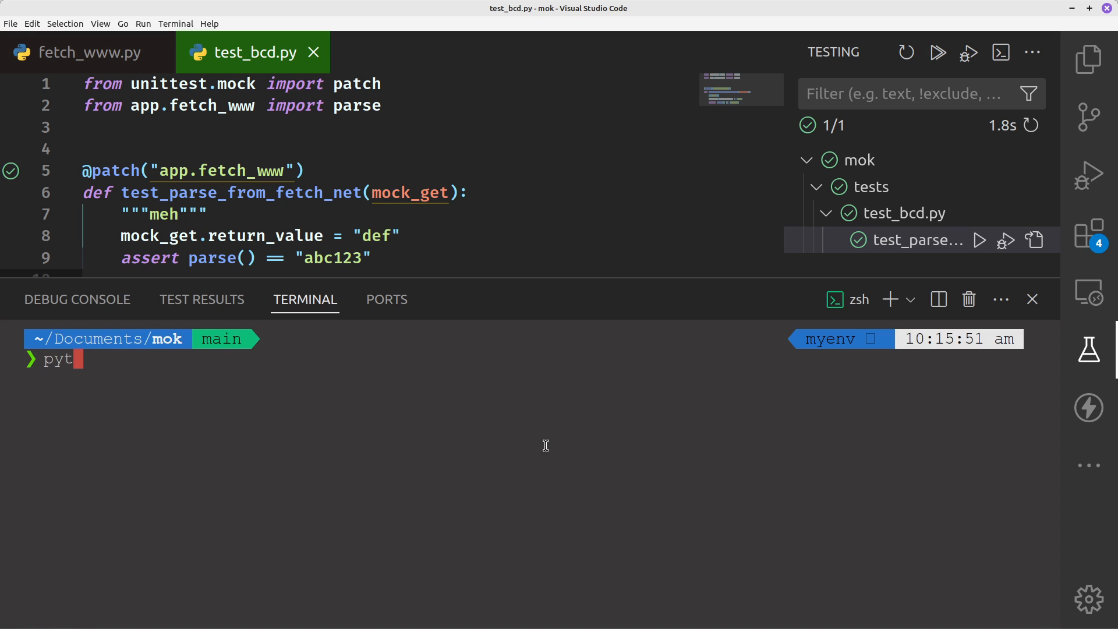
pyautogui.write('h')
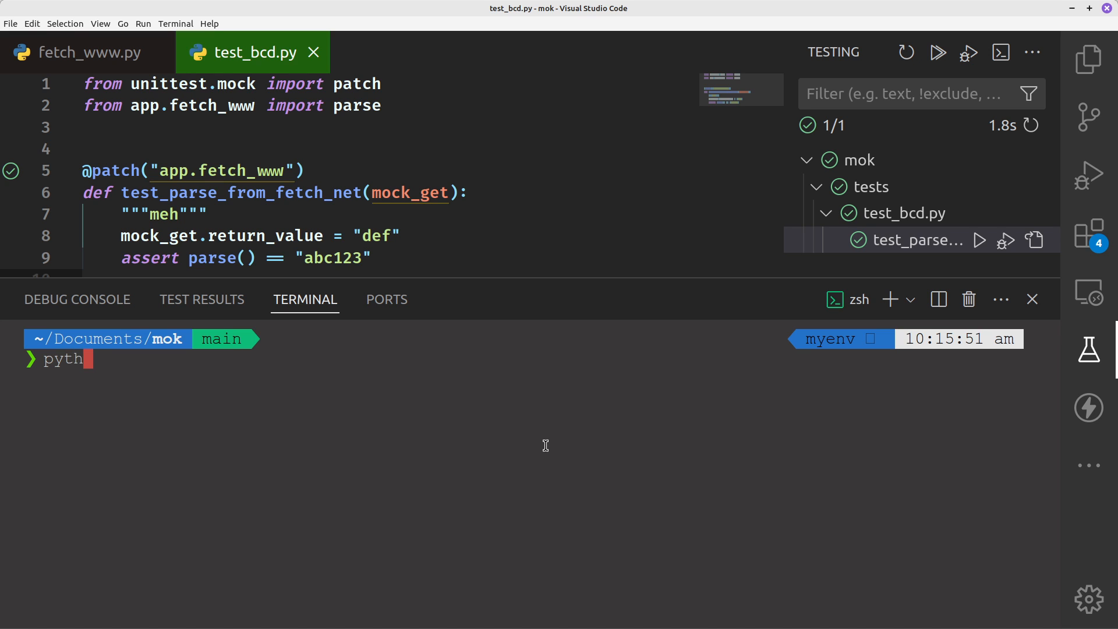
pyautogui.write('on3')
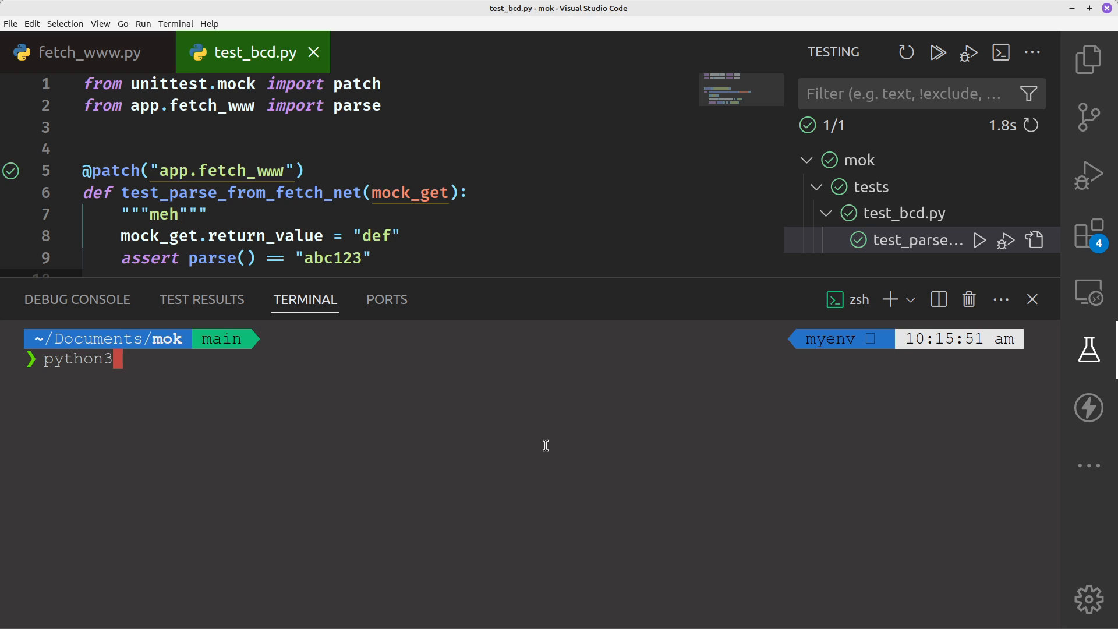
pyautogui.write('.10 -m pytest')
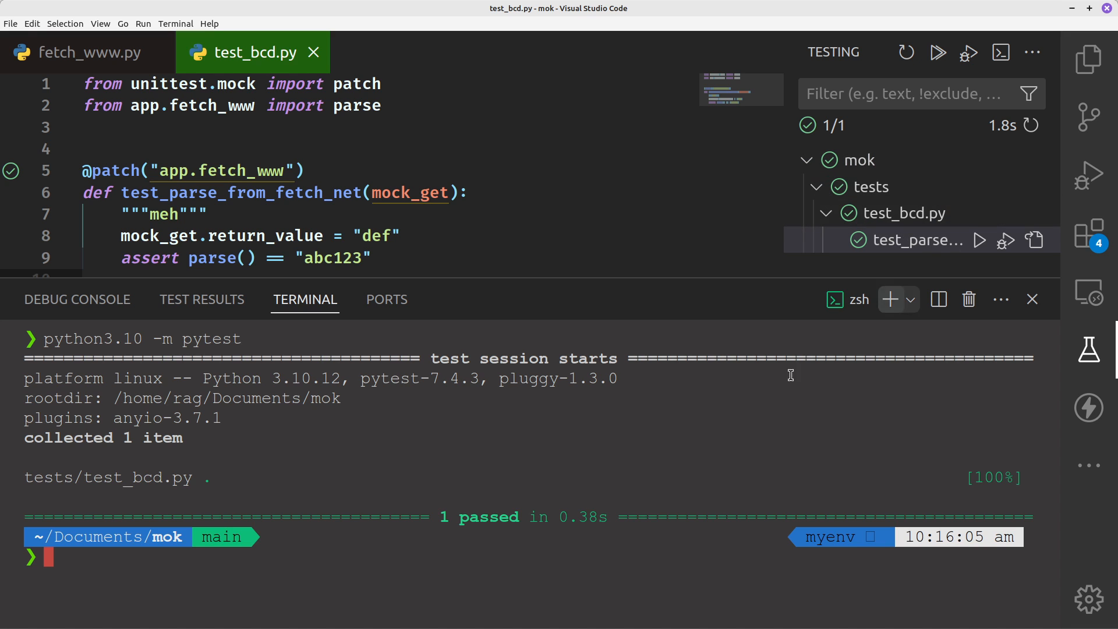
pyautogui.moveTo(671, 486)
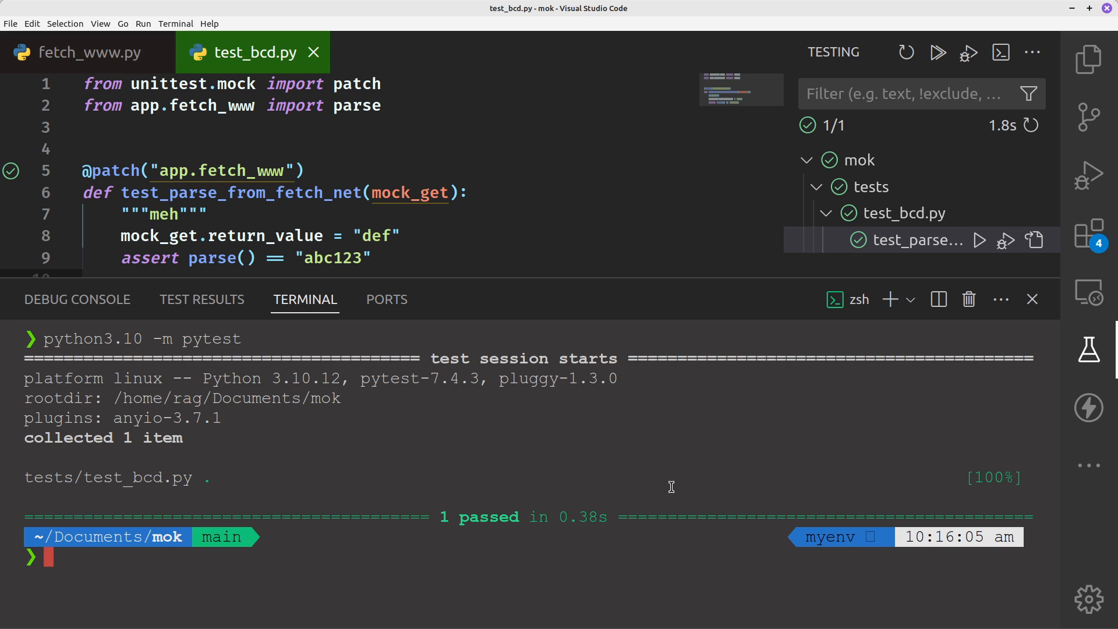
pyautogui.write('python3.10 -m pytest')
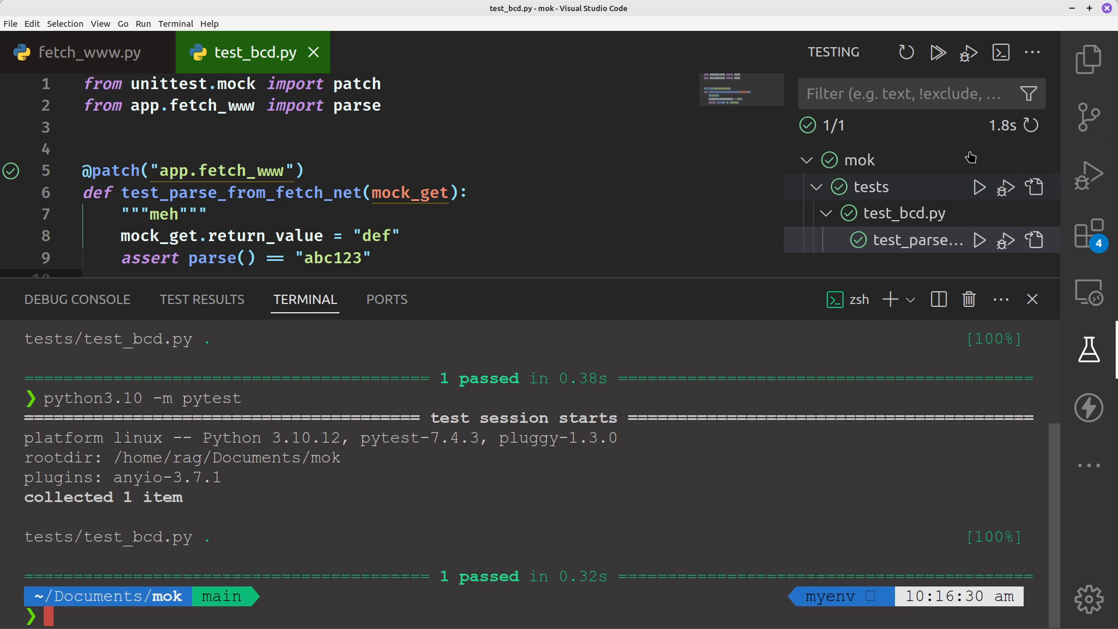
pyautogui.moveTo(980, 159)
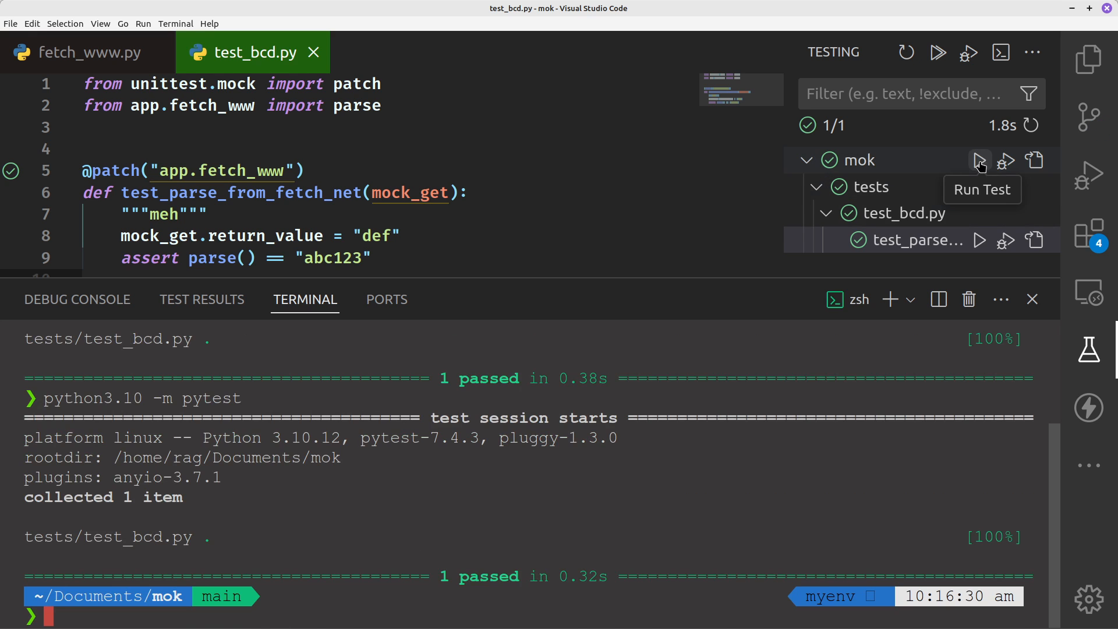
# Step: Rerun all mok tests from the Testing view (1/1 in 0.57s), then hide the terminal panel
pyautogui.click(980, 161)
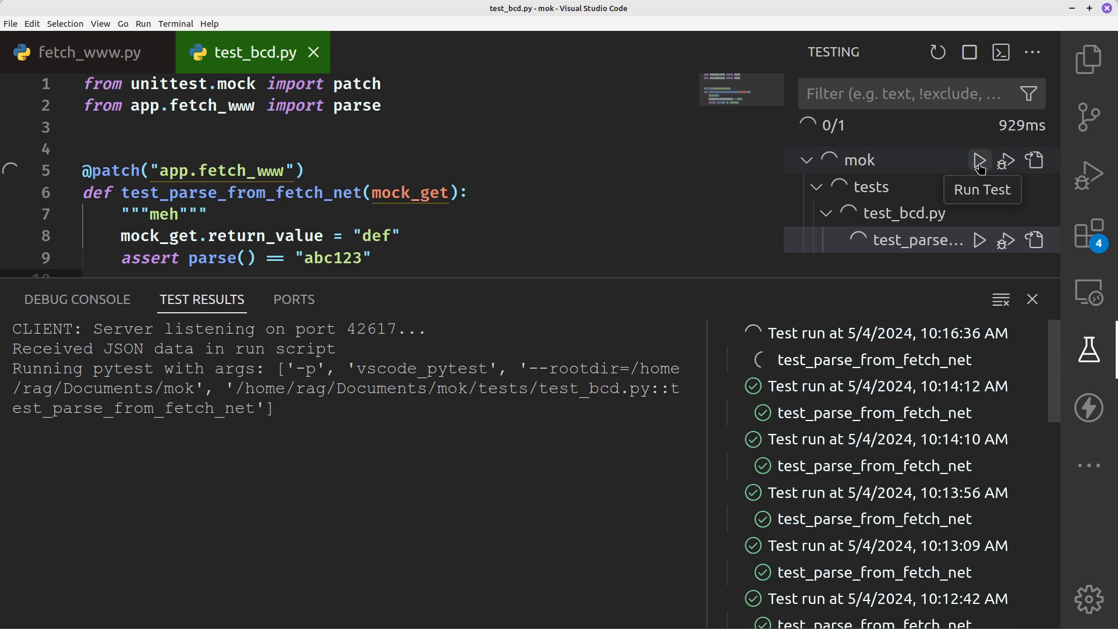
pyautogui.click(978, 161)
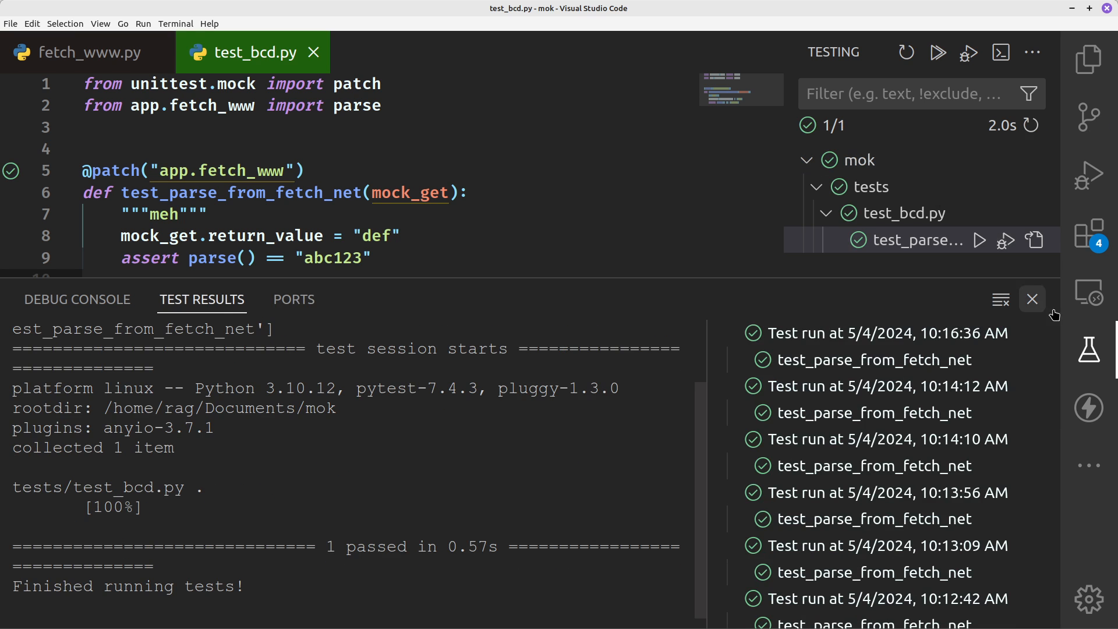
pyautogui.click(1031, 298)
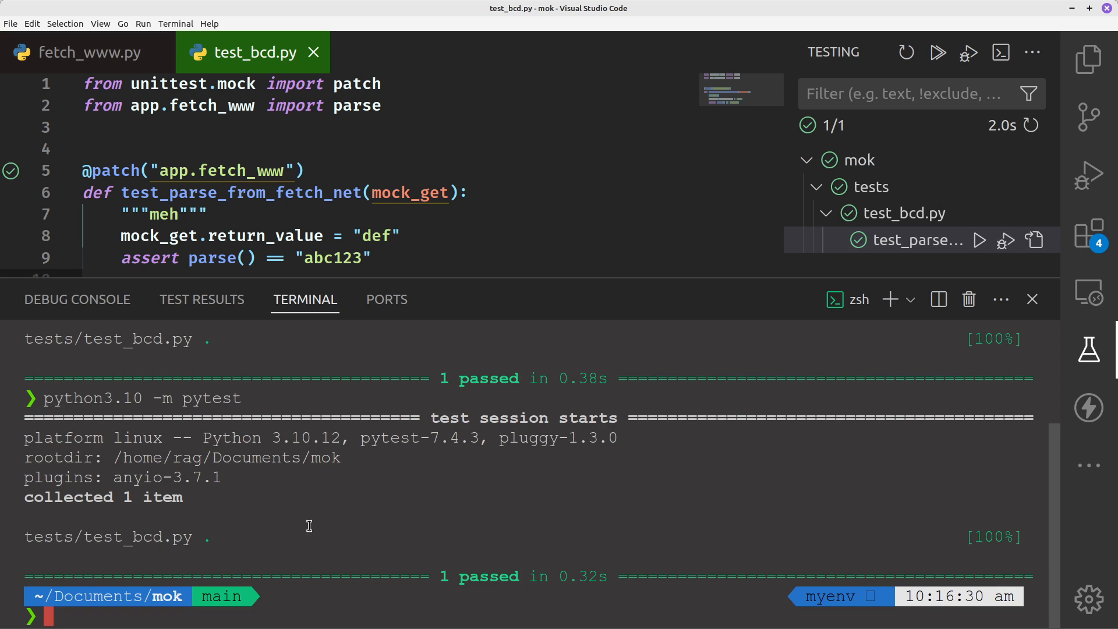
pyautogui.moveTo(364, 421)
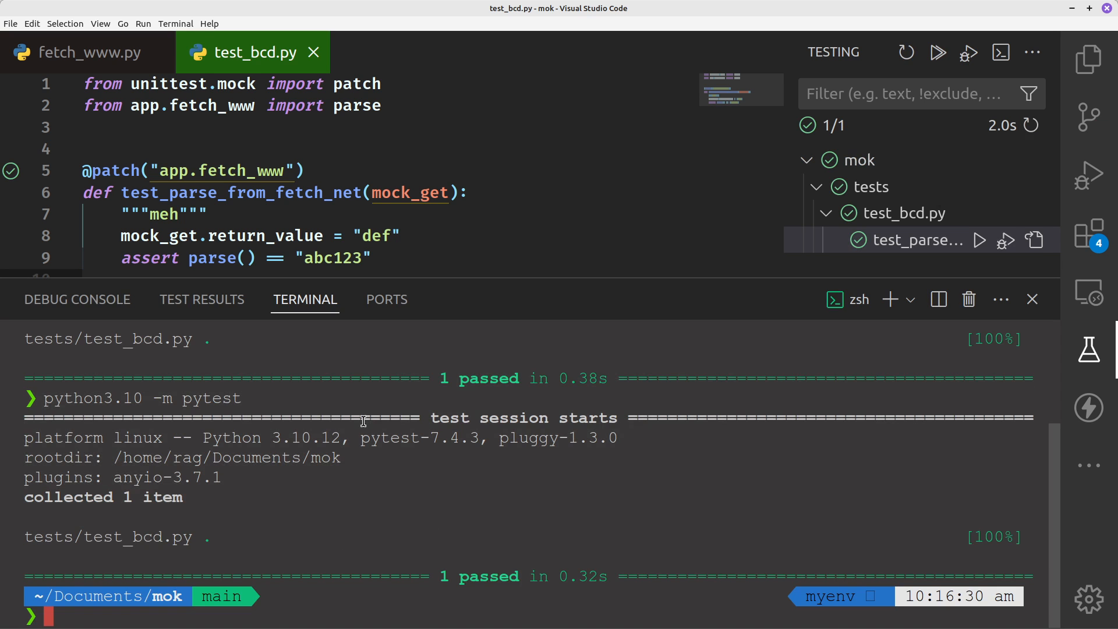
pyautogui.moveTo(1089, 348)
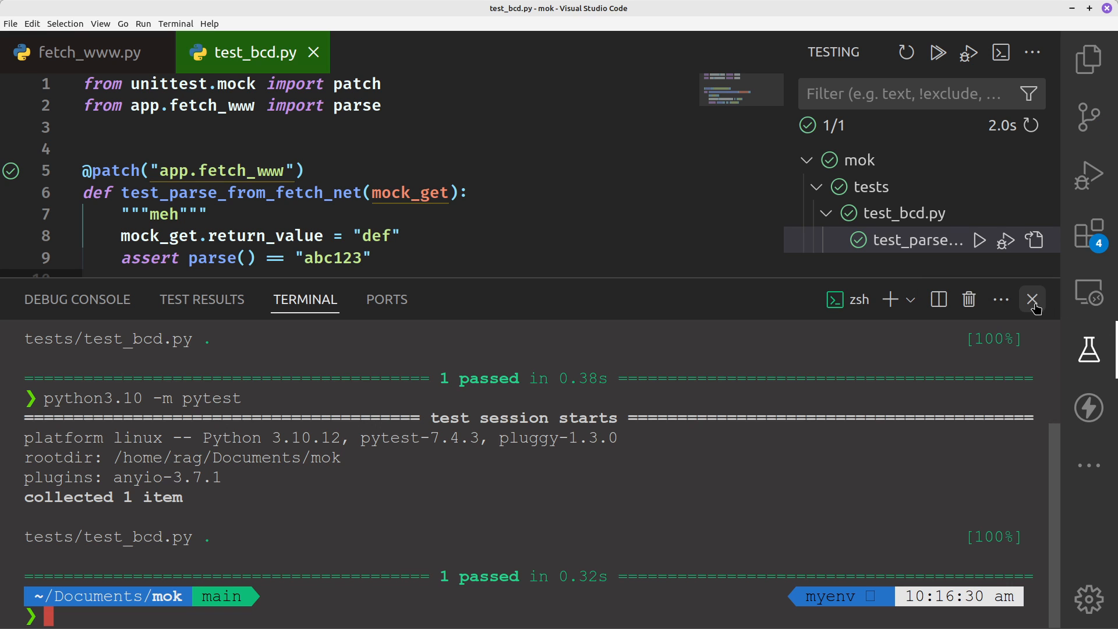
pyautogui.click(1032, 299)
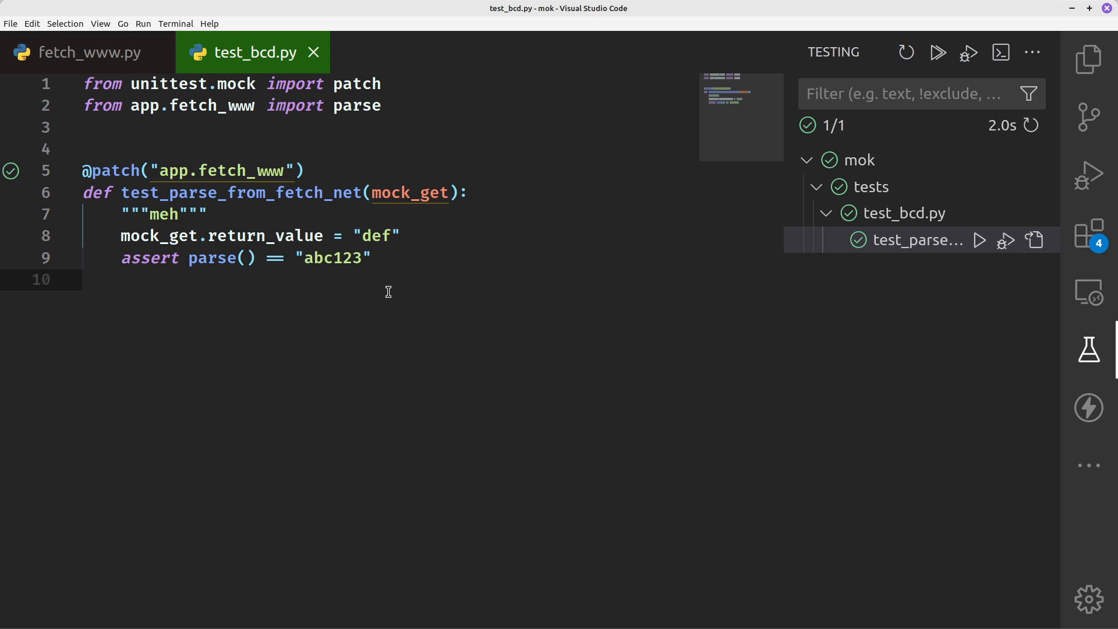